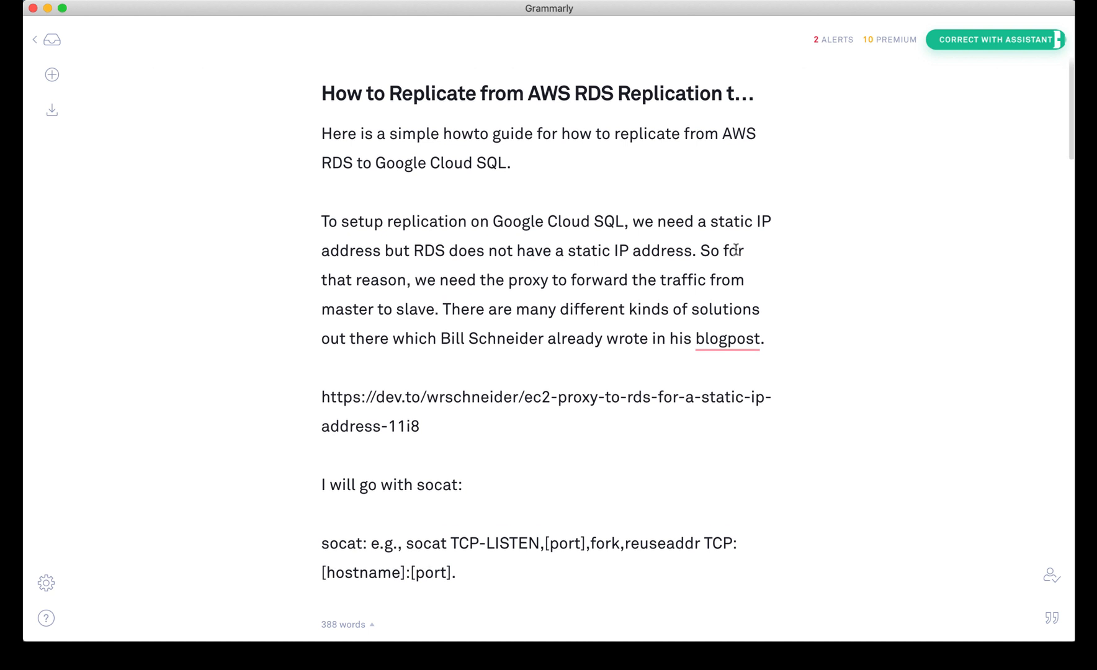
Note the RDS master instance and start a new parameter group.
scroll(down, 3)
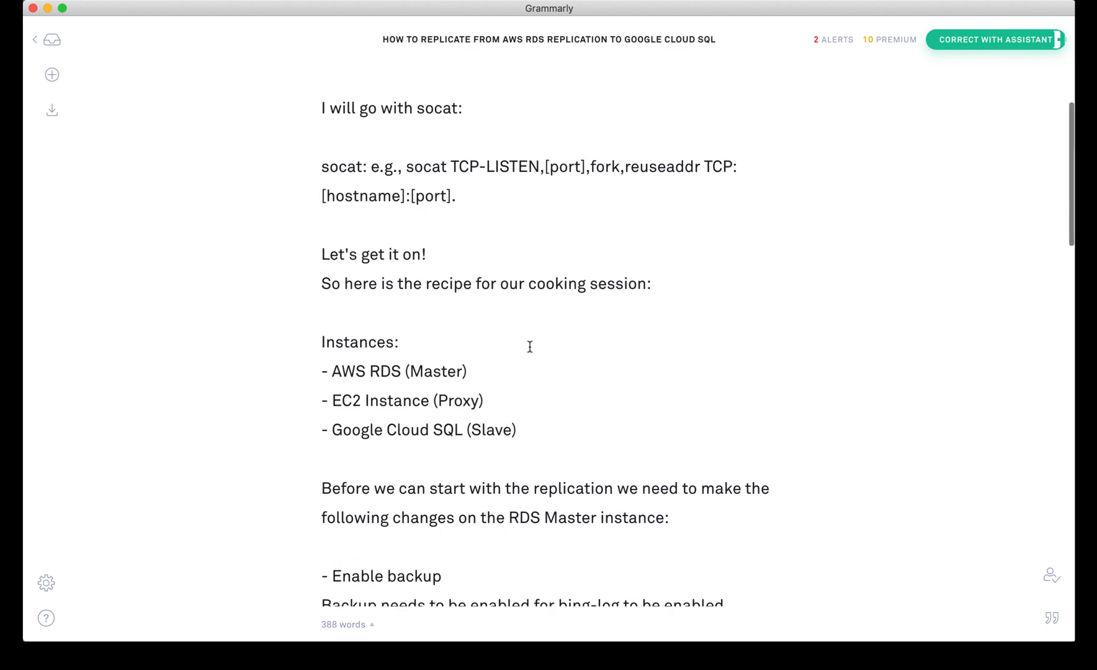
mouse_move(389, 369)
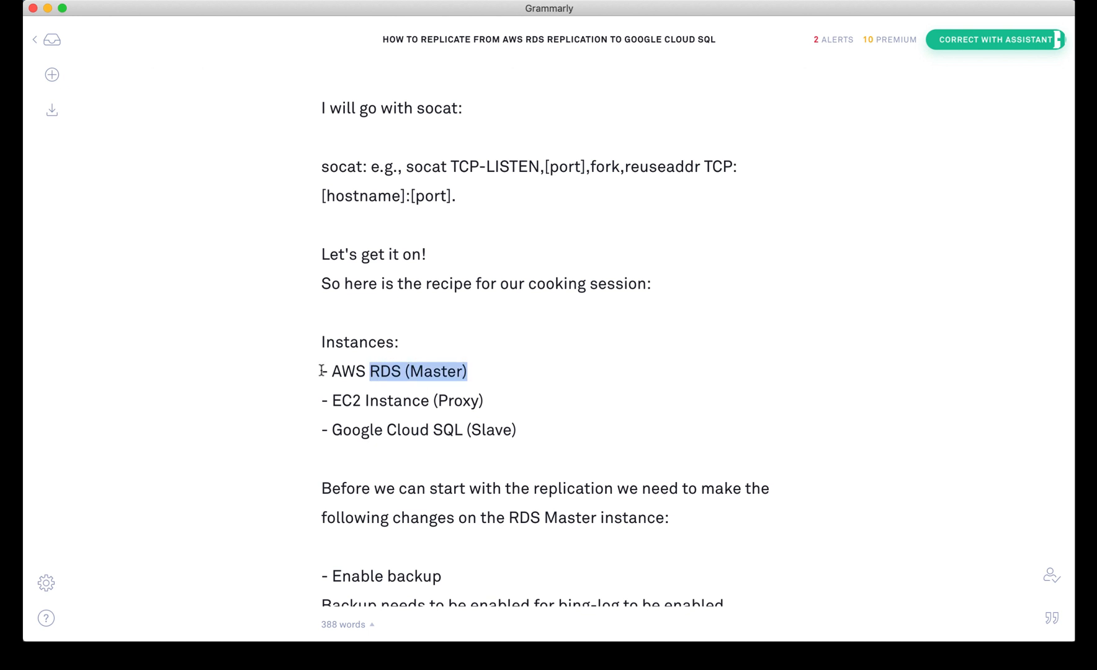
double_click(457, 400)
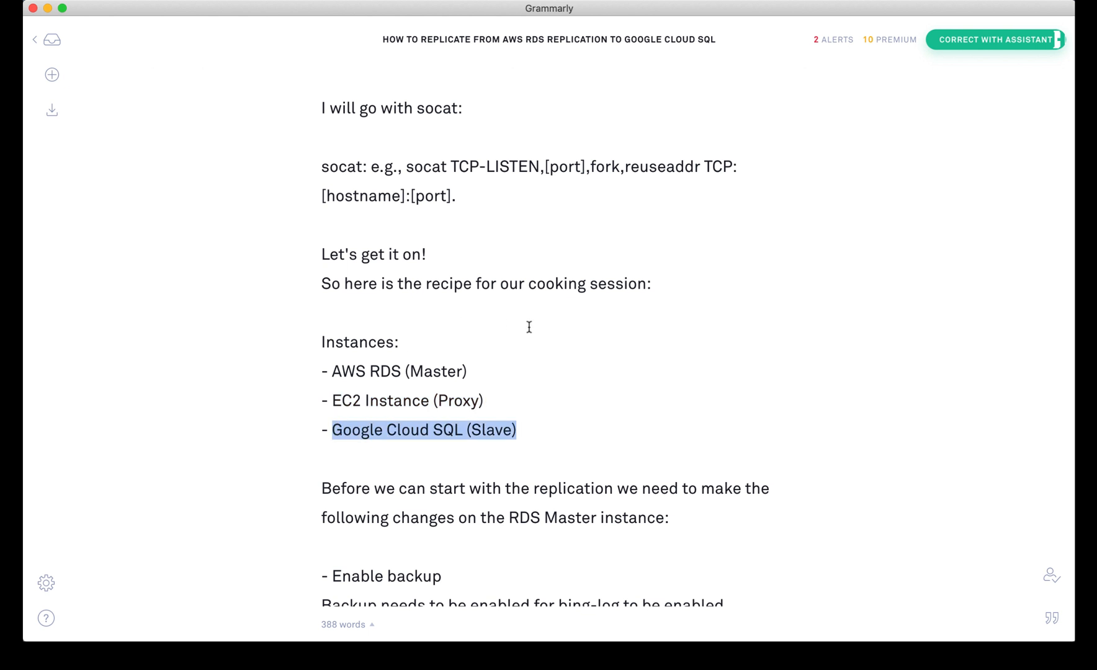
mouse_move(613, 363)
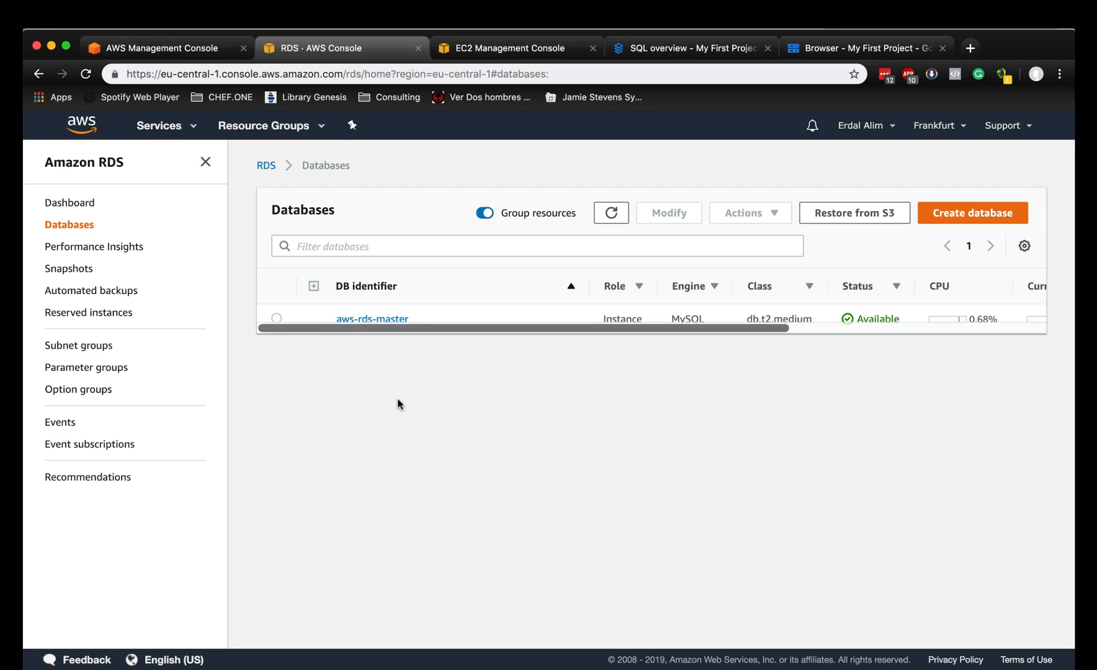
mouse_move(493, 421)
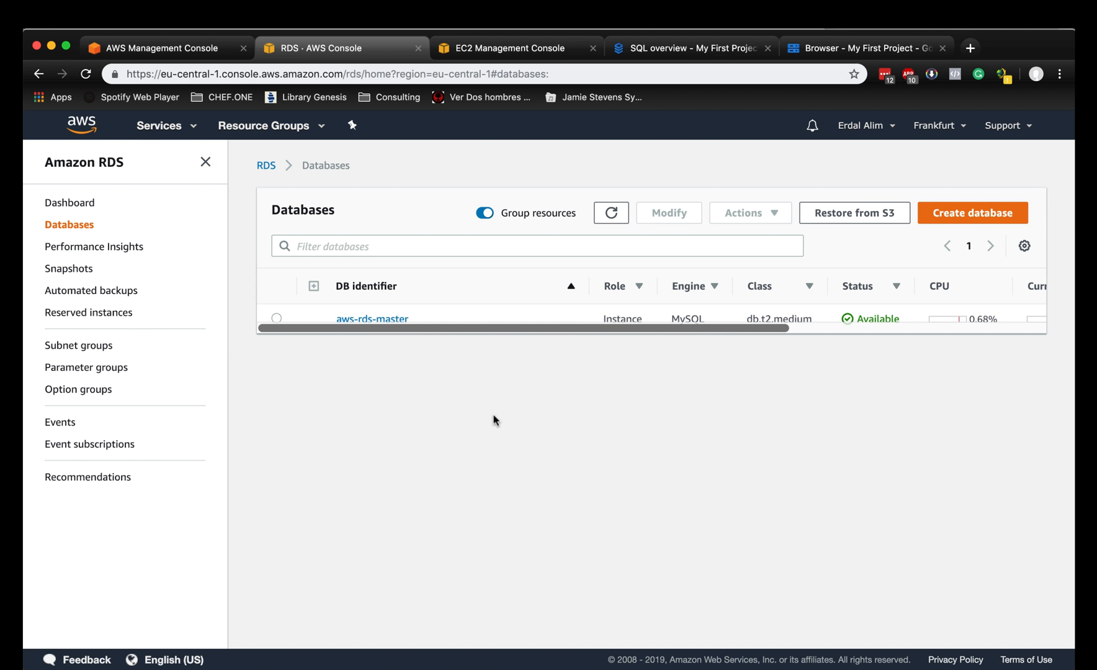
mouse_move(468, 397)
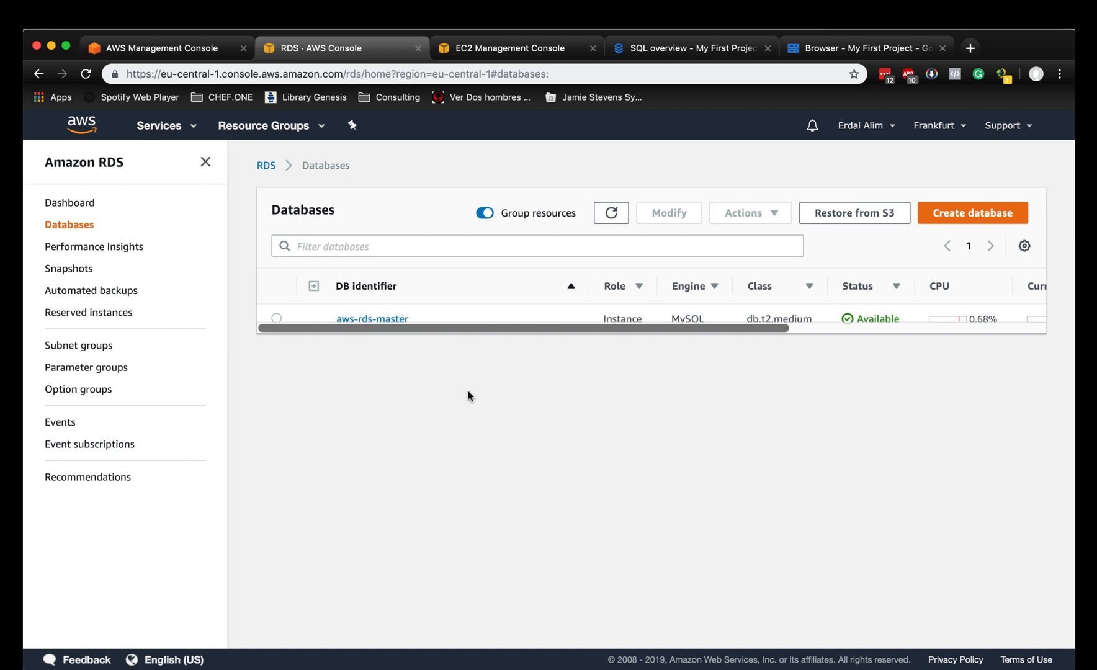
mouse_move(396, 385)
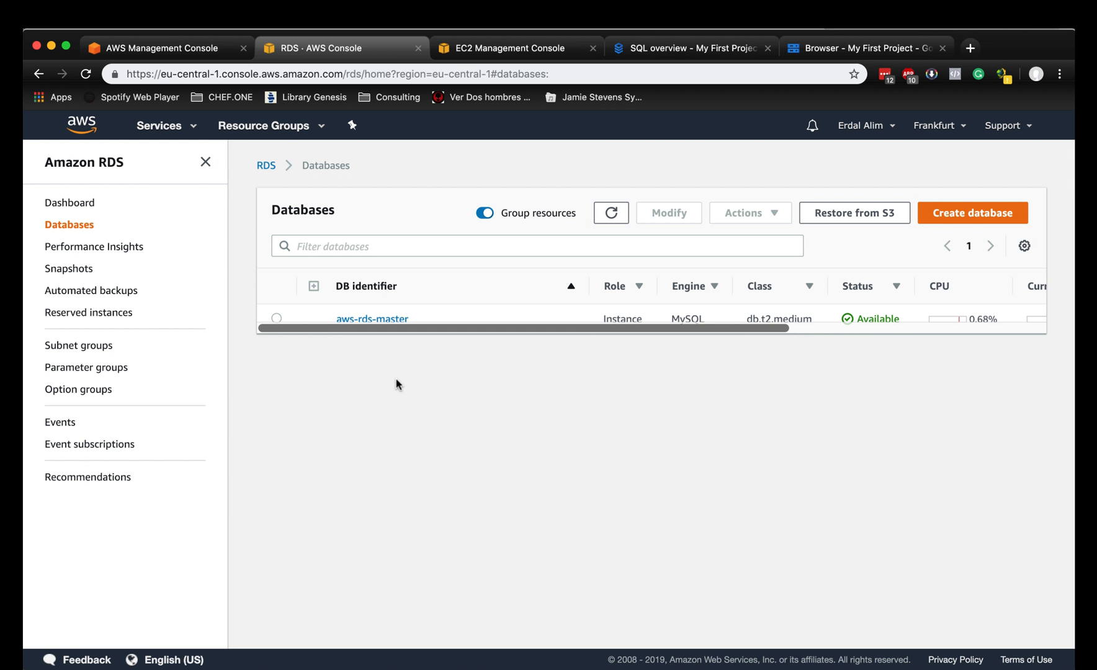
mouse_move(457, 412)
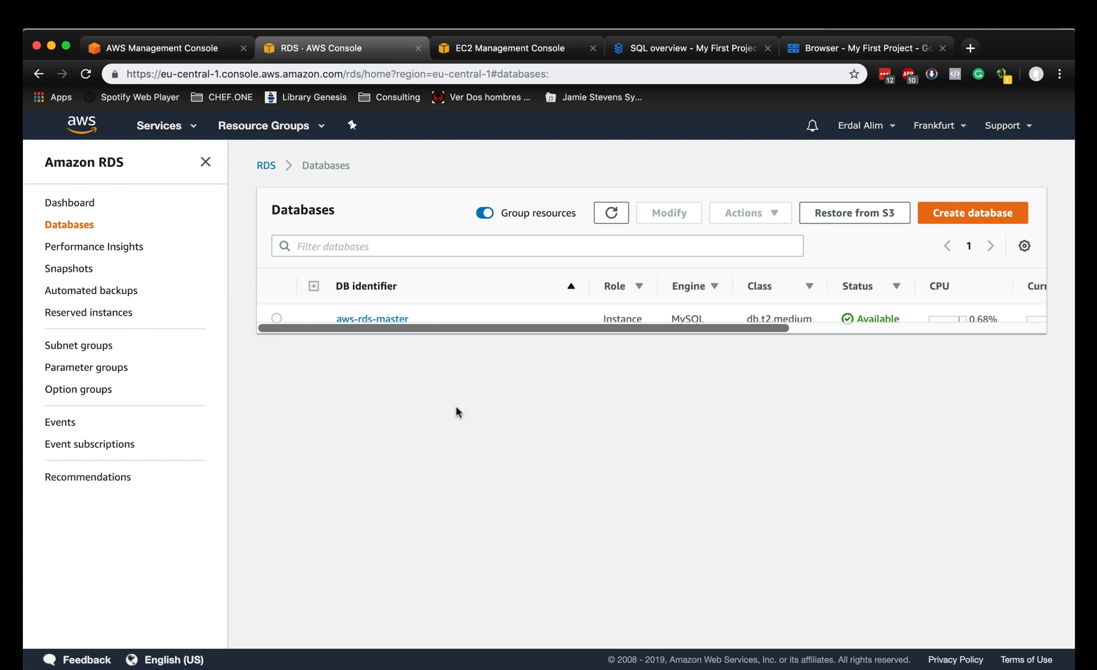
mouse_move(482, 418)
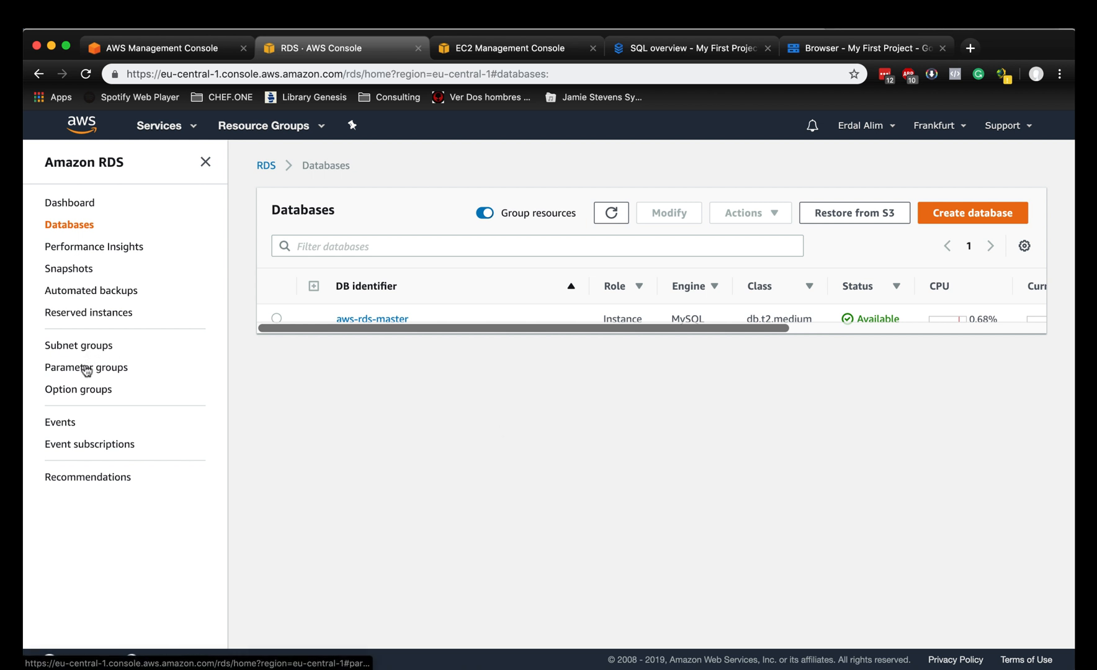
click(87, 368)
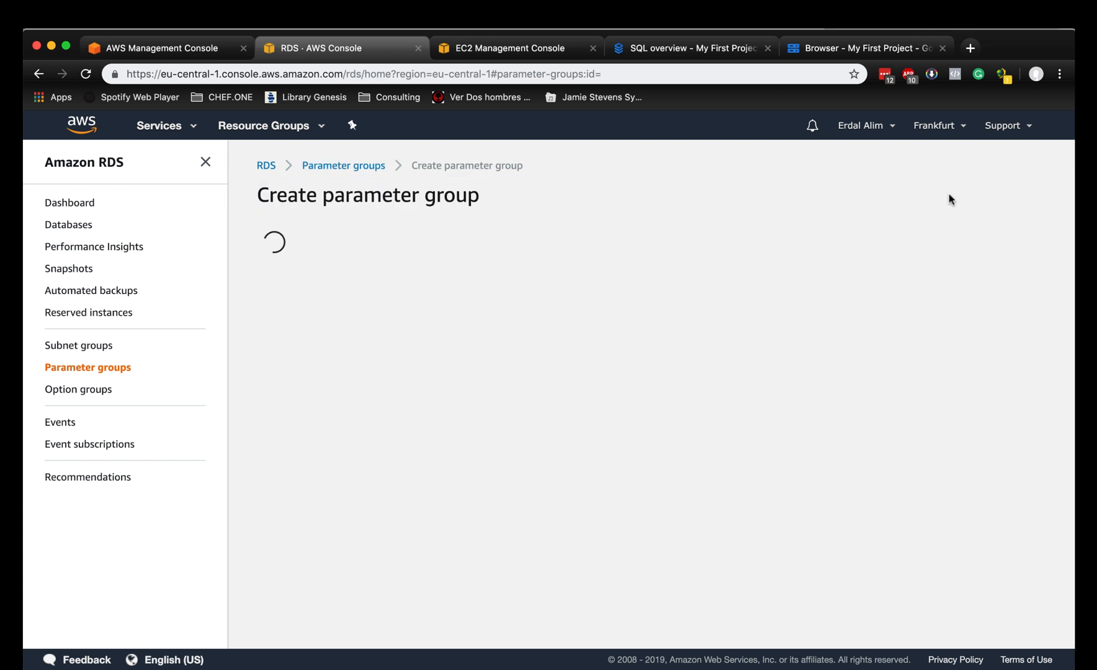
mouse_move(731, 243)
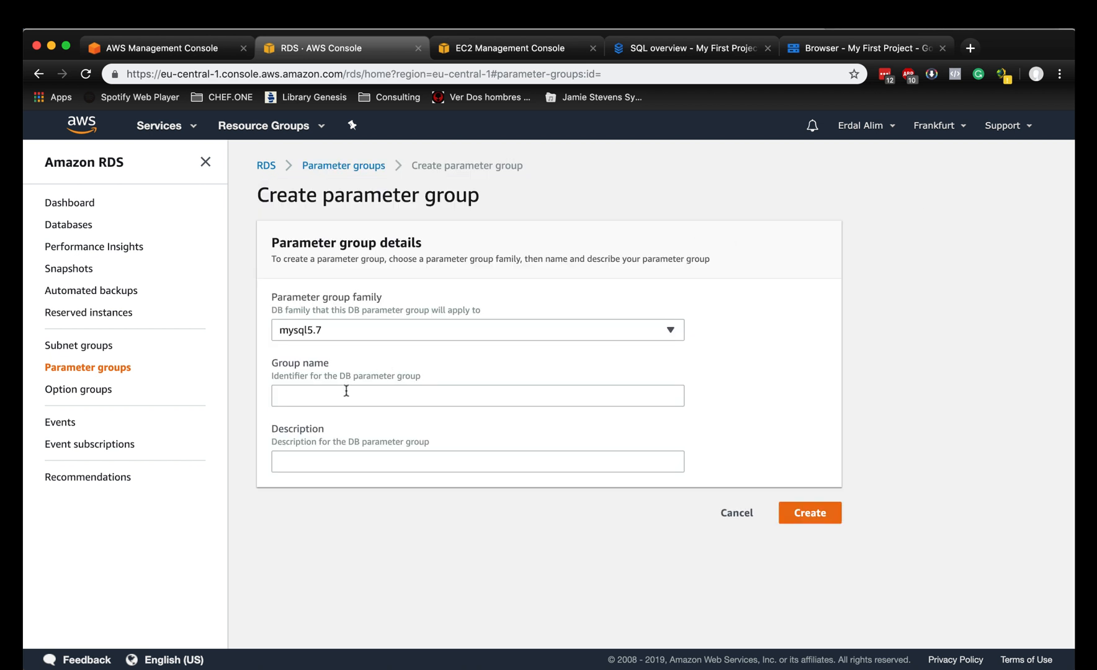
Create the mysql5.7 parameter group aws-rds-google-sql with description Testing.
text(aws-rds-)
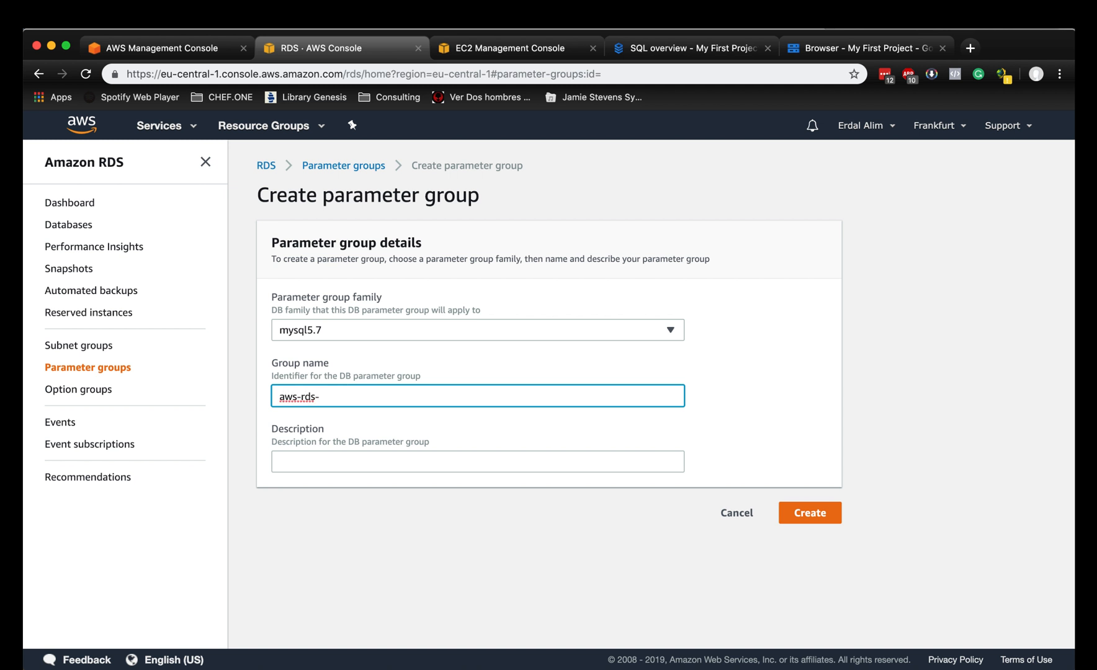
text(google-sql)
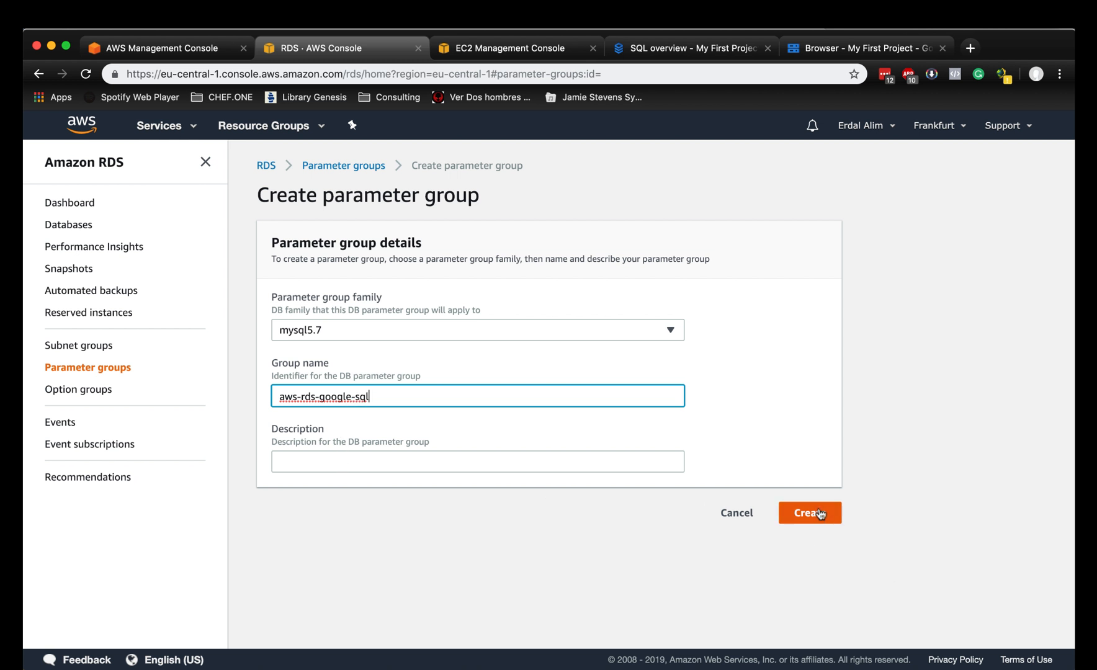
click(810, 513)
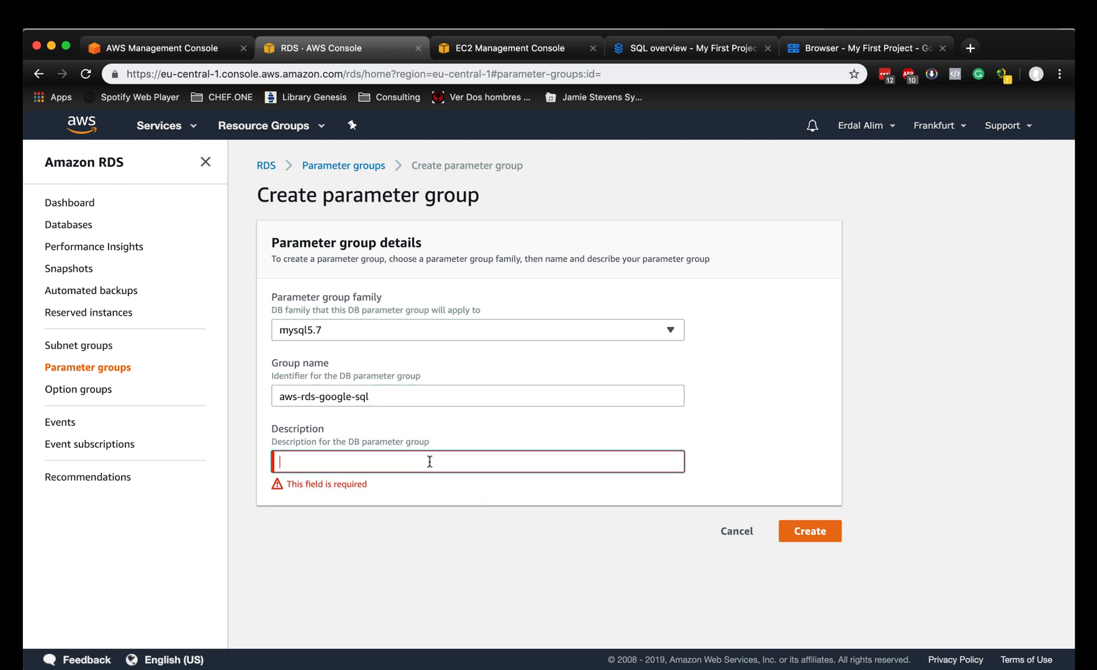
text(Testing)
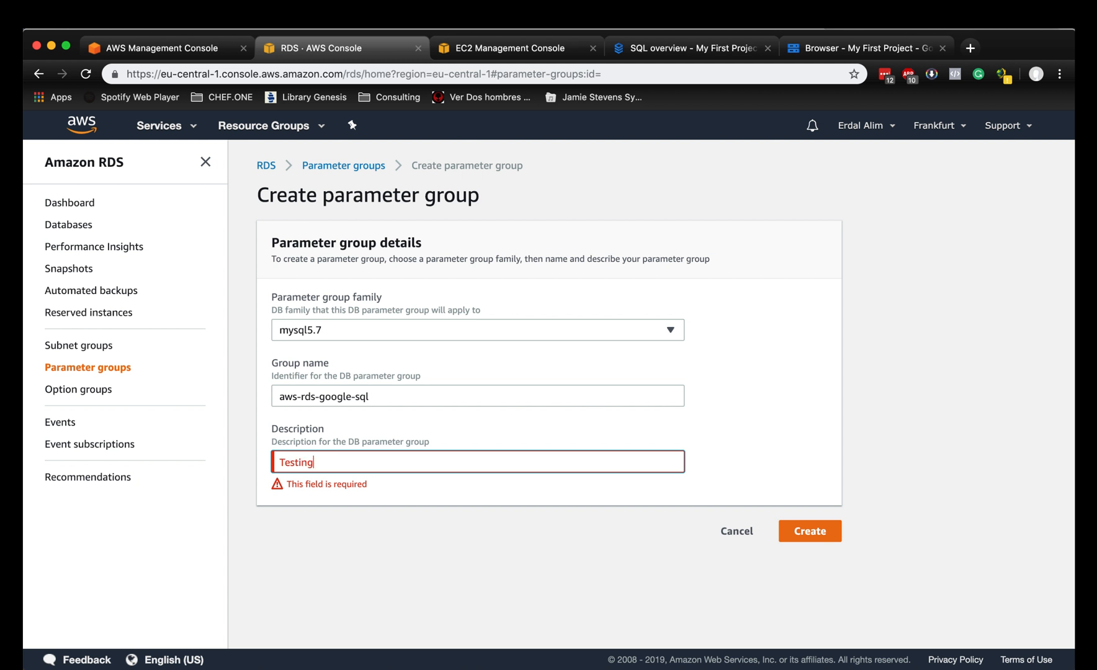
click(810, 531)
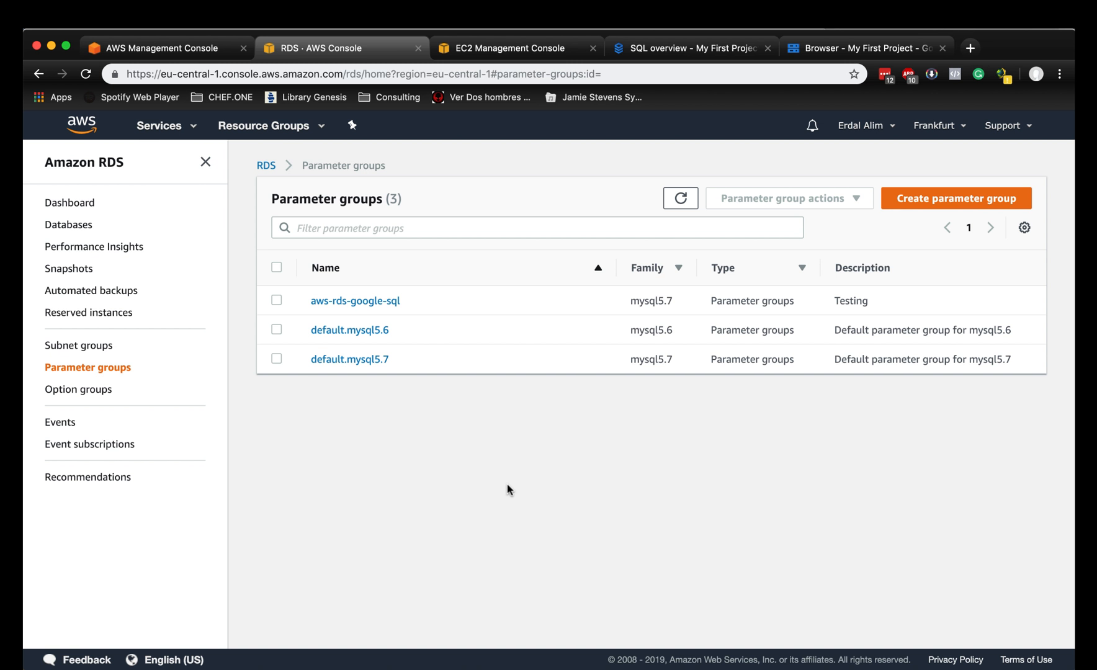
mouse_move(399, 417)
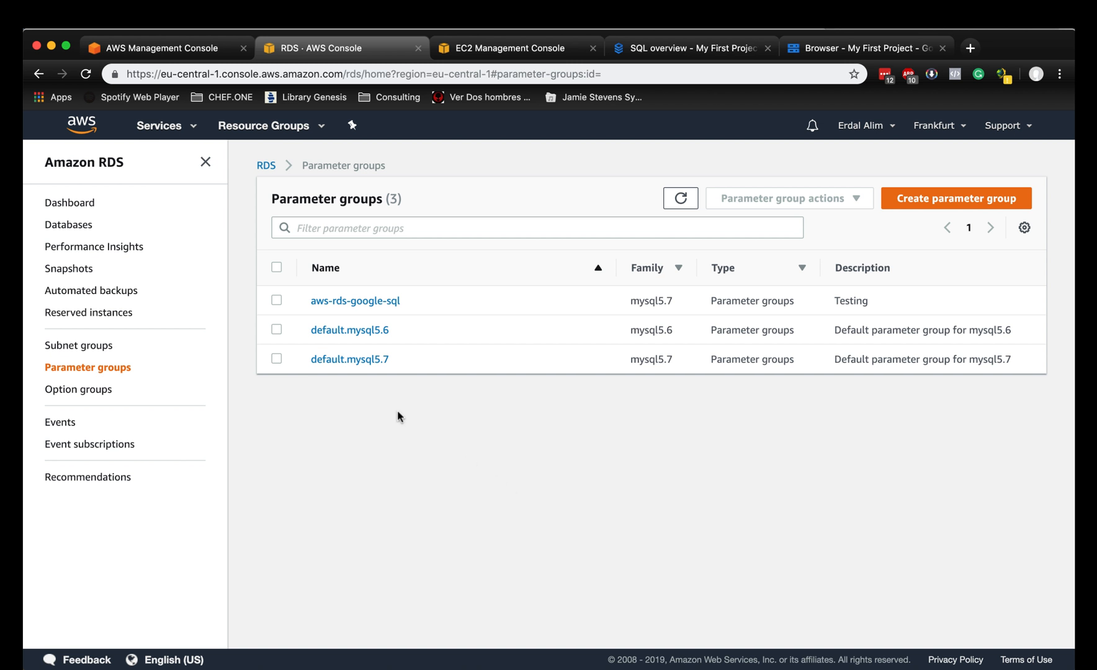
Filter the aws-rds-google-sql parameters by GTID and make them editable.
click(355, 301)
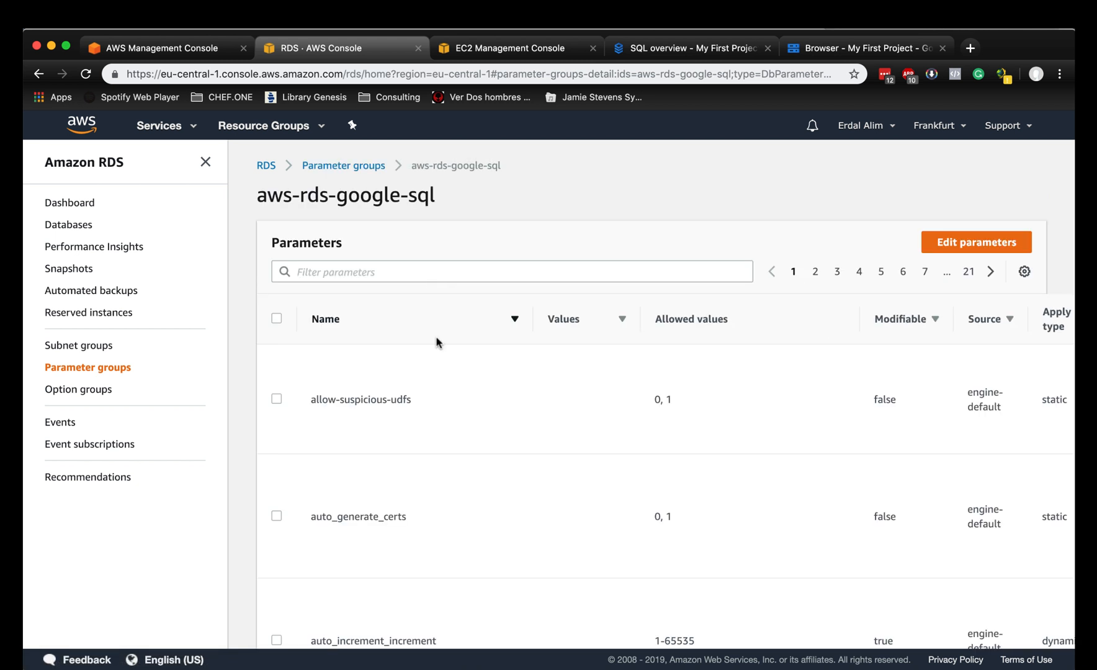
text(G)
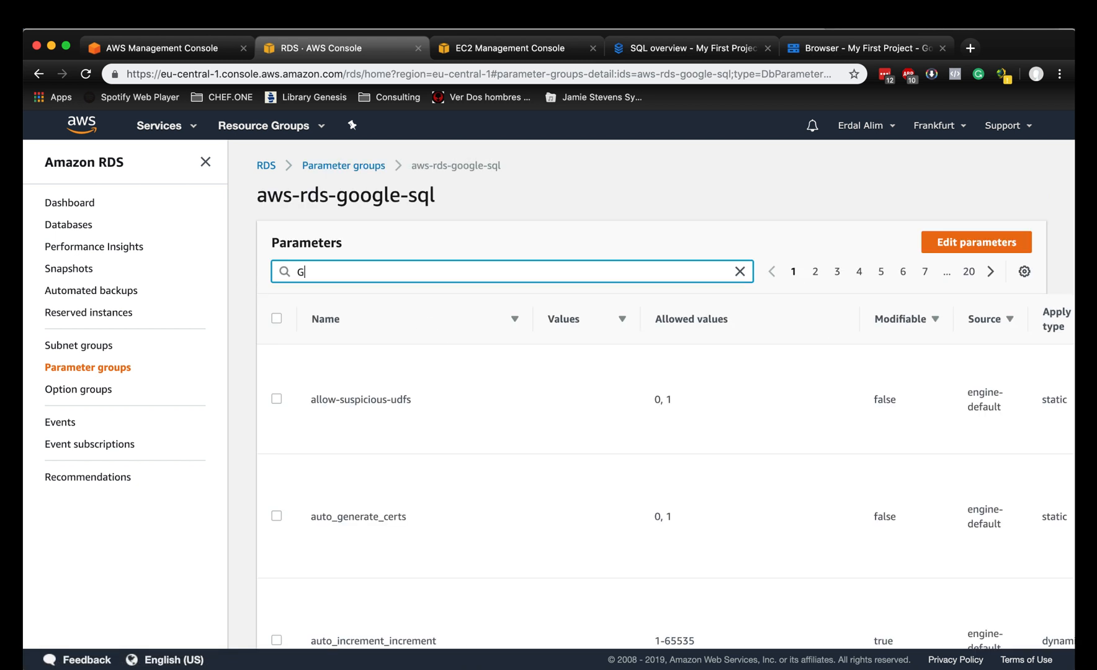
text(TID)
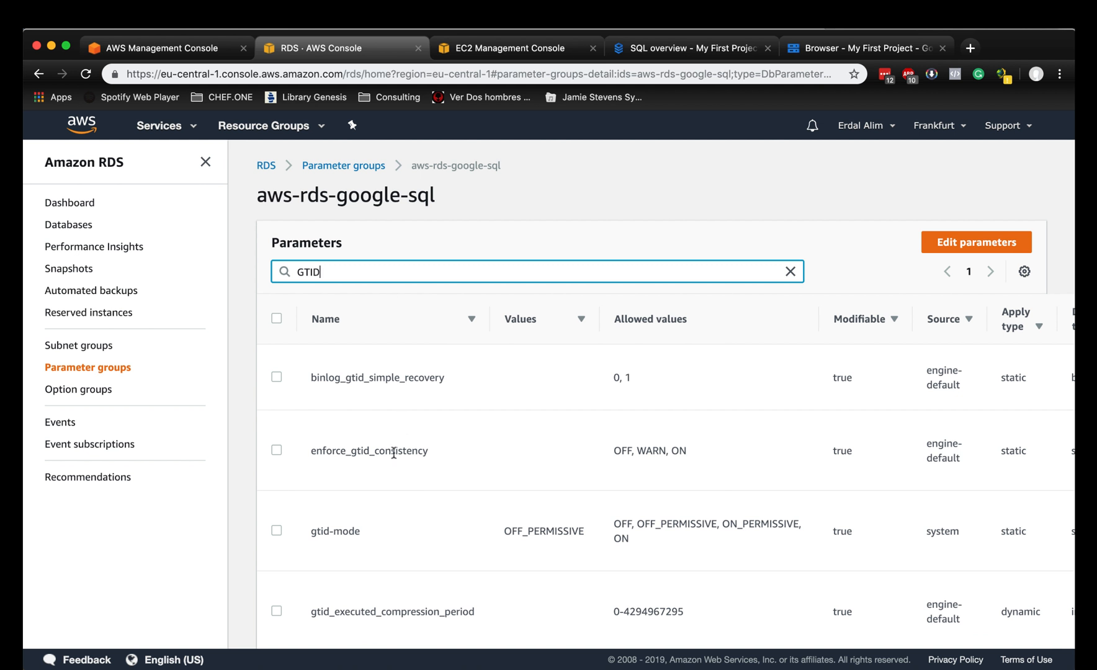
click(276, 450)
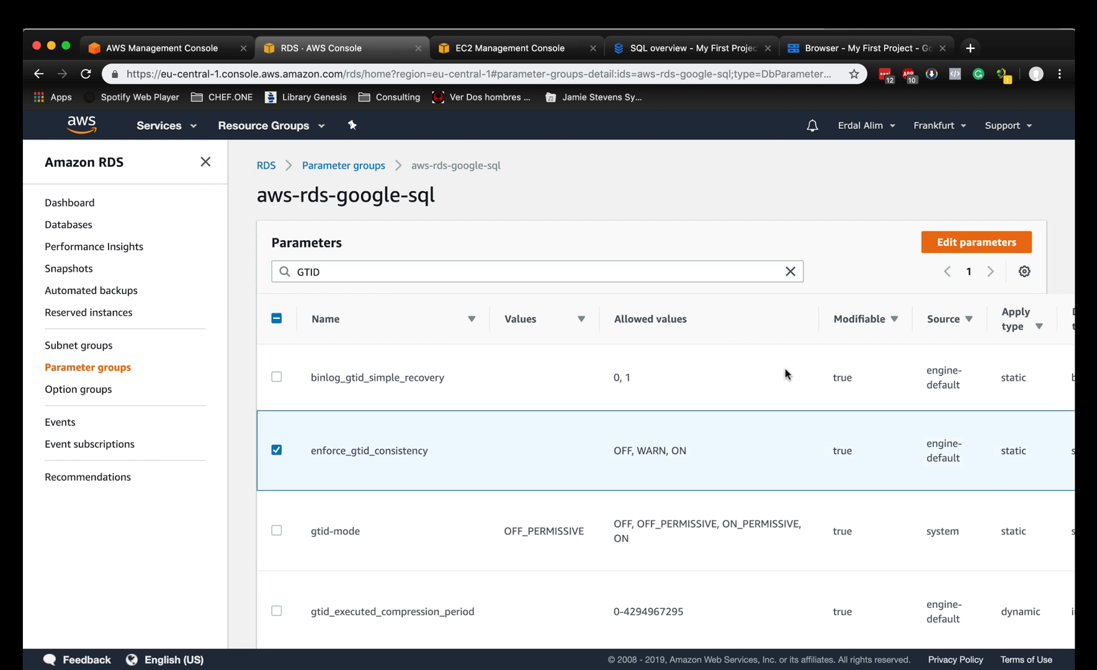
click(975, 242)
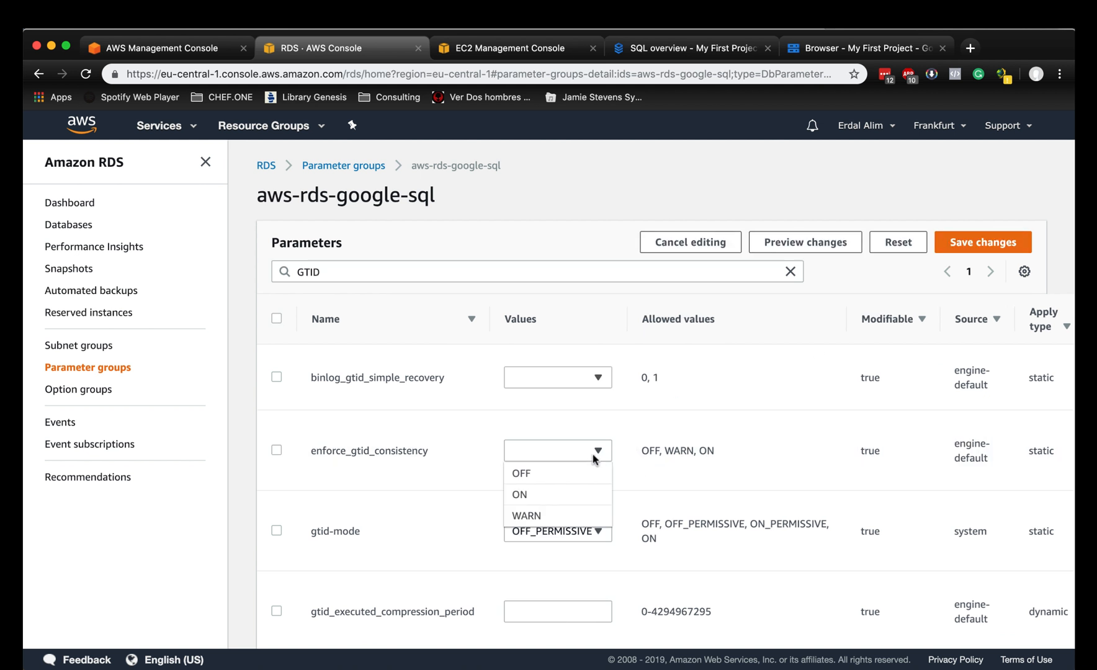
Set enforce_gtid_consistency and gtid-mode to ON and save the changes.
click(519, 495)
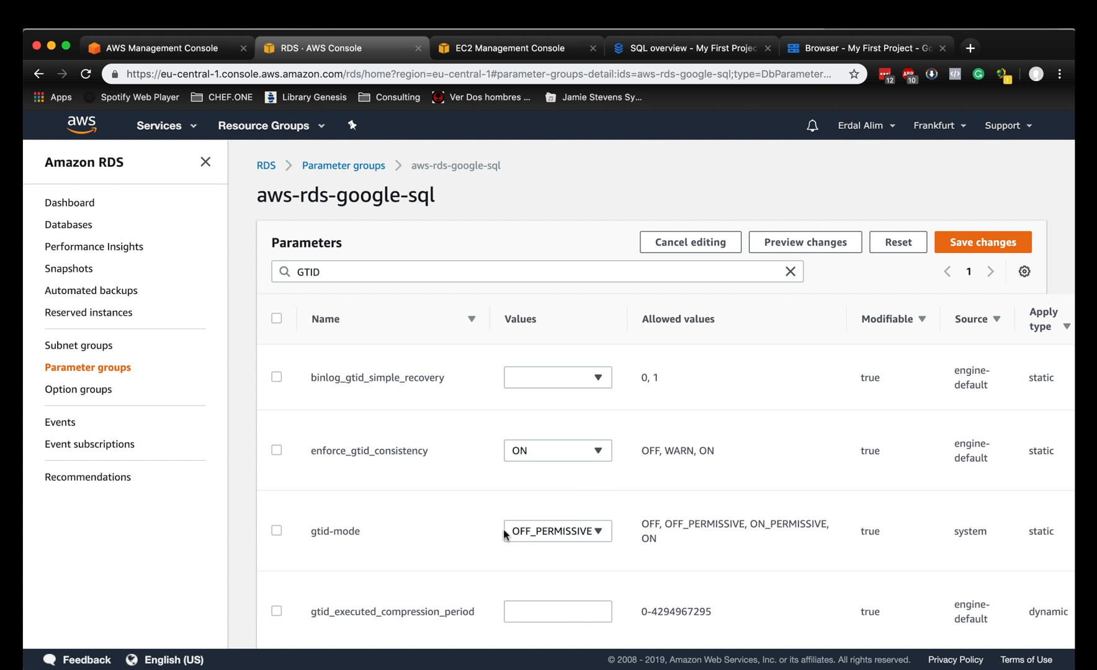
click(557, 450)
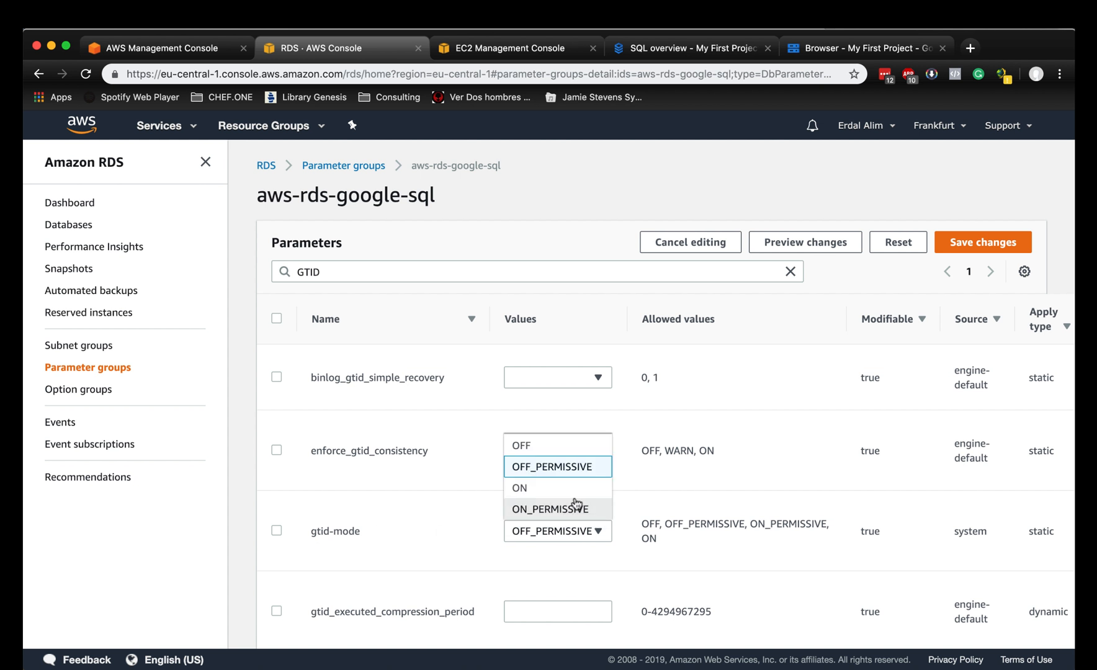
click(519, 488)
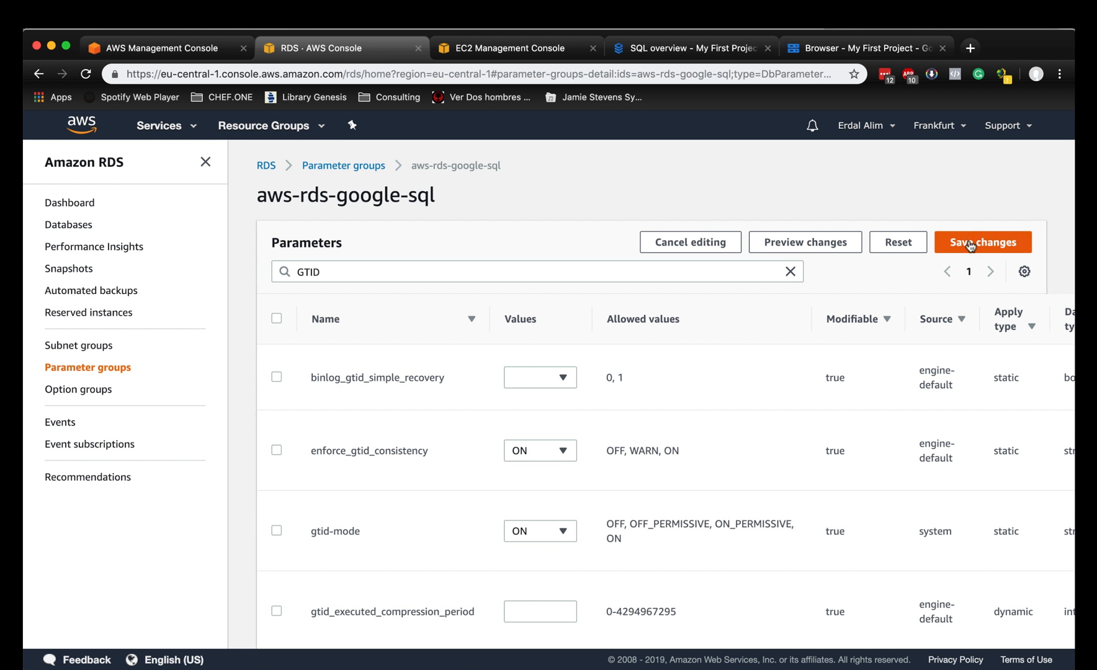
click(981, 242)
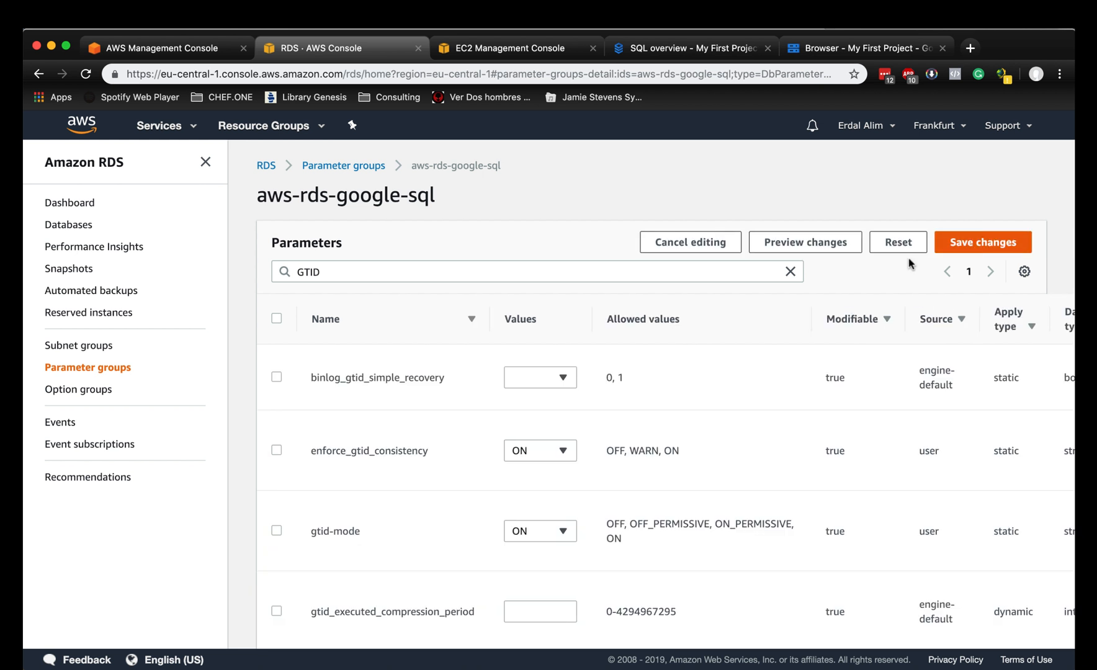
mouse_move(265, 167)
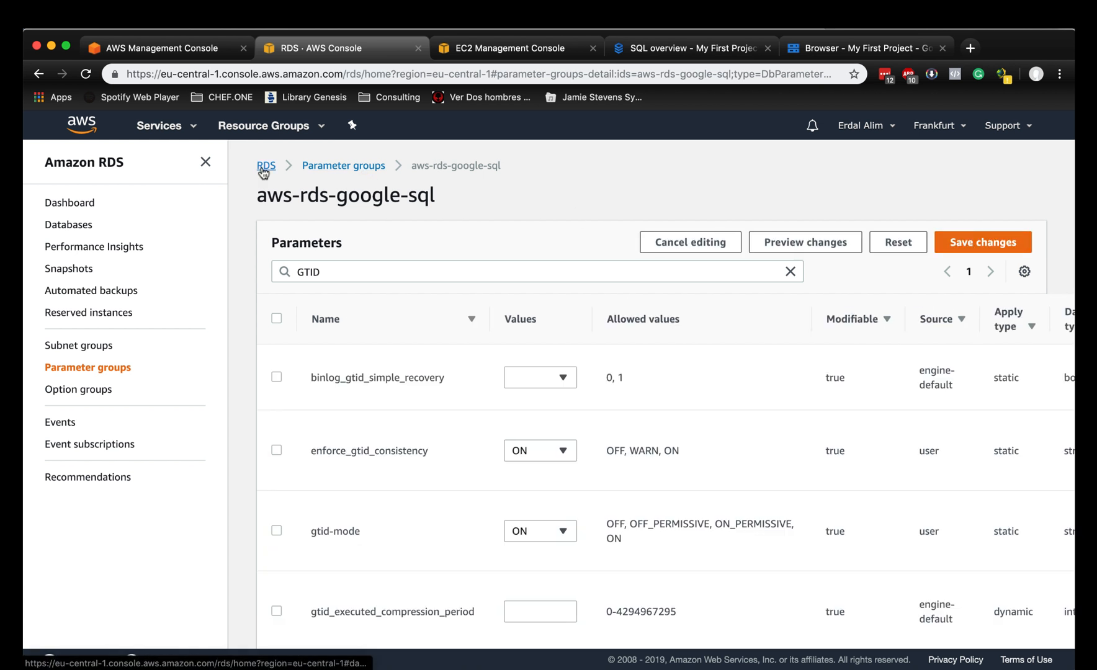
Begin modifying the aws-rds-master database instance.
click(265, 165)
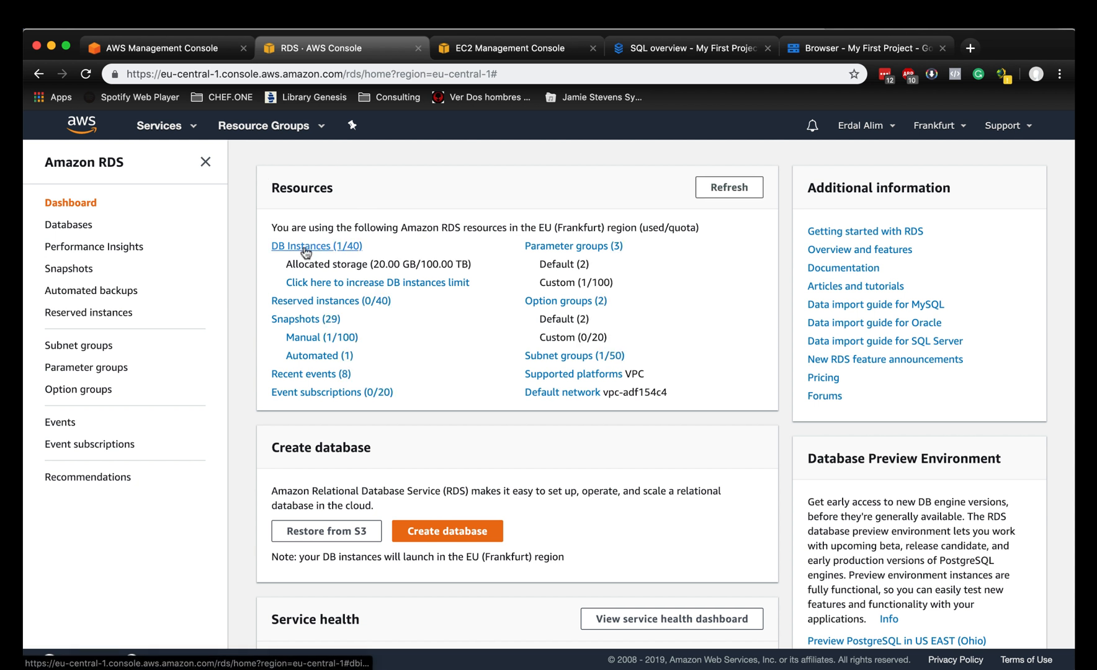
click(315, 246)
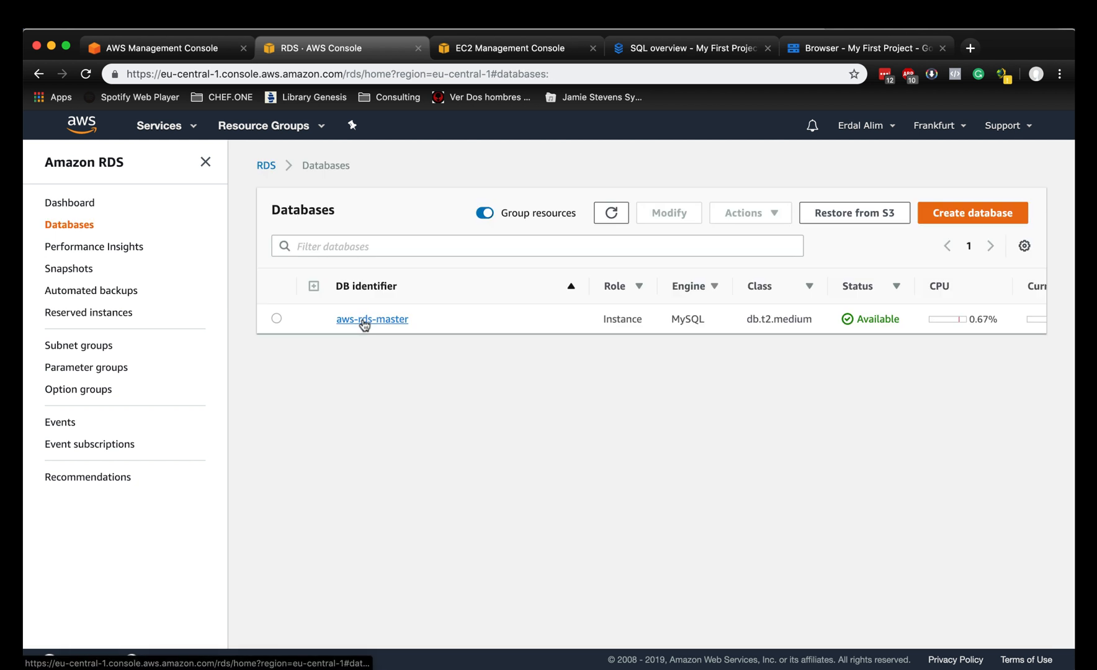
click(371, 319)
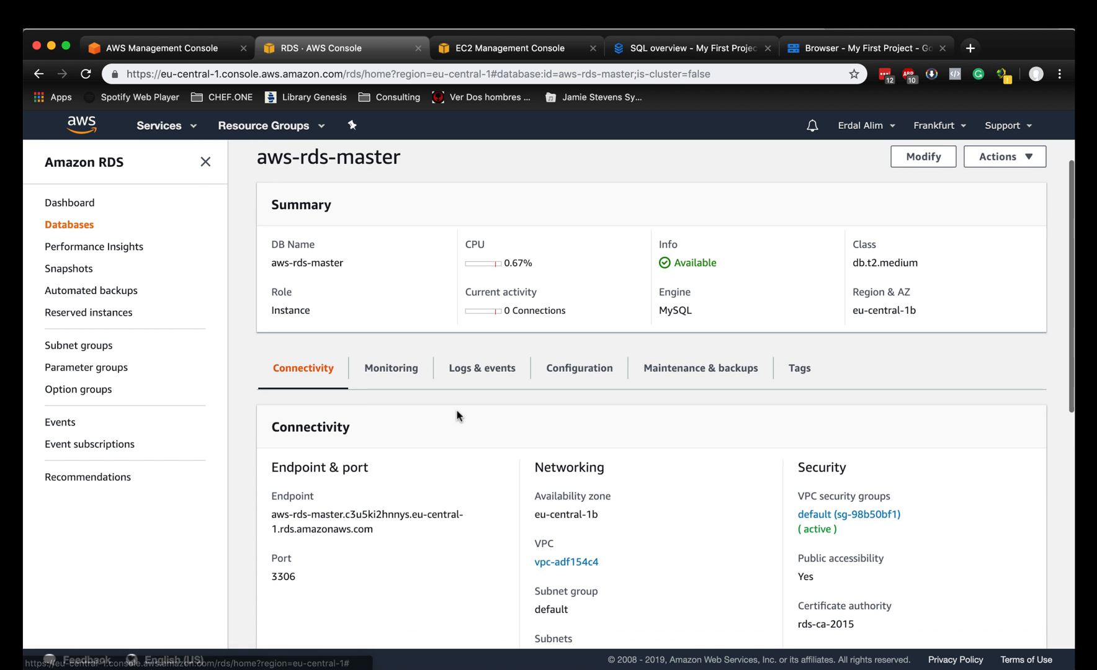
scroll(up, 3)
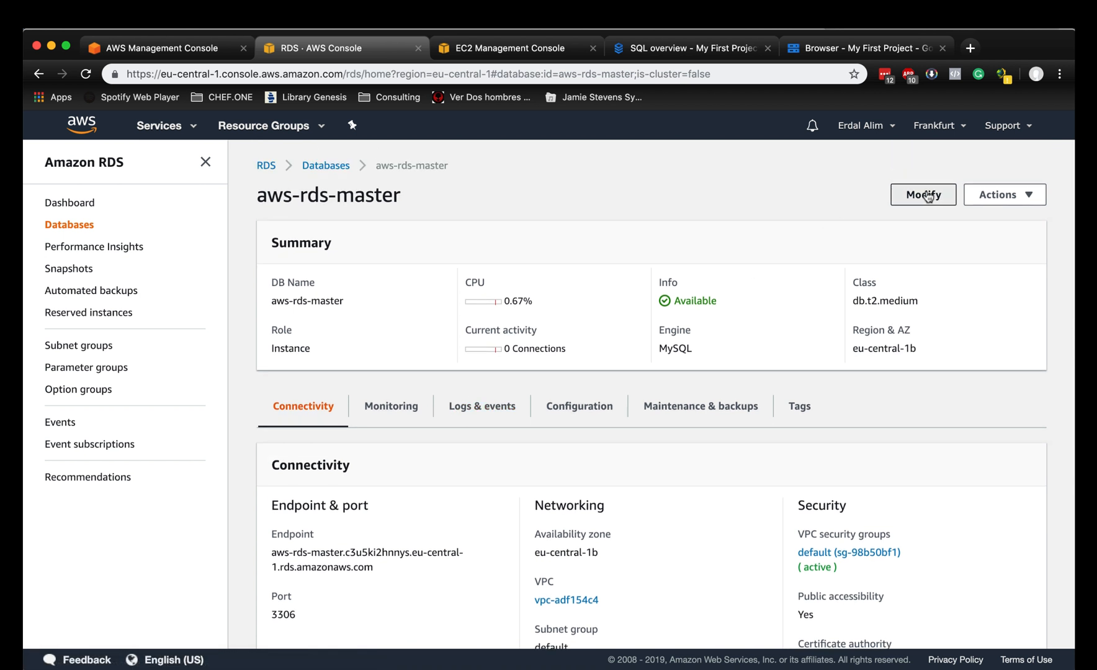
click(922, 194)
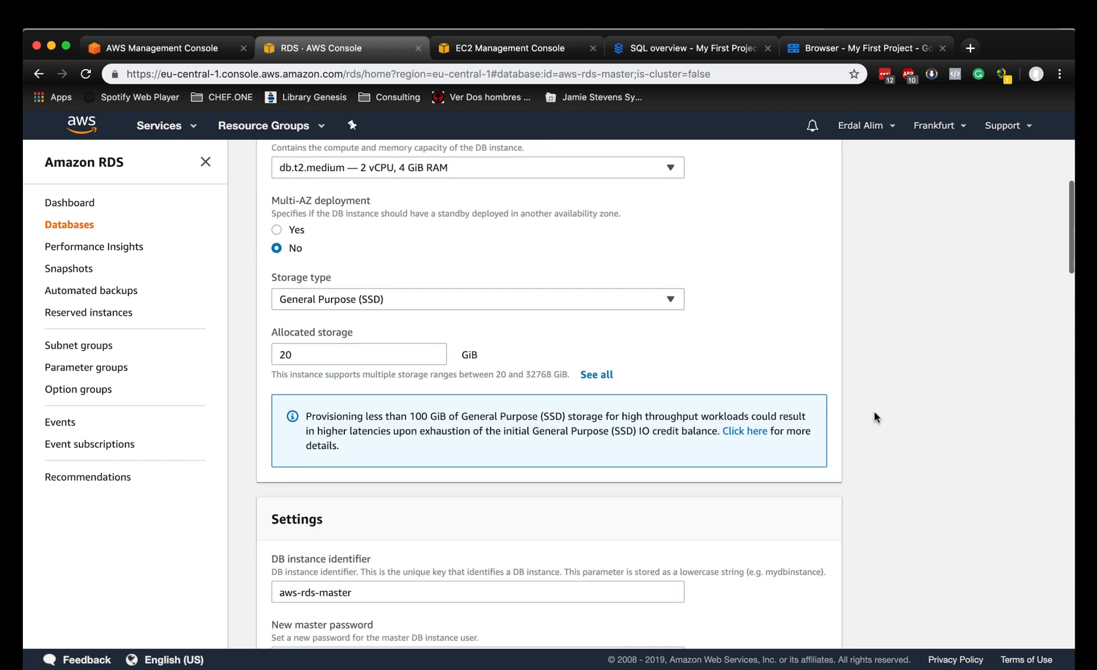
Assign the aws-rds-google-sql DB parameter group to the instance.
scroll(down, 3)
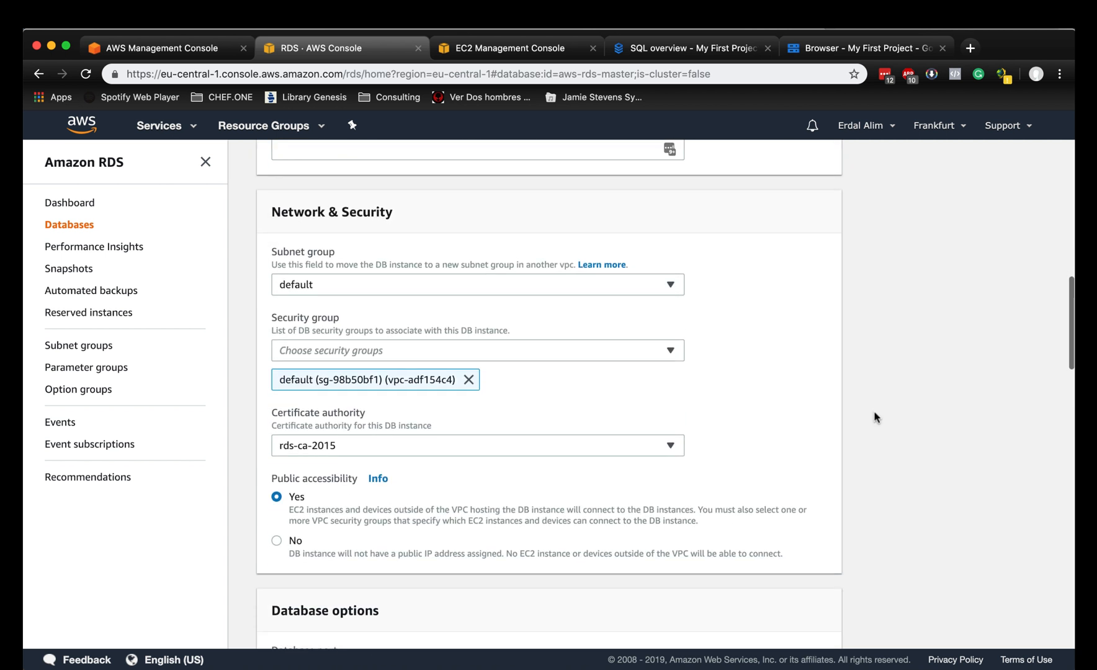
scroll(down, 3)
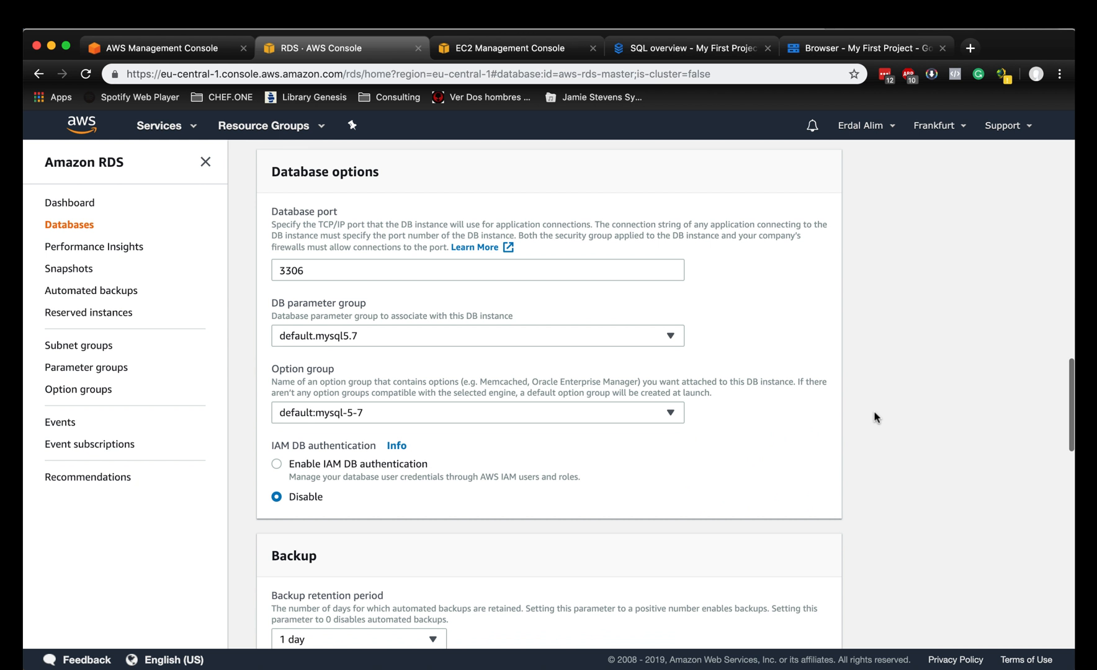
click(478, 335)
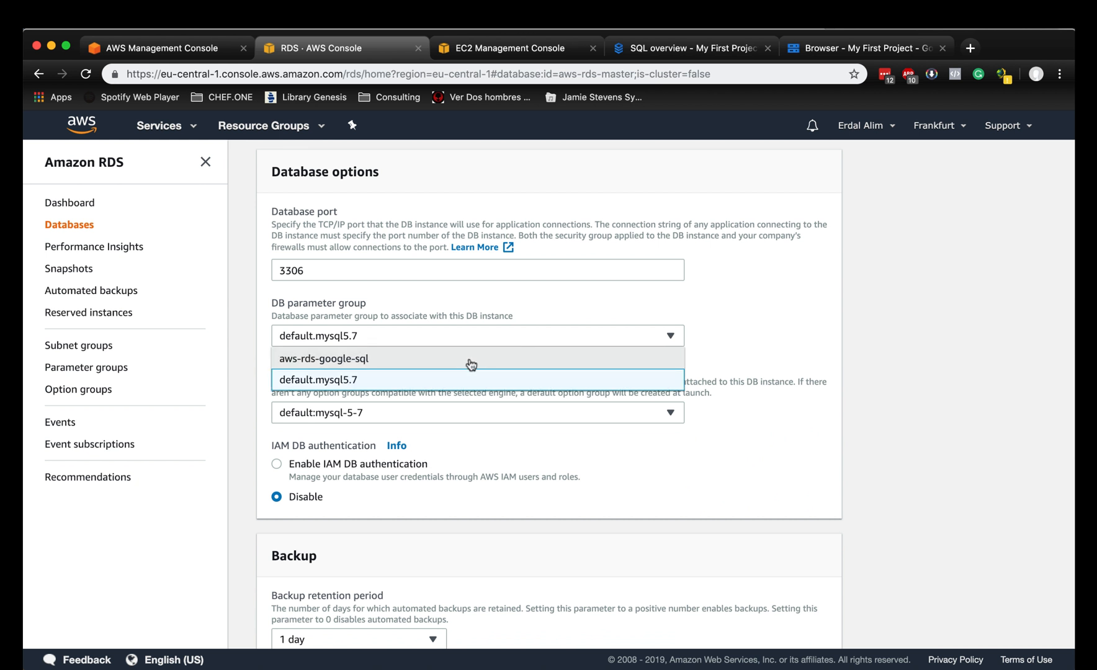
click(323, 358)
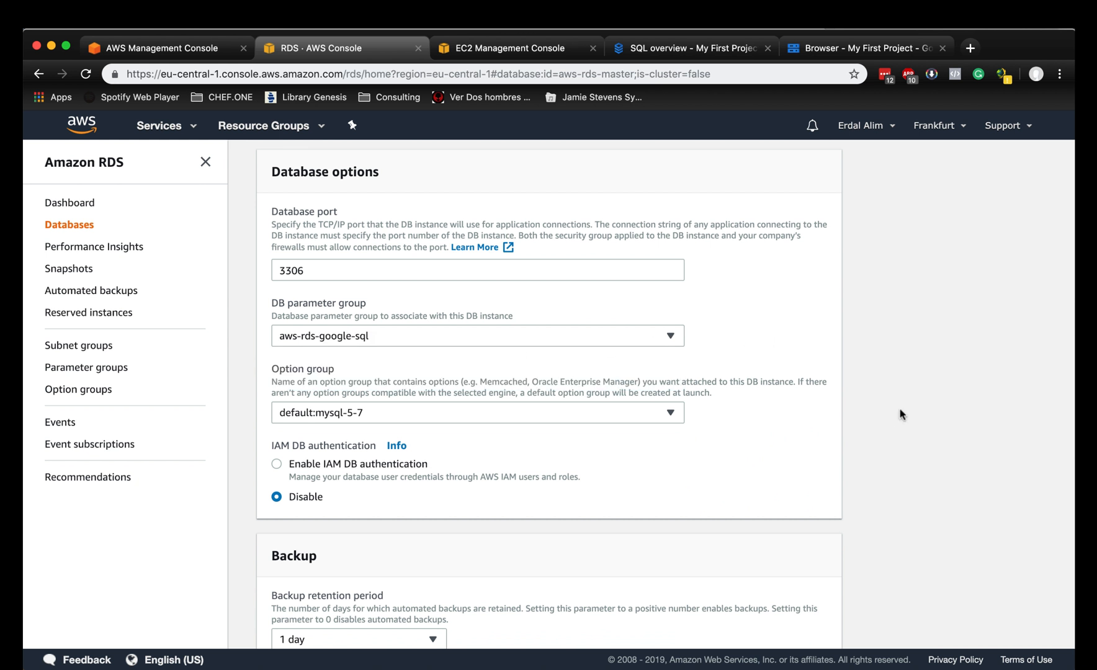
scroll(down, 3)
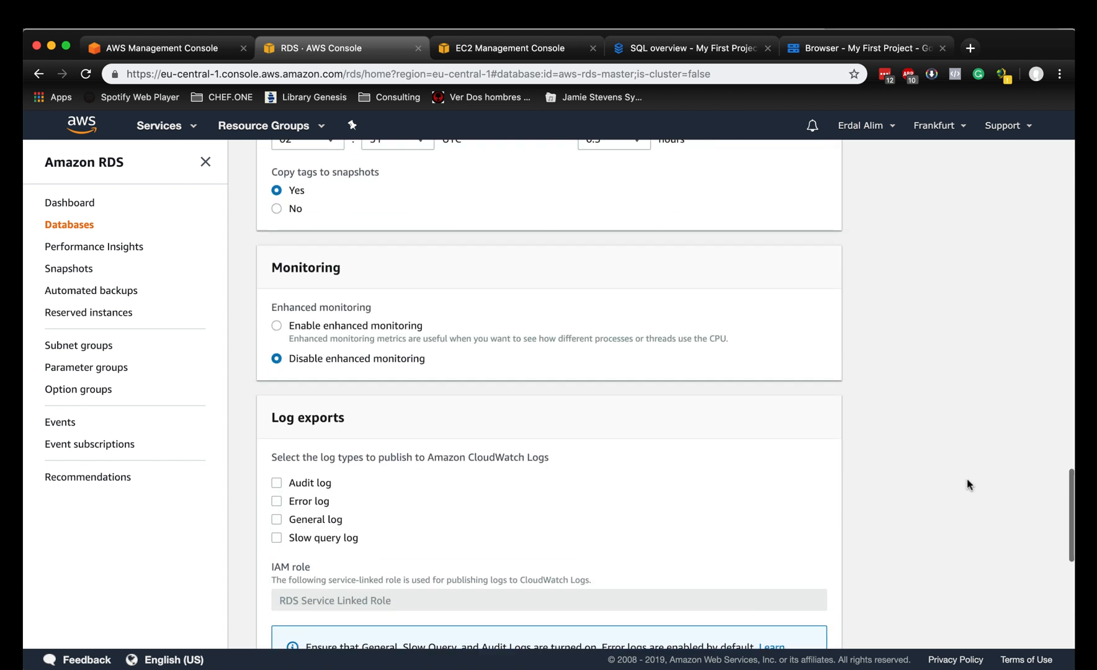
scroll(down, 3)
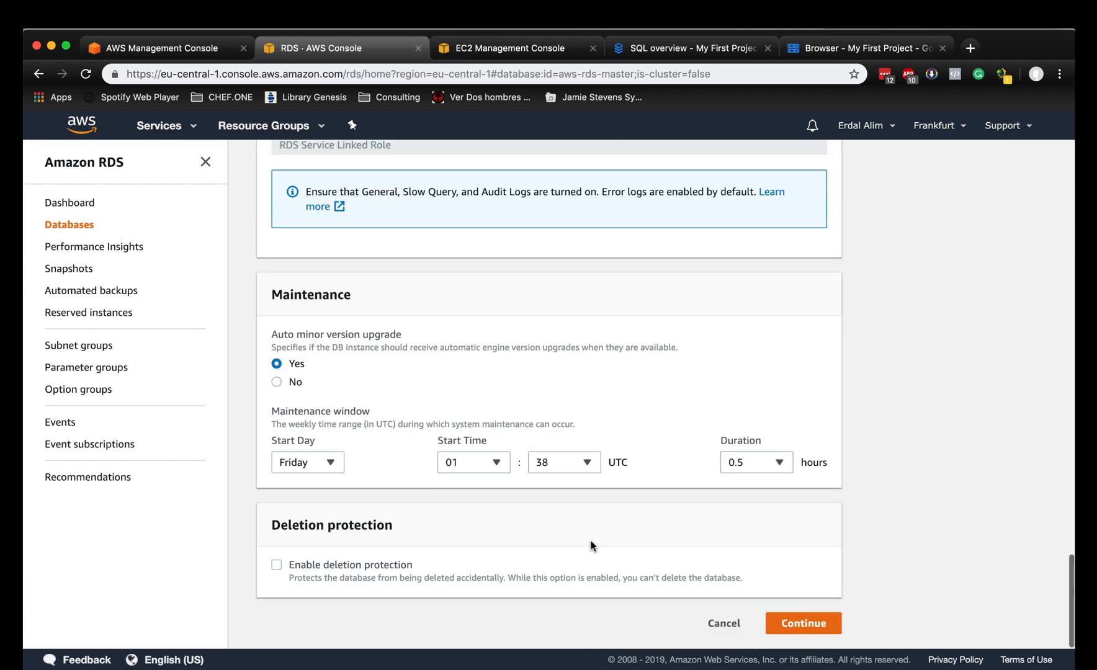
Submit the modification with Apply immediately selected.
click(802, 622)
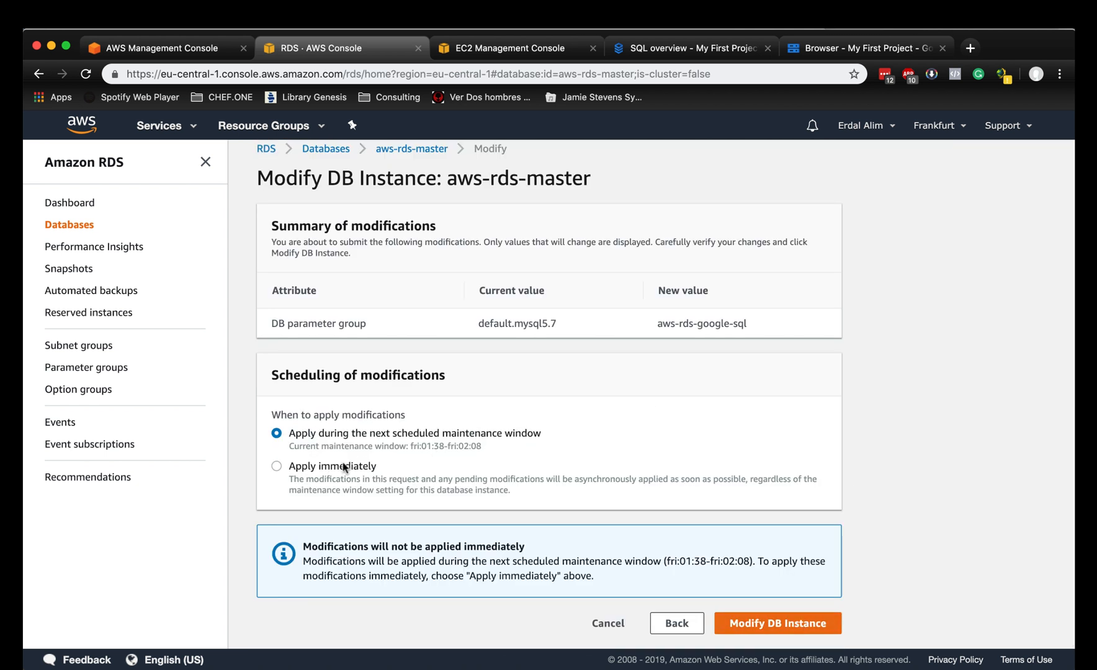
click(276, 466)
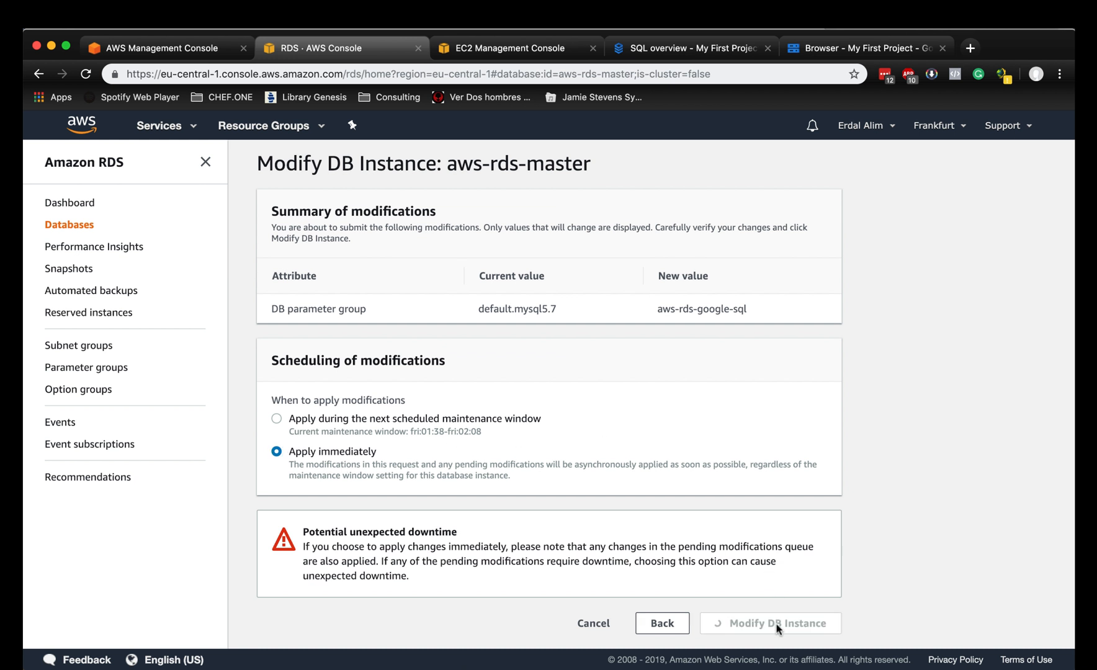
click(770, 623)
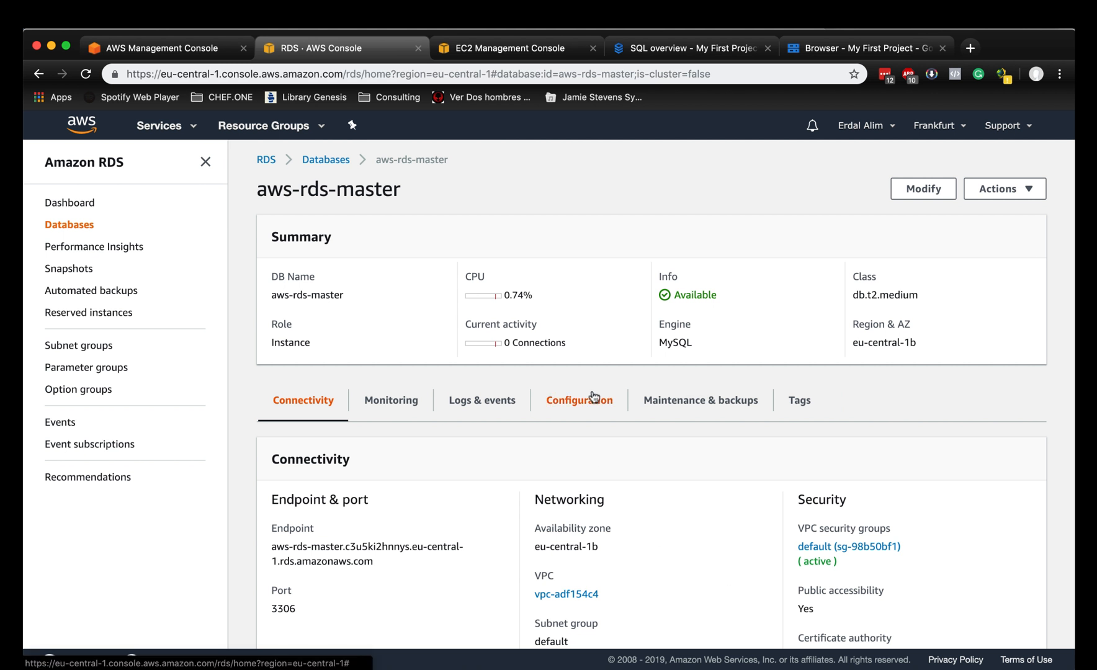
mouse_move(590, 407)
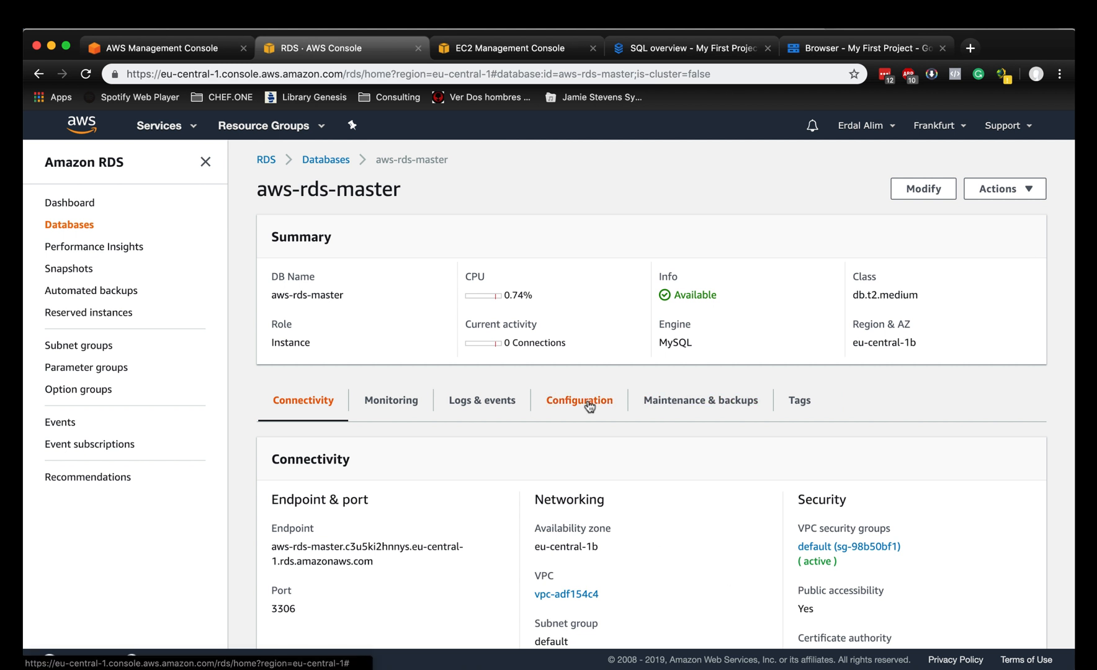
Check the Configuration tab shows aws-rds-google-sql still applying, then return to Databases.
click(578, 400)
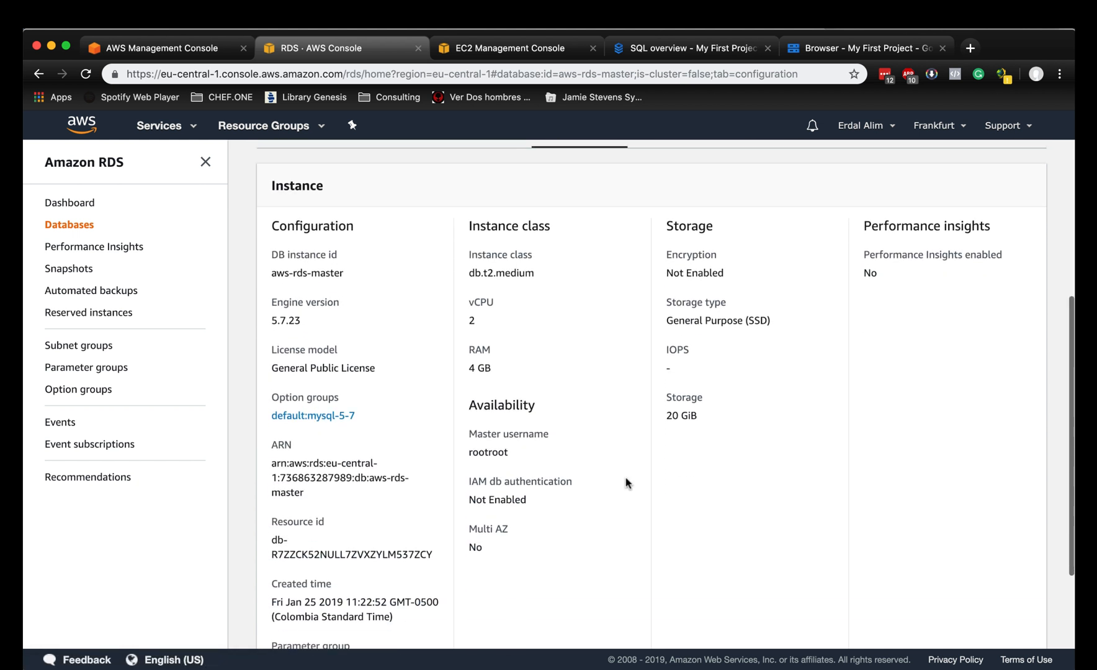
scroll(down, 3)
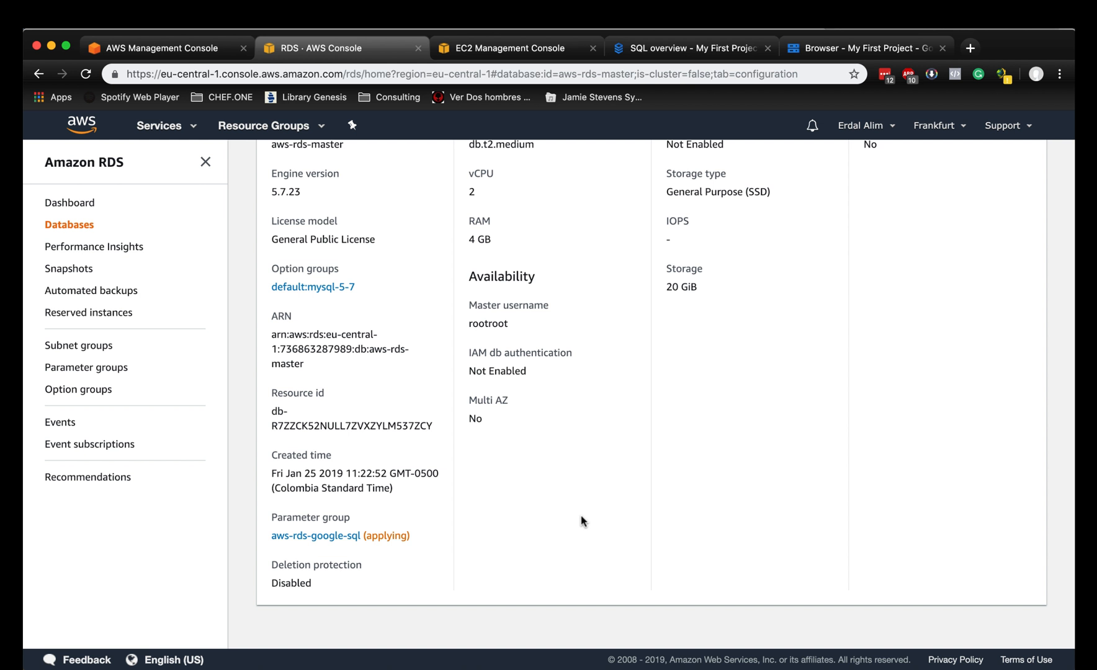
scroll(up, 3)
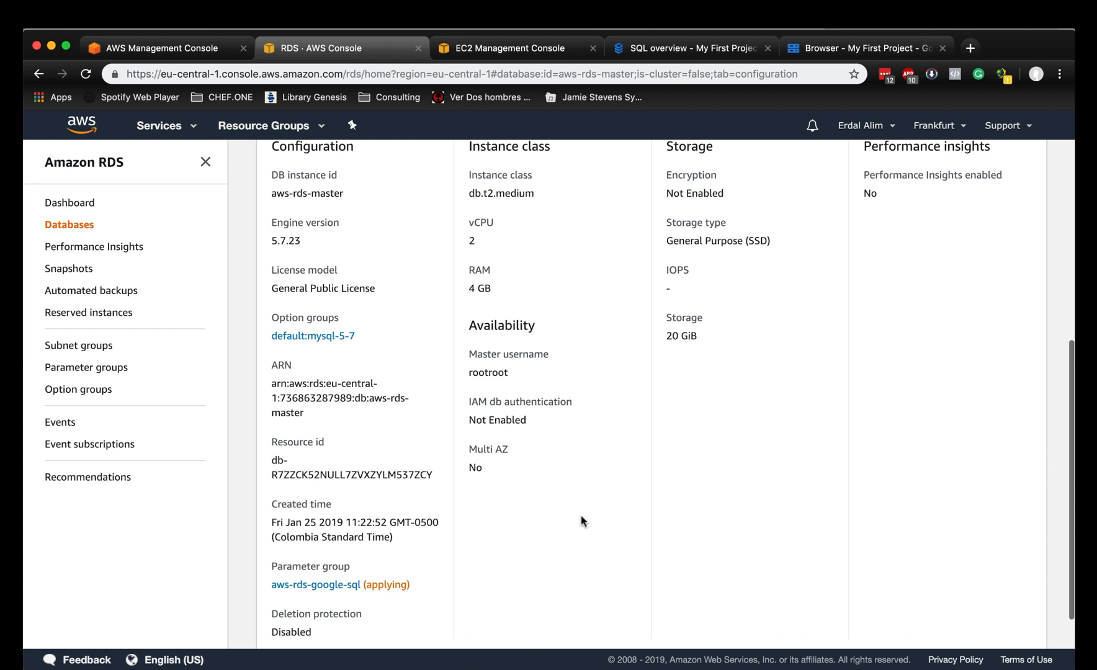
scroll(up, 3)
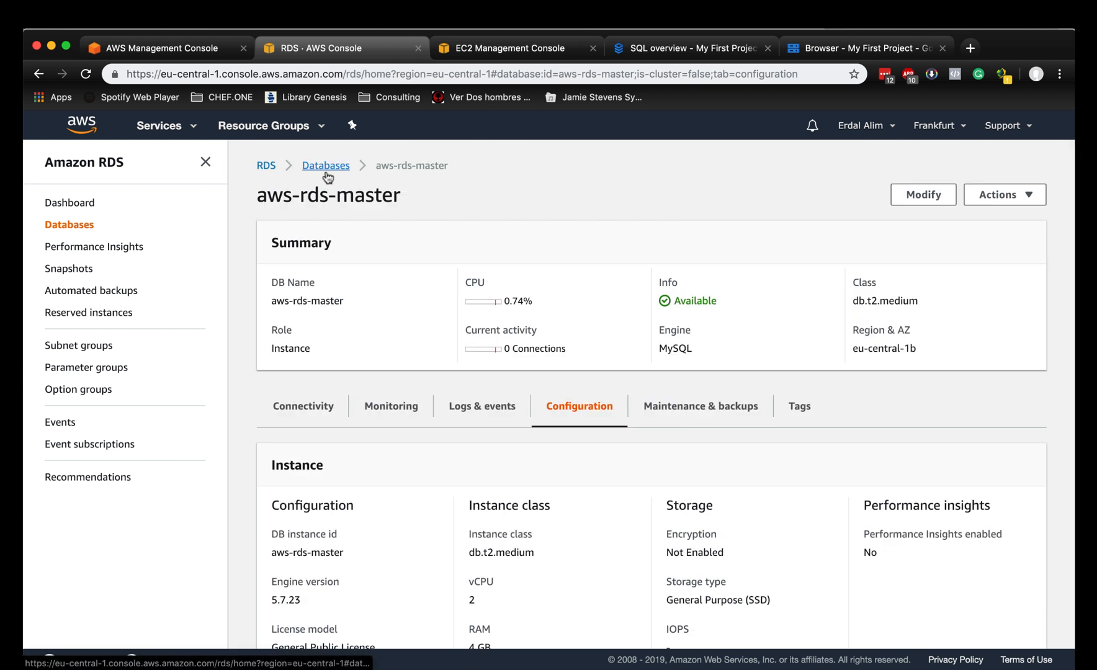
click(510, 48)
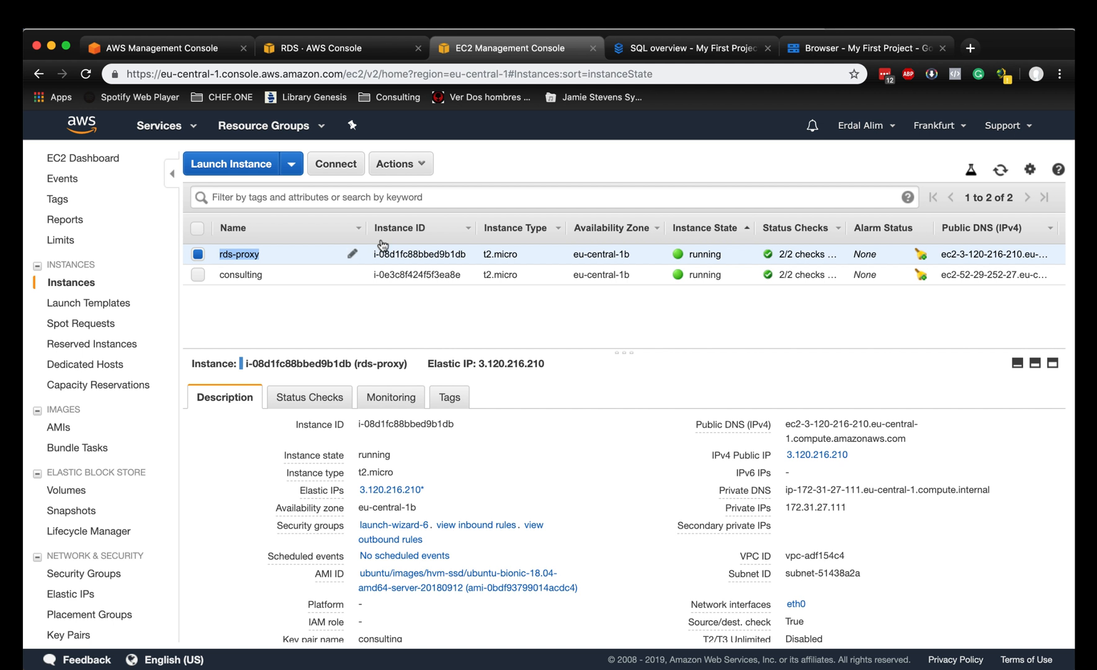
mouse_move(733, 425)
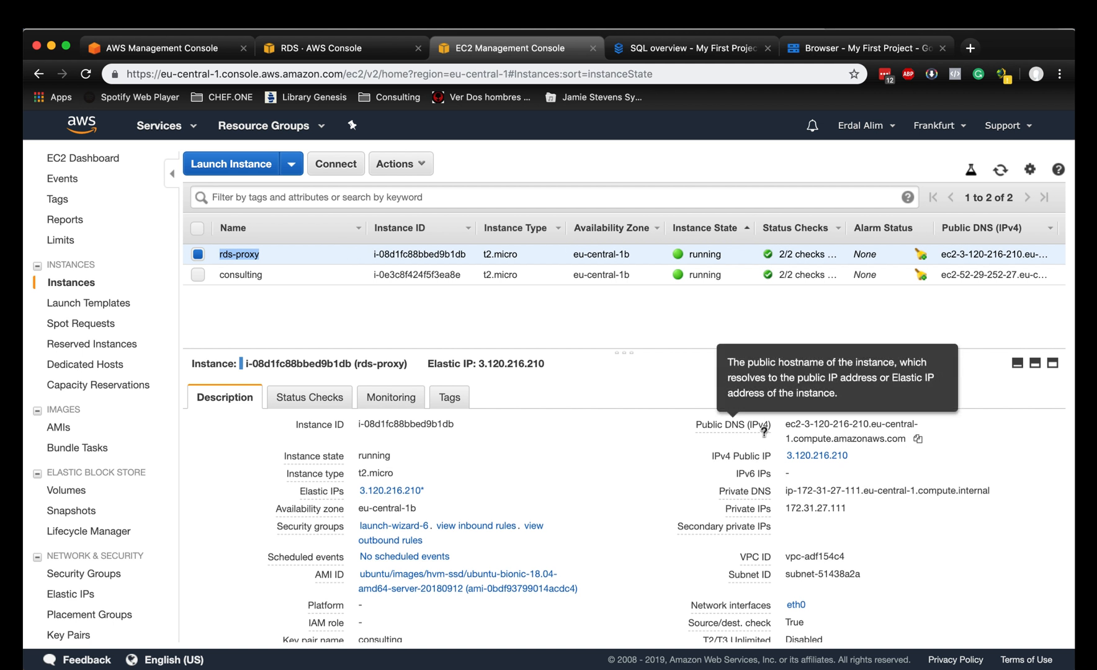
mouse_move(918, 424)
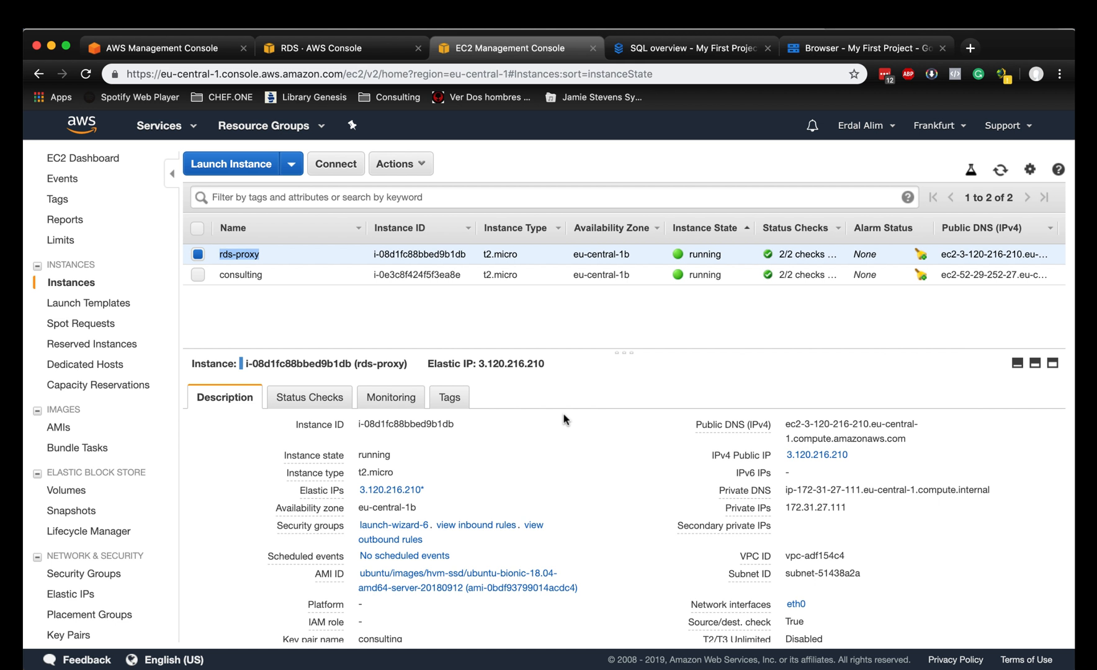
mouse_move(432, 496)
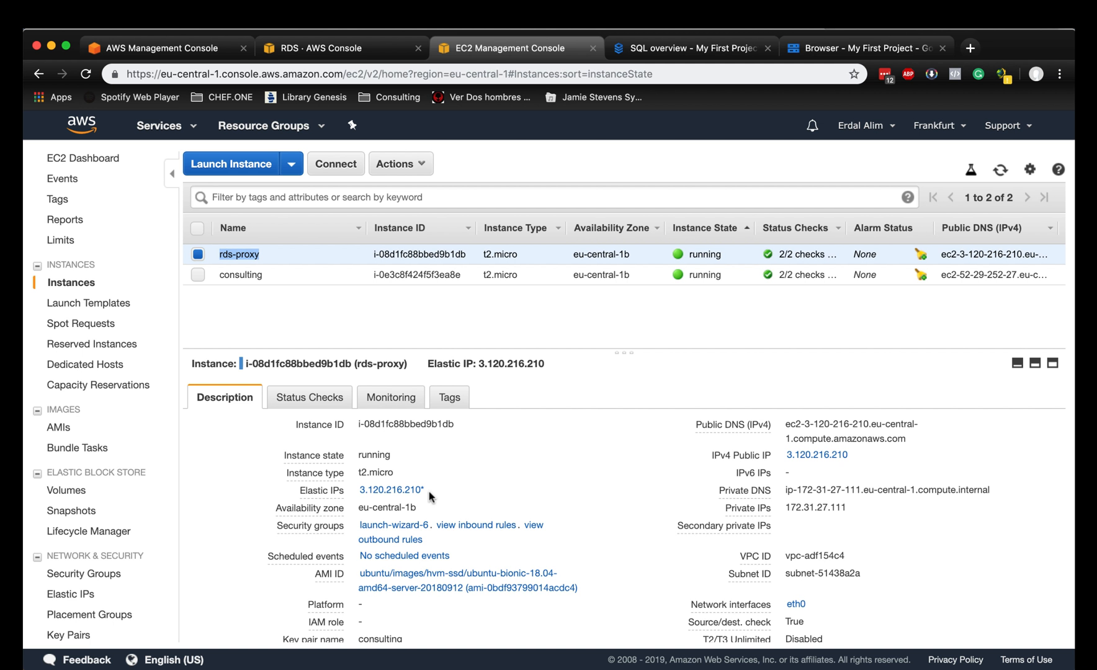
Copy the rds-proxy Elastic IP 3.120.216.210 and view its Elastic IP details.
double_click(390, 490)
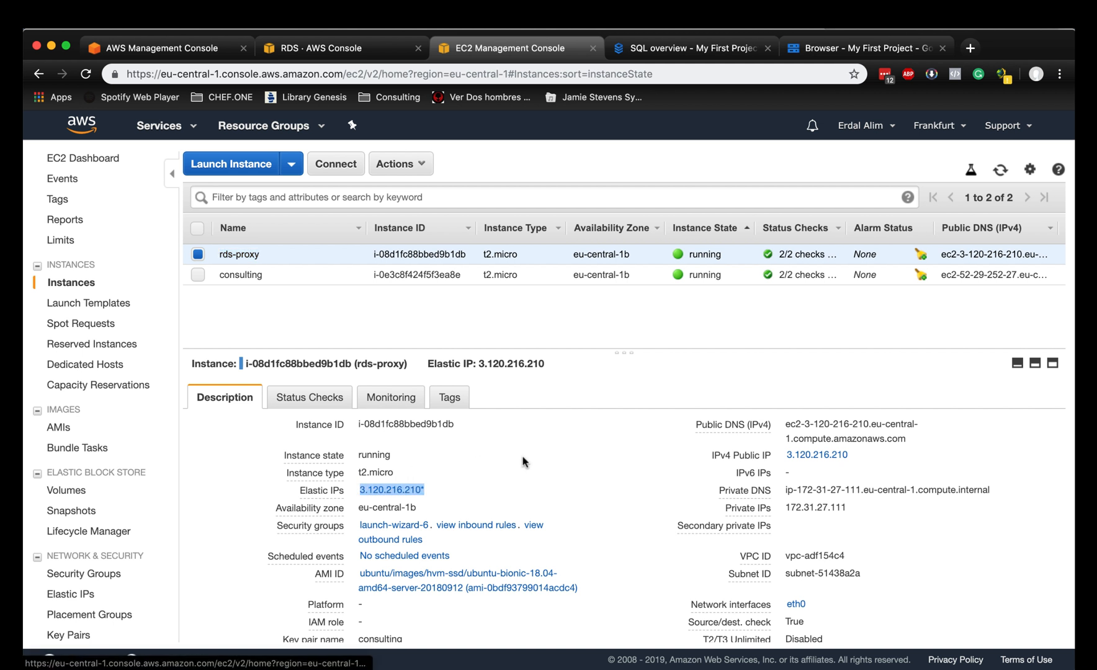
mouse_move(560, 462)
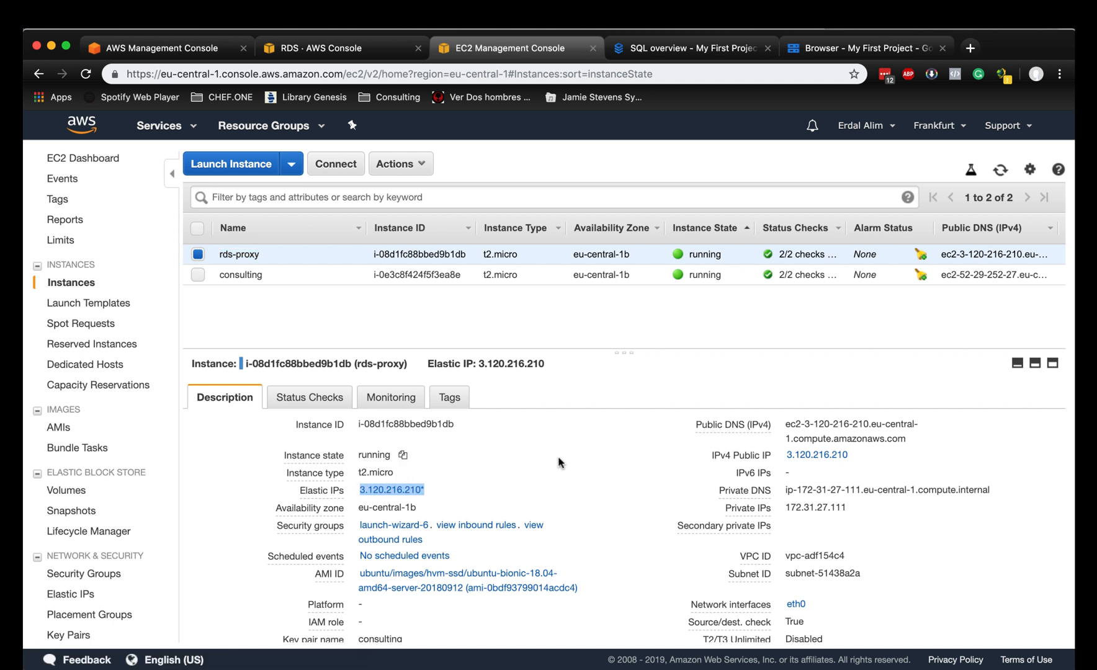
mouse_move(495, 483)
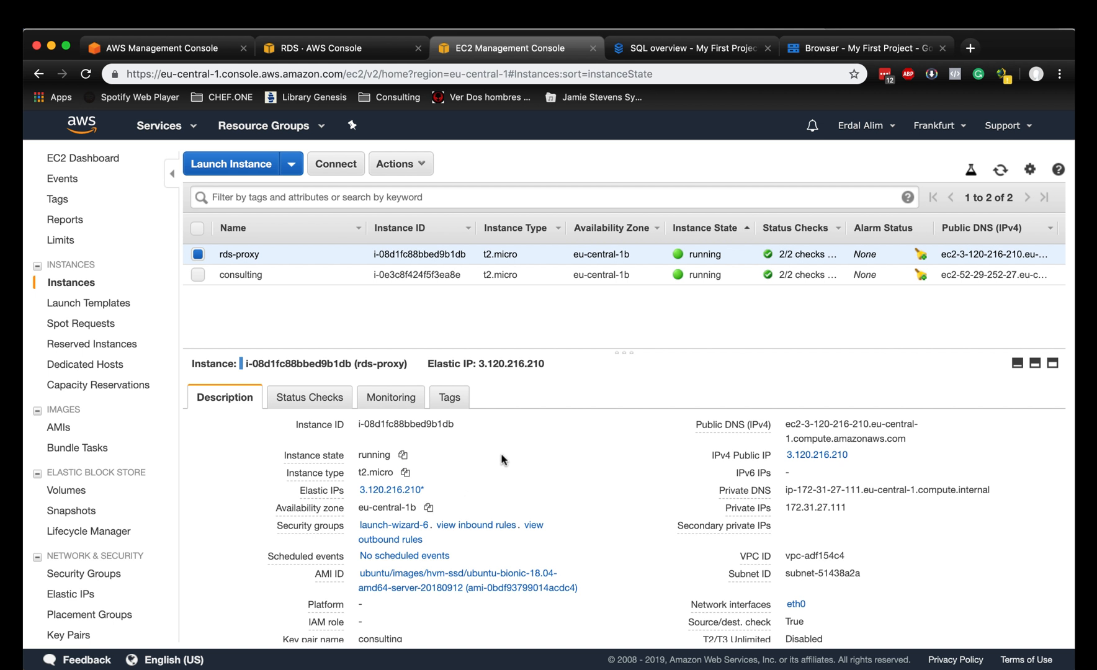
click(72, 594)
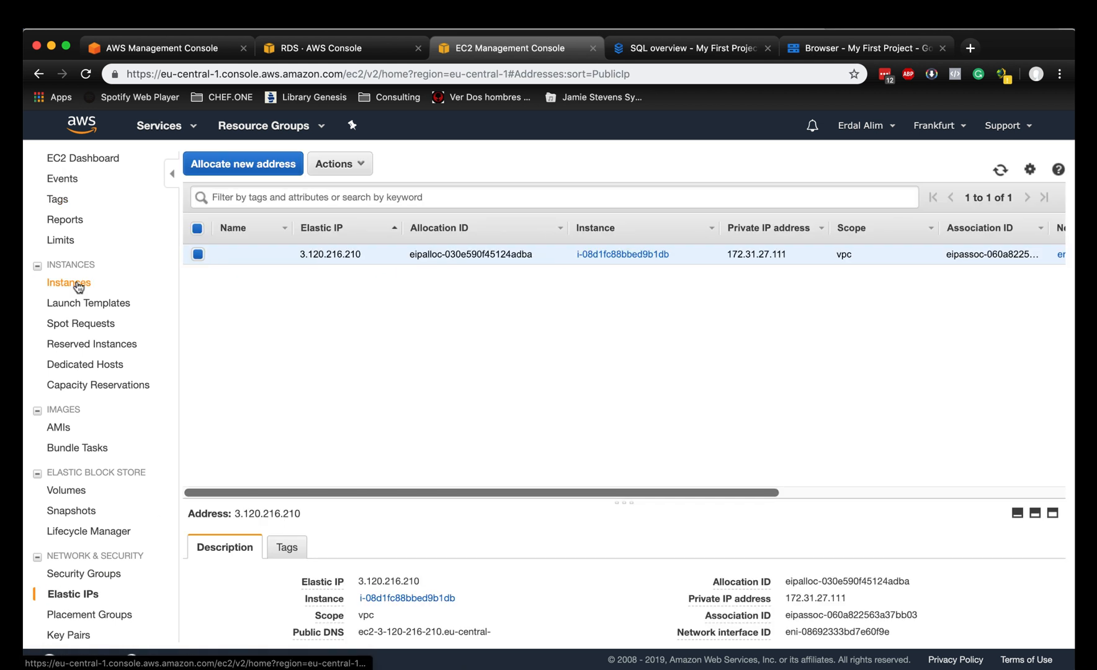
click(70, 283)
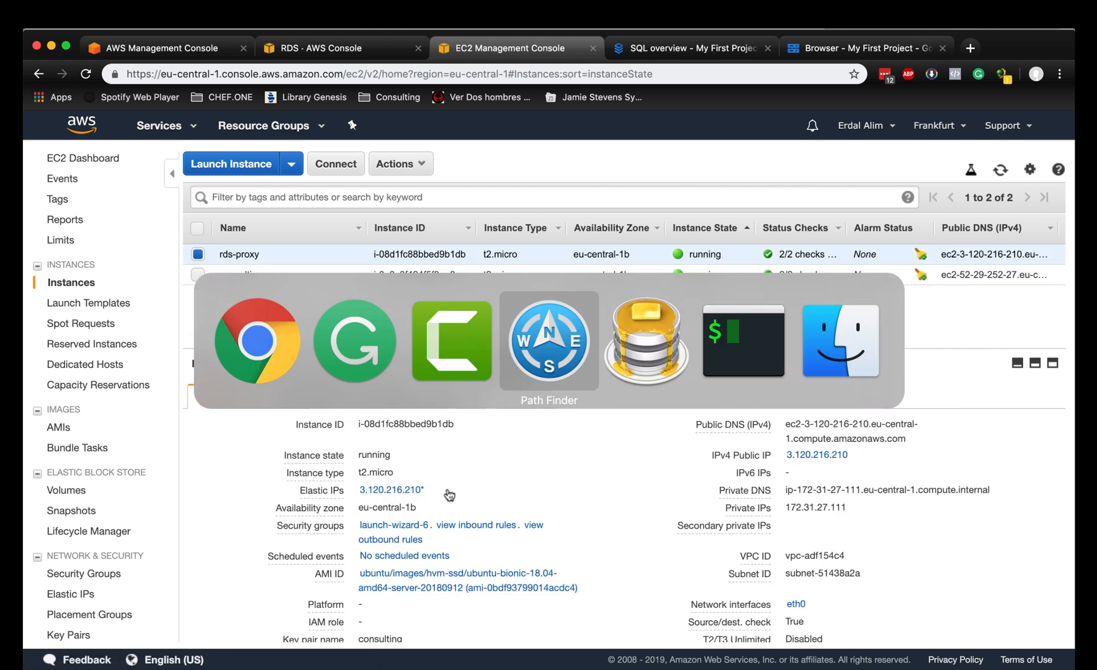
Prepare the socat TCP-LISTEN:3306,fork TCP::3306 command on the proxy SSH session, host left blank.
click(742, 343)
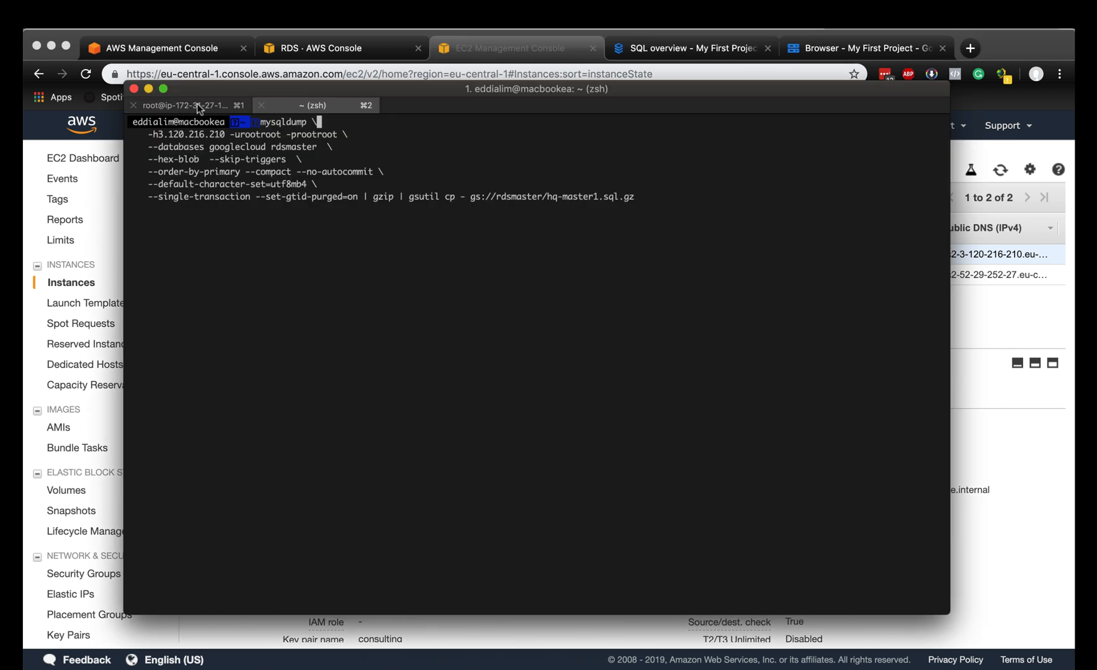
click(185, 105)
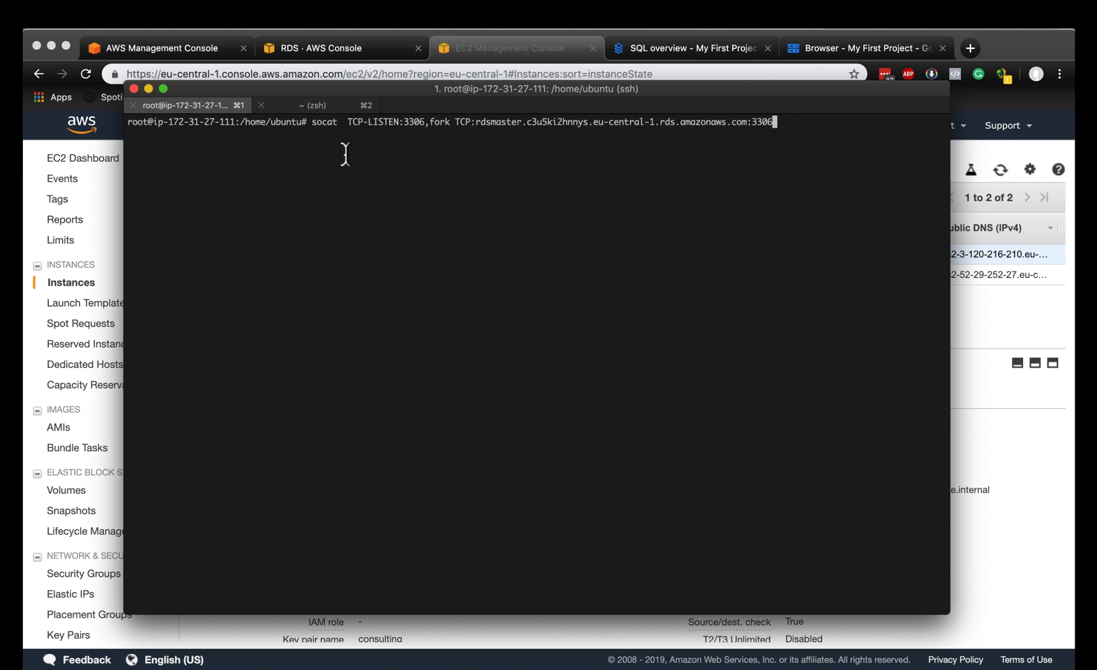
mouse_move(379, 116)
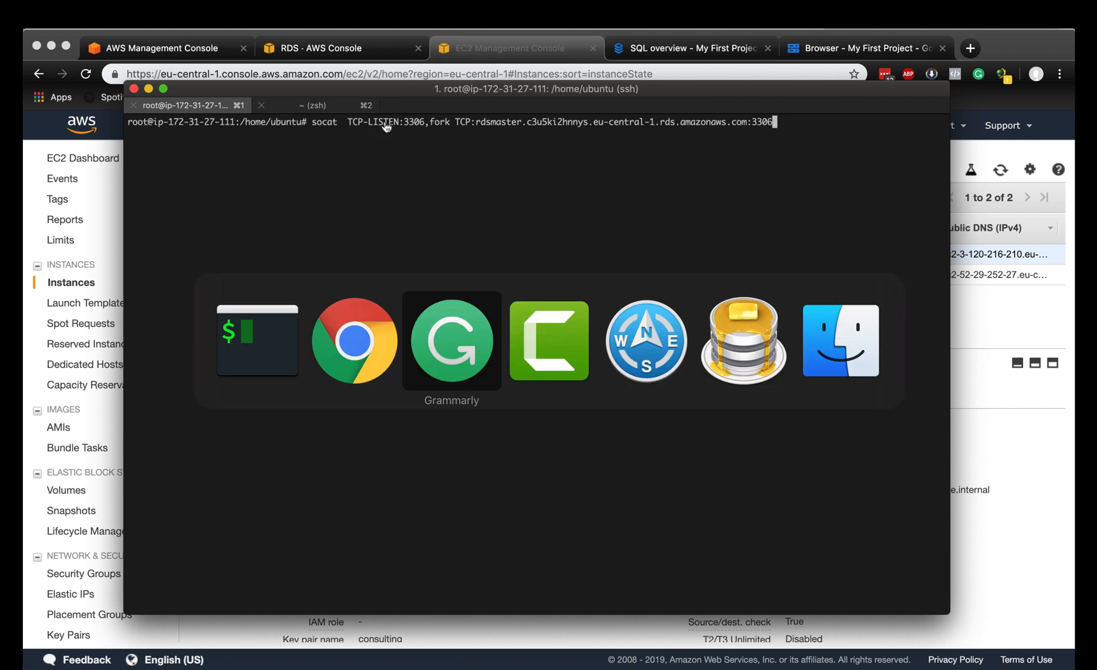
click(451, 340)
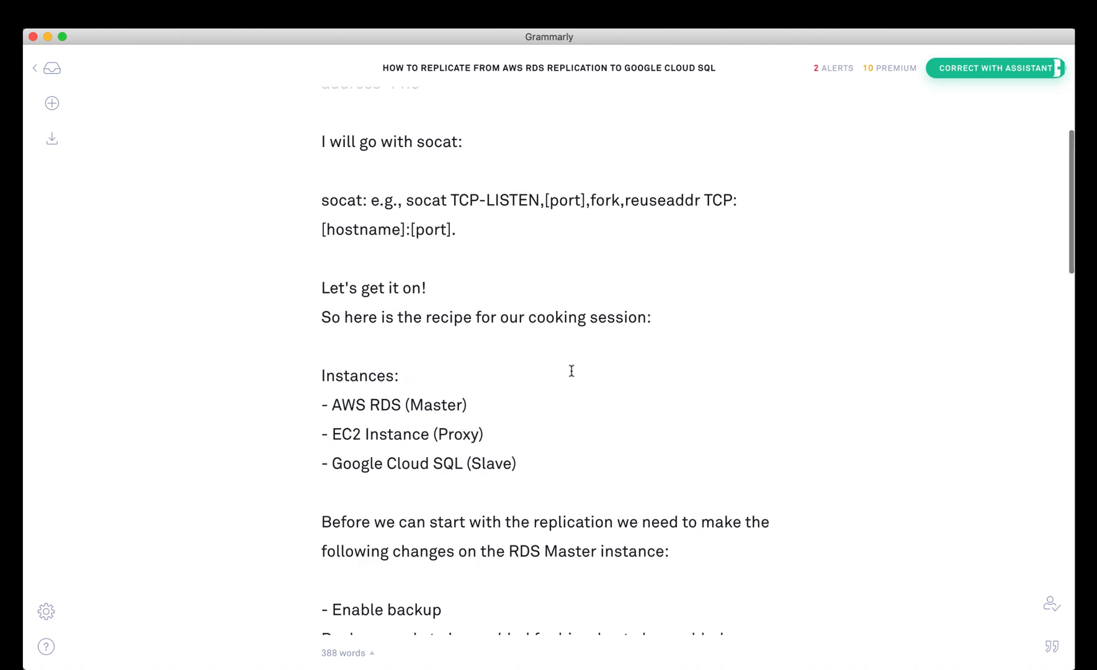
scroll(up, 3)
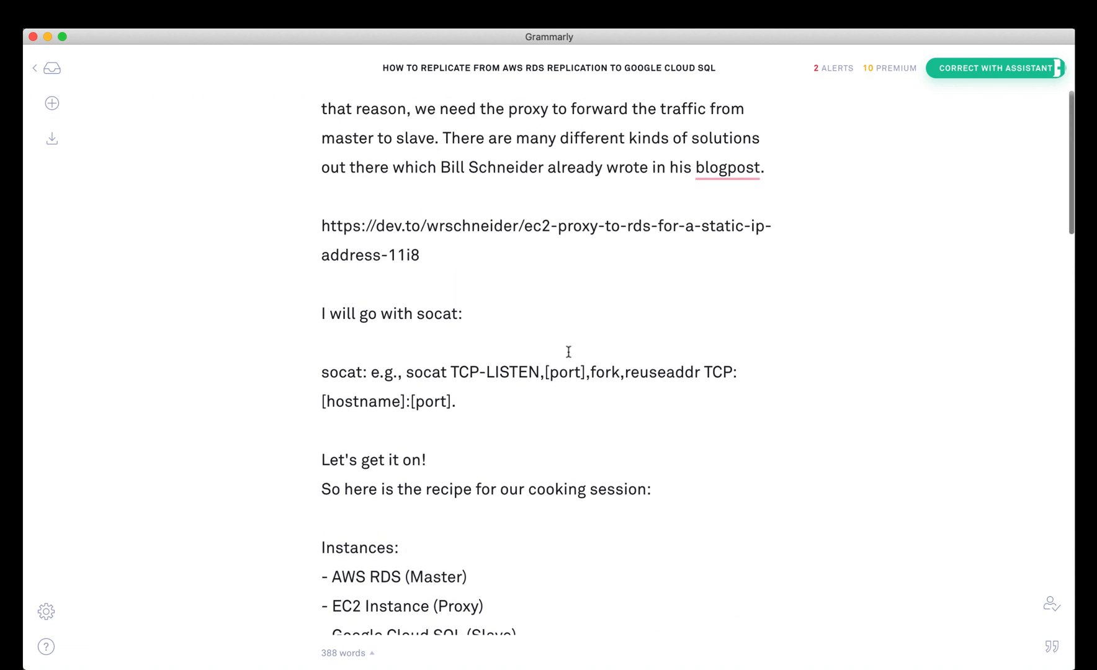
scroll(up, 3)
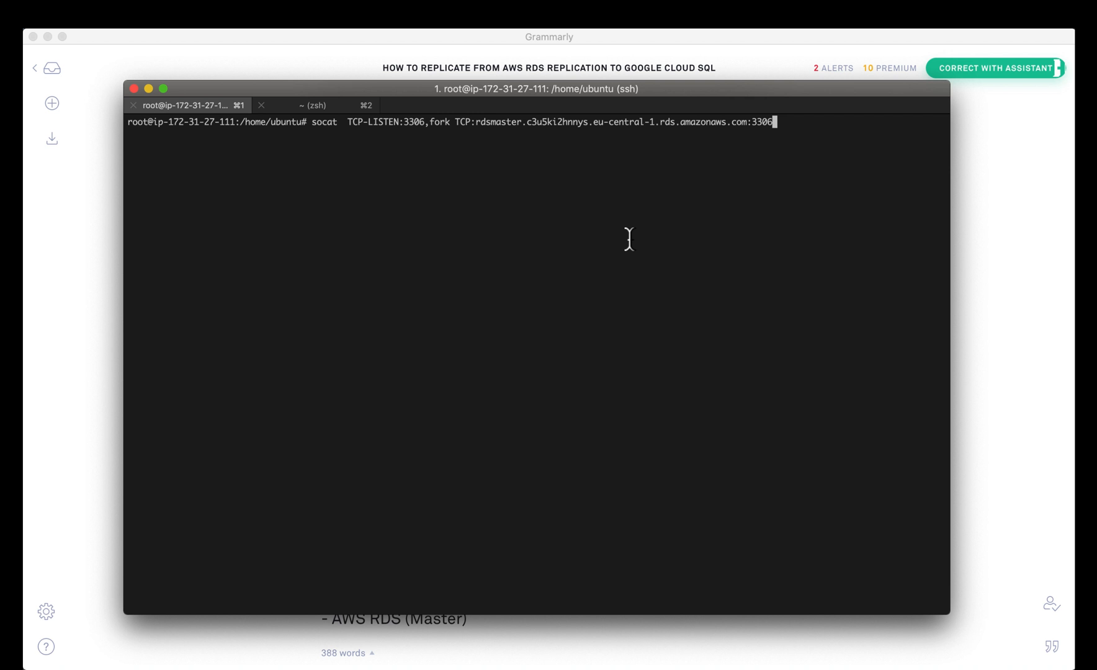
click(134, 88)
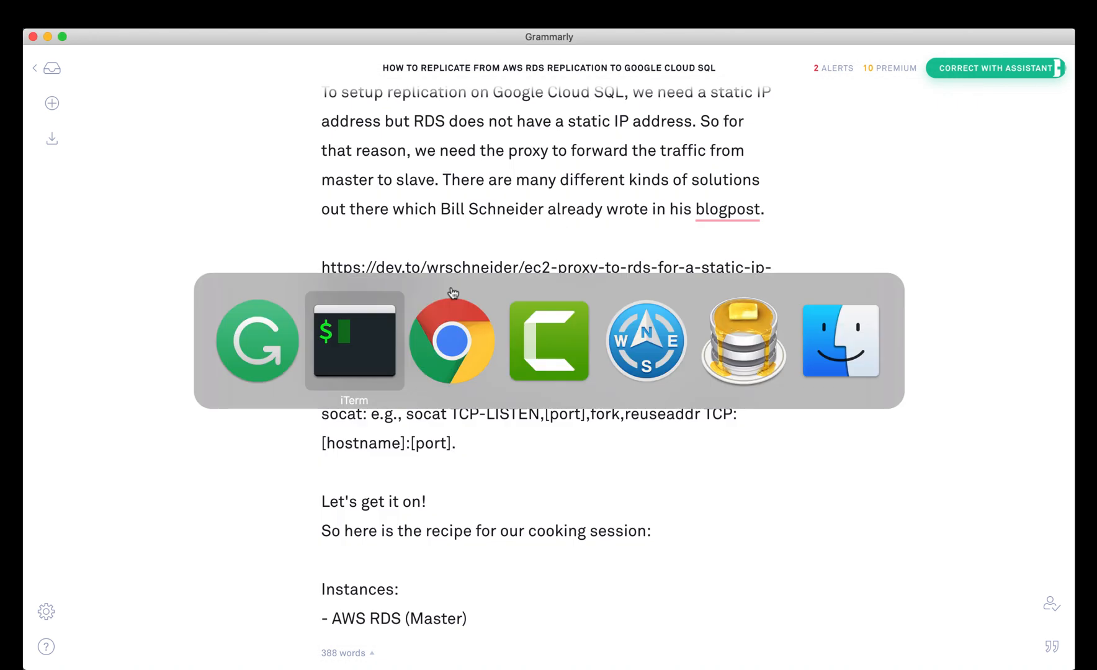
click(354, 341)
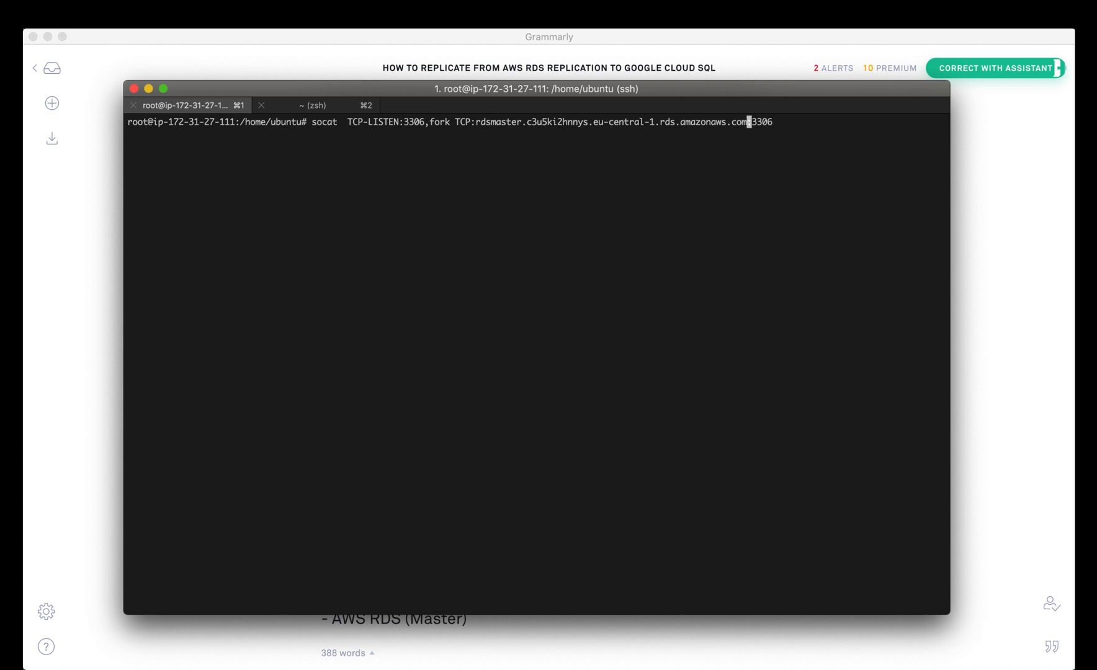
key(Backspace)
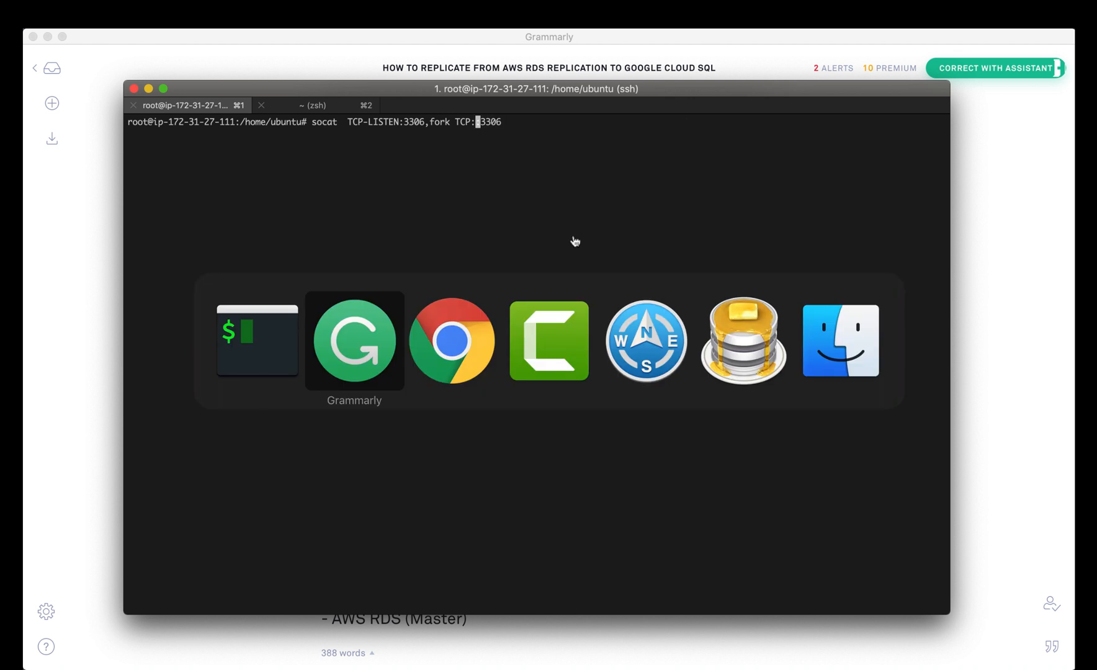
Review the aws-rds-master configuration showing the parameter group pending reboot.
click(452, 341)
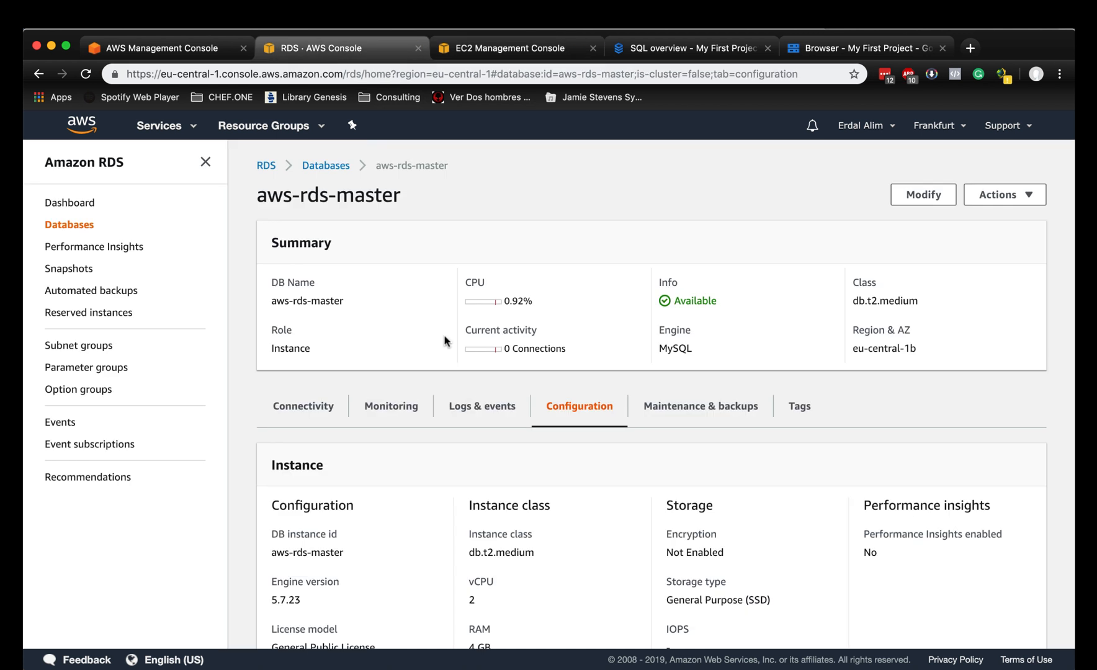
scroll(down, 3)
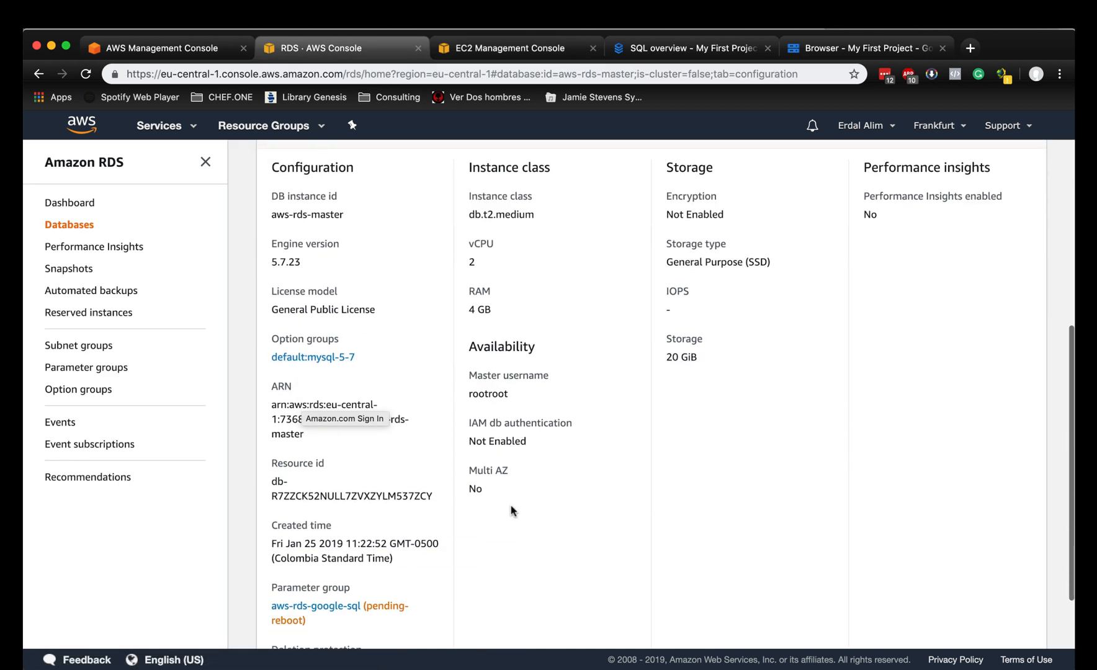
scroll(up, 3)
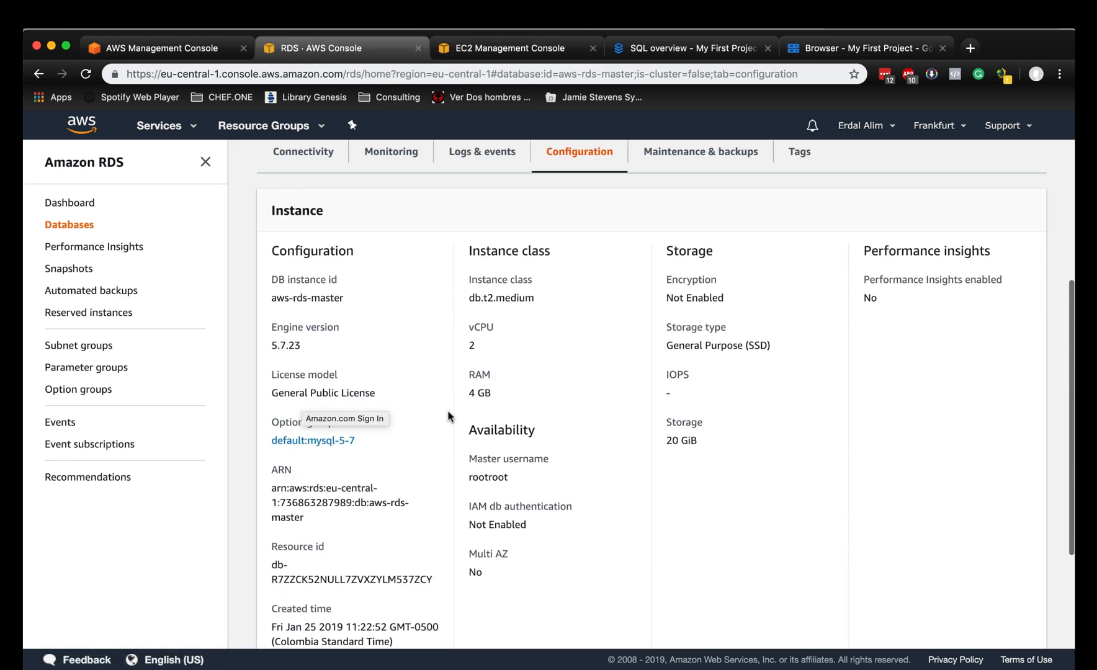
scroll(down, 3)
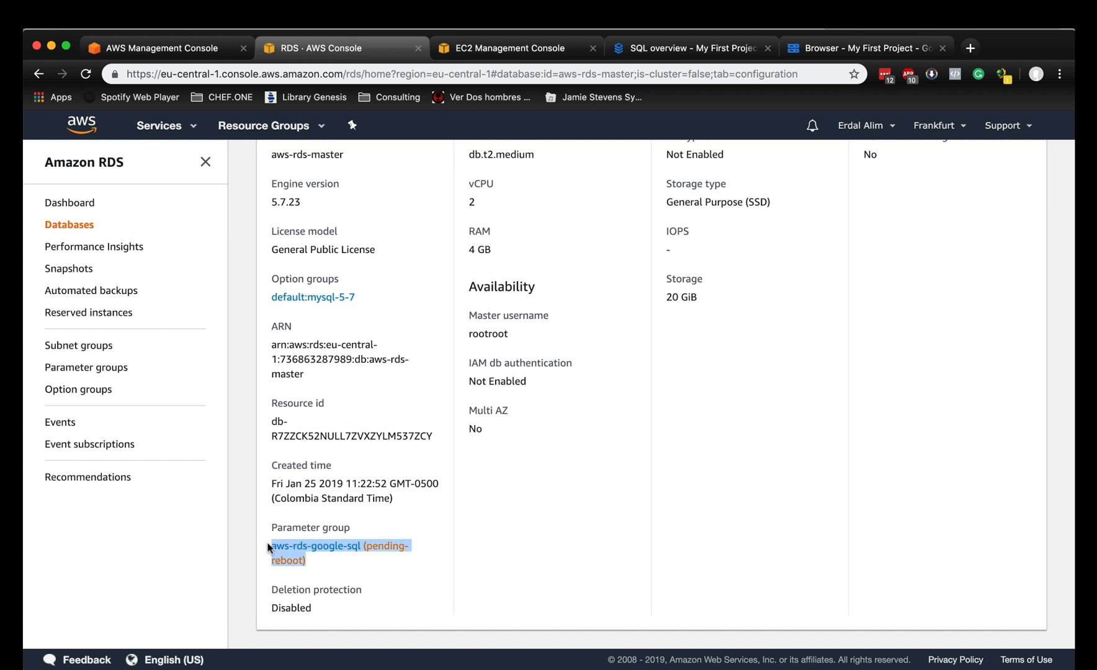
mouse_move(577, 511)
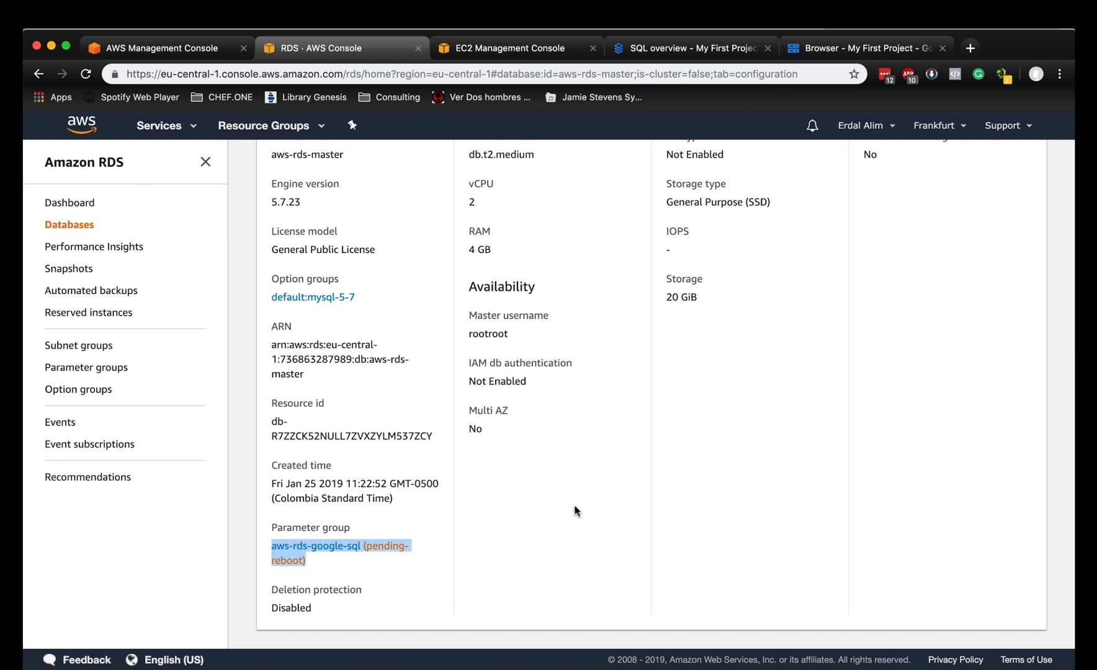
mouse_move(680, 483)
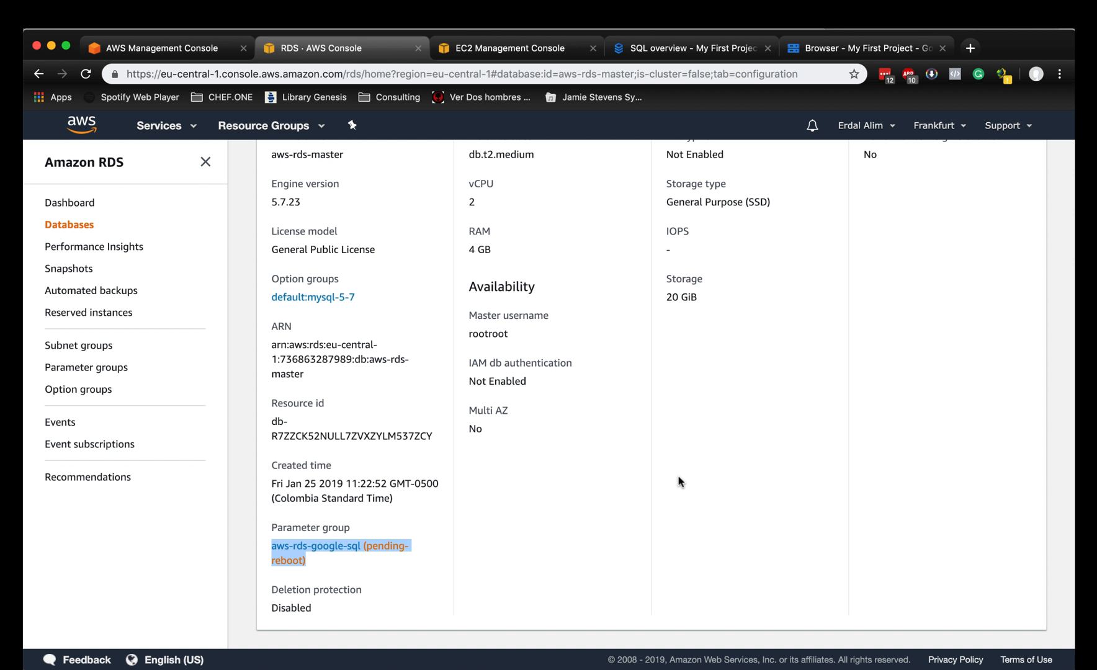
scroll(up, 3)
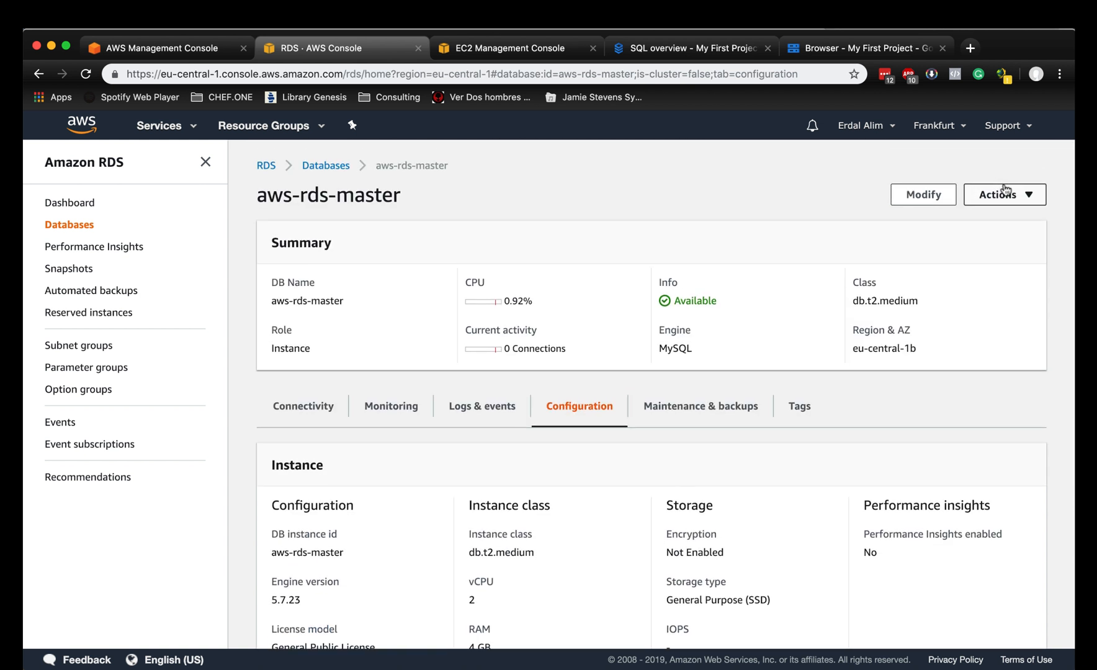
Reboot aws-rds-master via Actions > Reboot and confirm.
click(1003, 194)
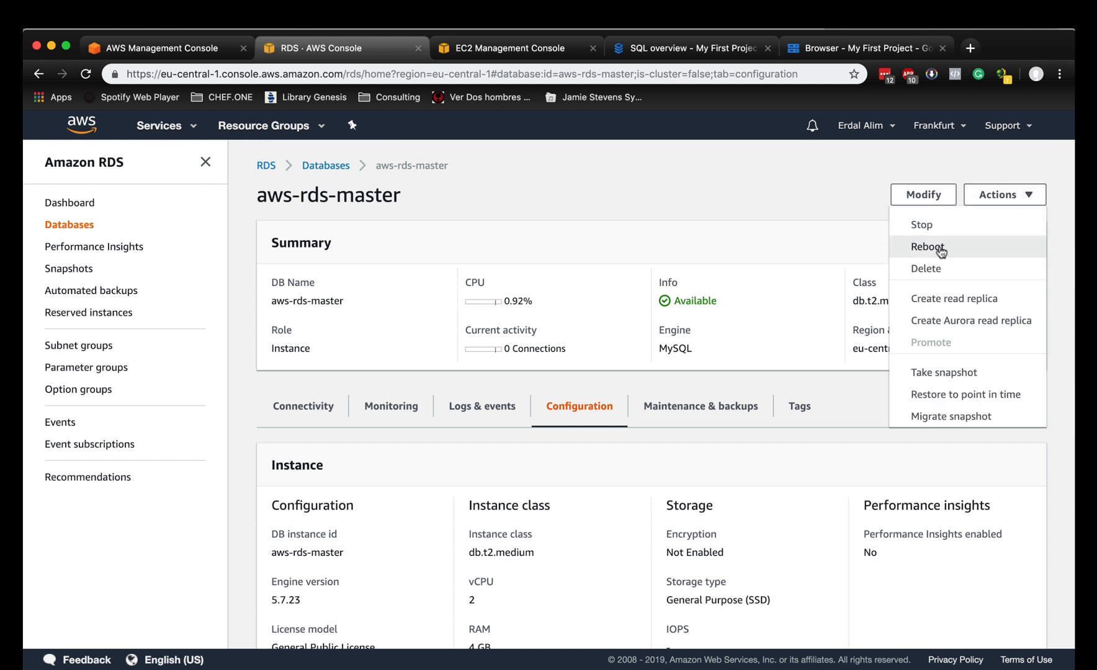
click(927, 247)
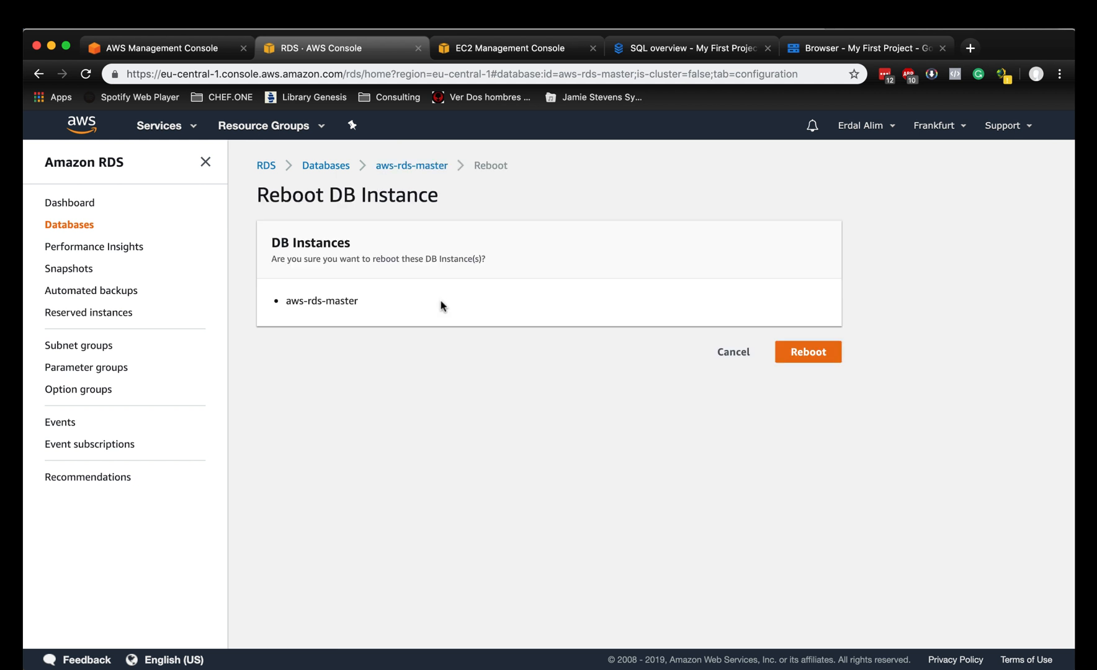
mouse_move(808, 357)
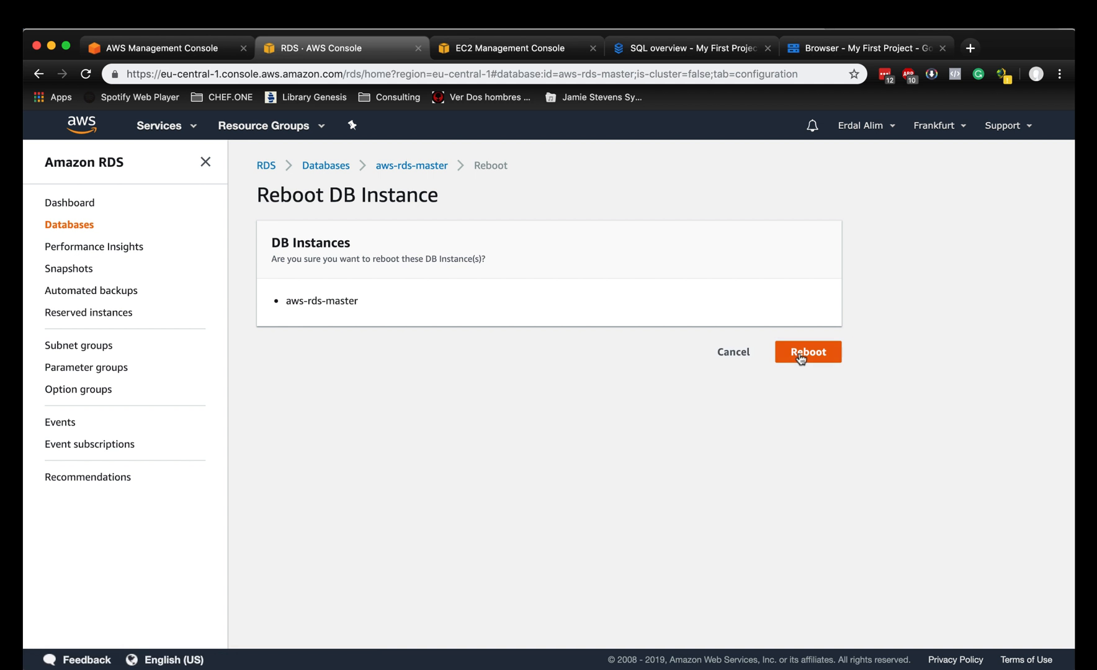
click(807, 352)
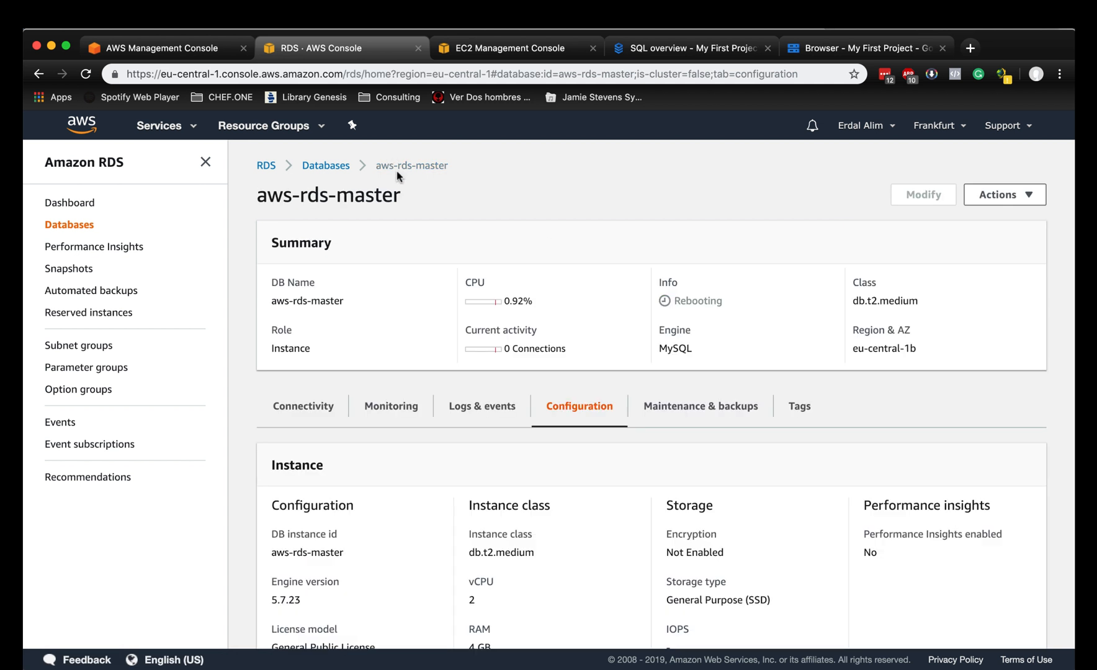
Run socat forwarding port 3306 to aws-rds-master.c3u5ki2hnnys.eu-central-1.rds.amazonaws.com:3306.
click(302, 406)
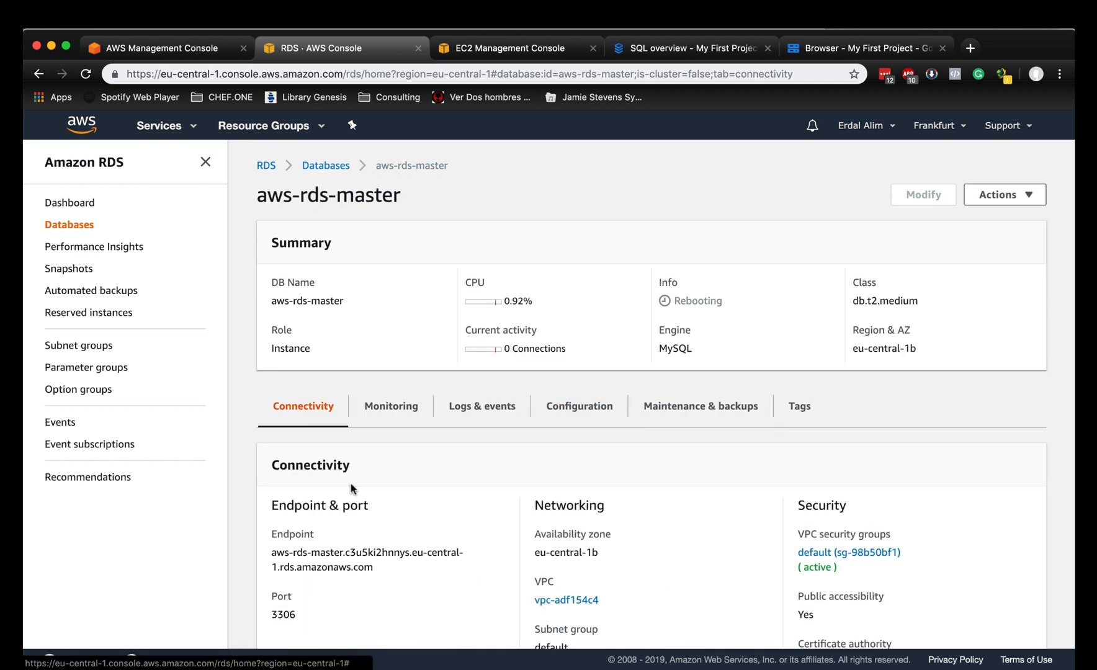
double_click(367, 553)
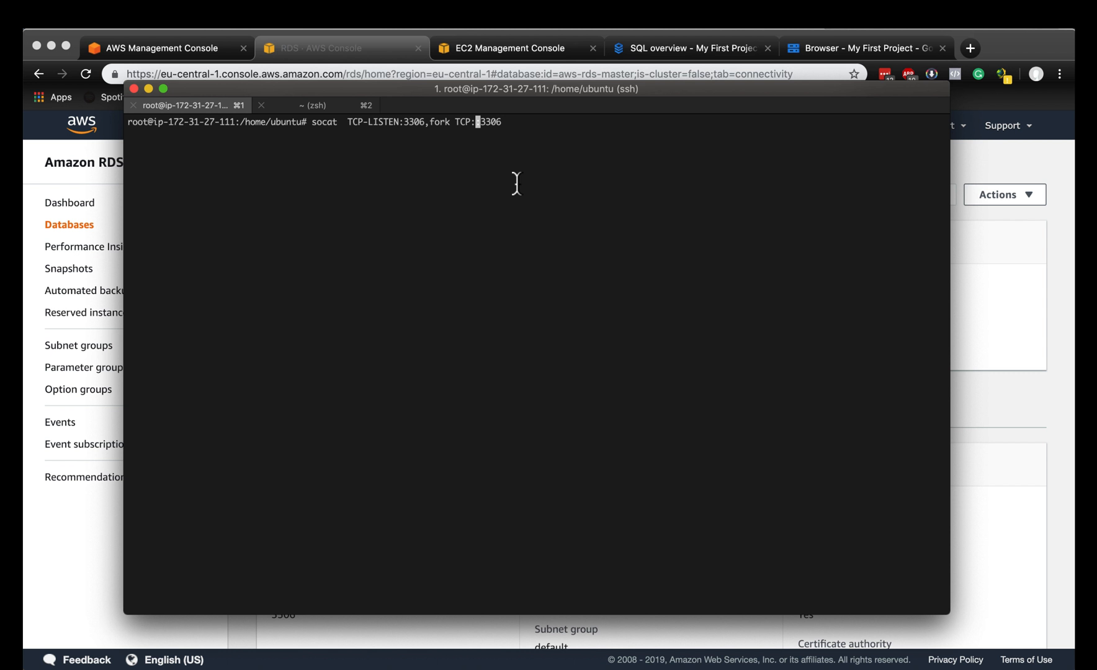
text(aws-rds-master.c3u5ki2hnnys.eu-central-1.rds.amazonaws.com:)
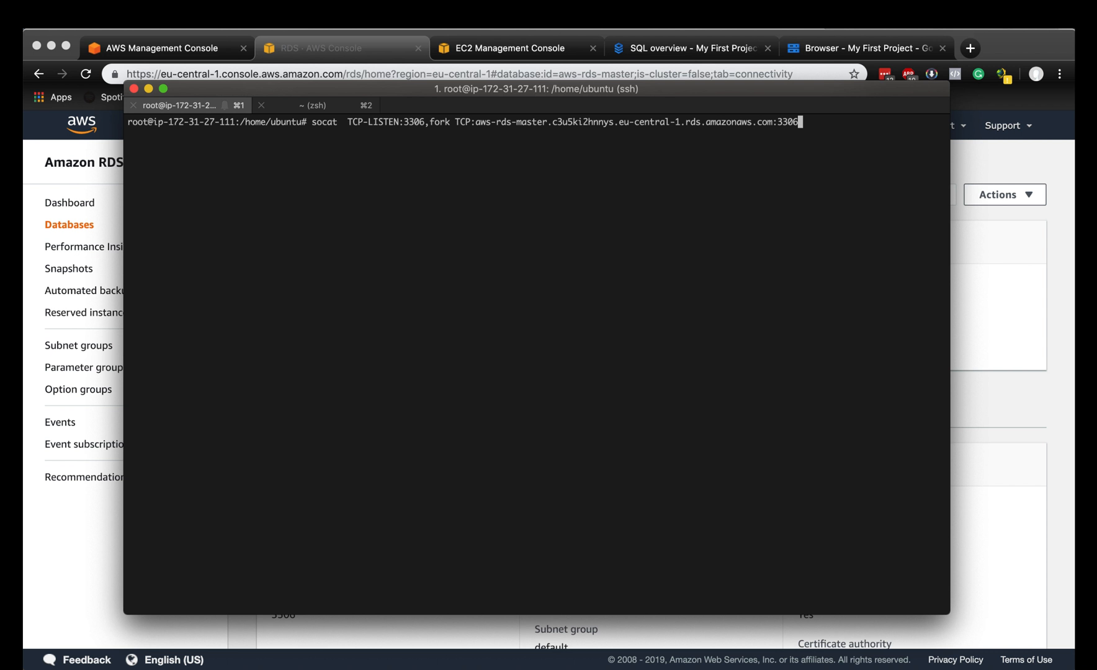
key(Return)
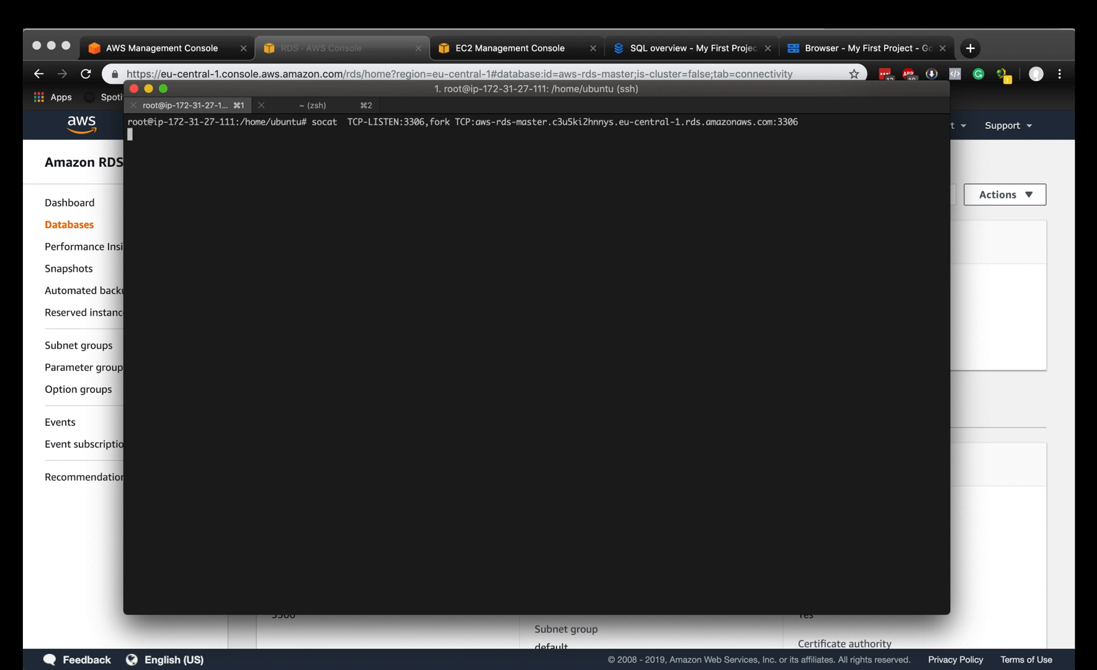
mouse_move(618, 125)
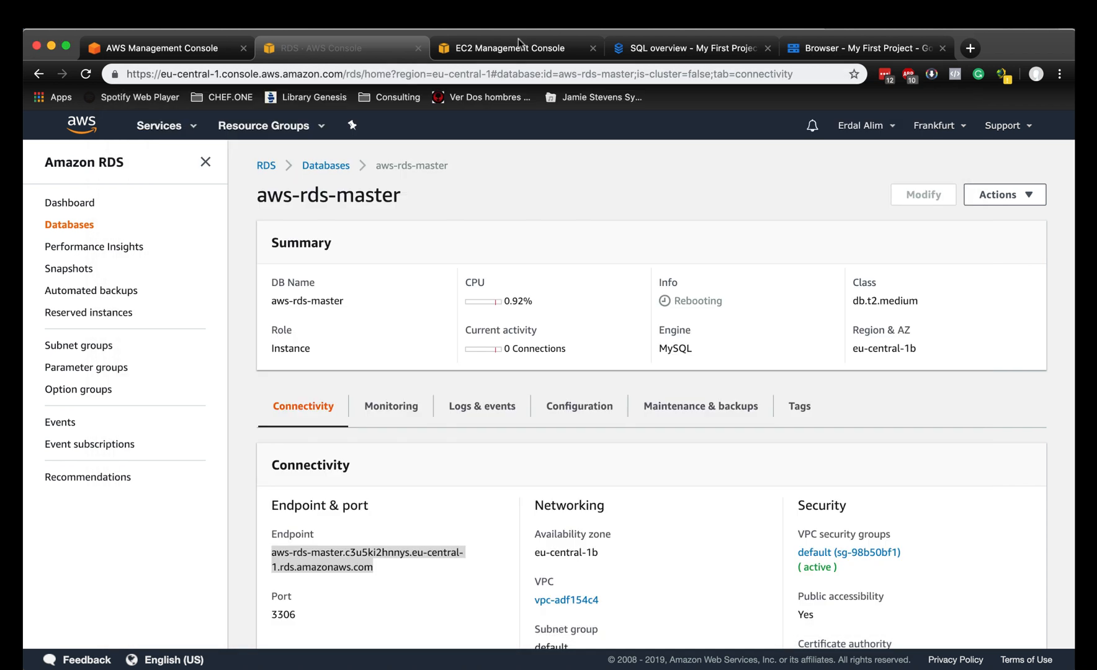
click(510, 48)
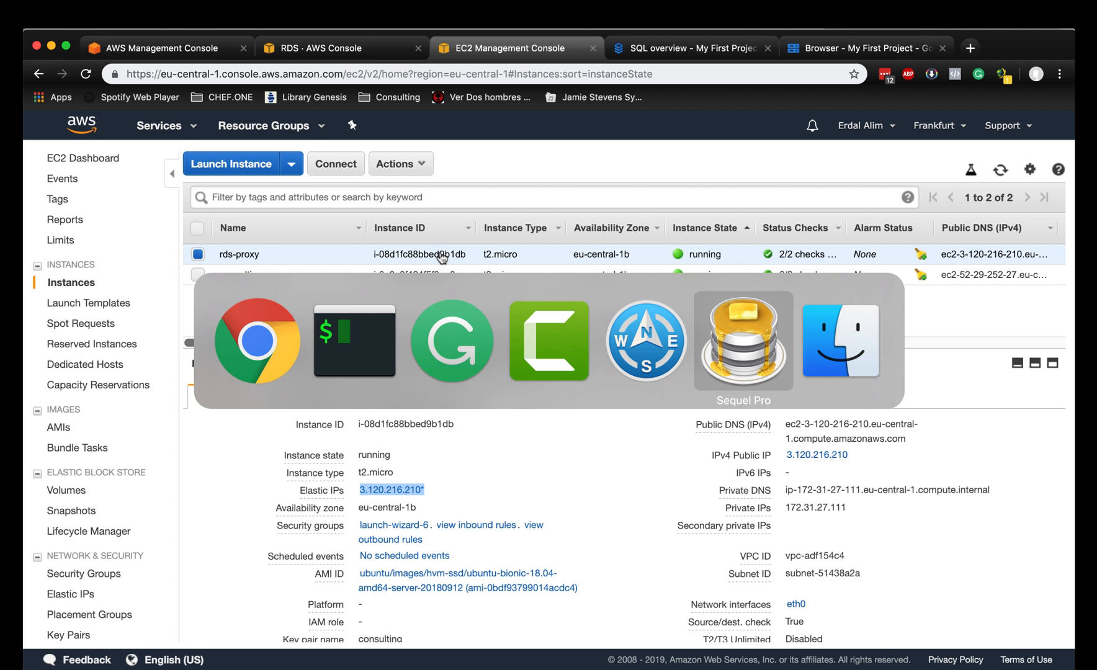
Connect Sequel Pro to the RDS - Master through the proxy host after testing the connection.
click(742, 342)
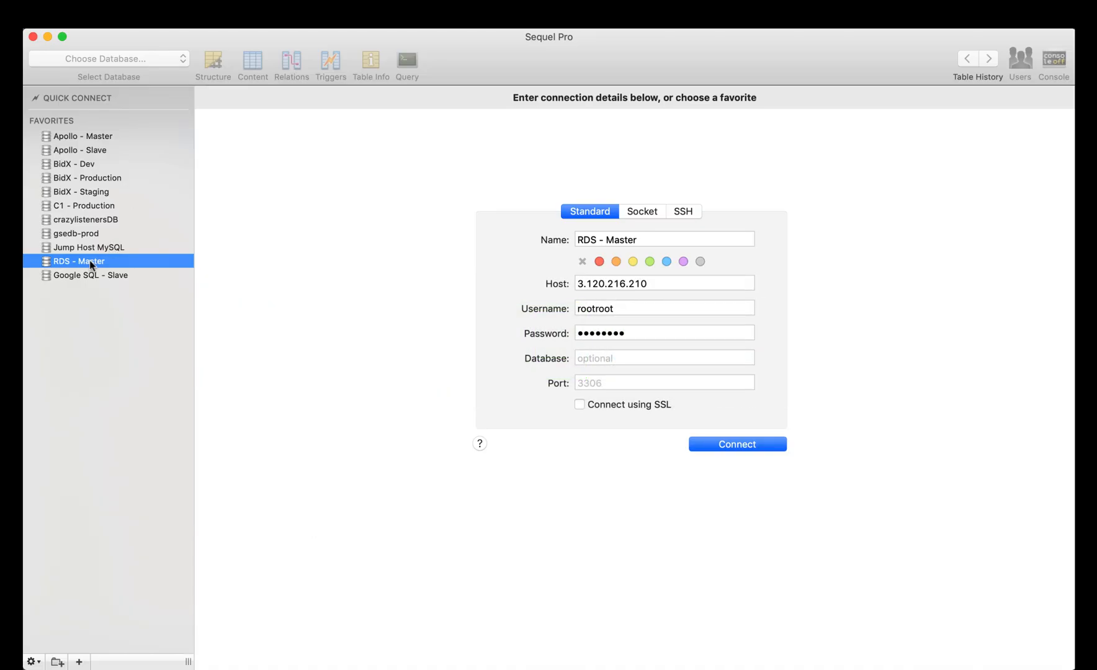
click(663, 284)
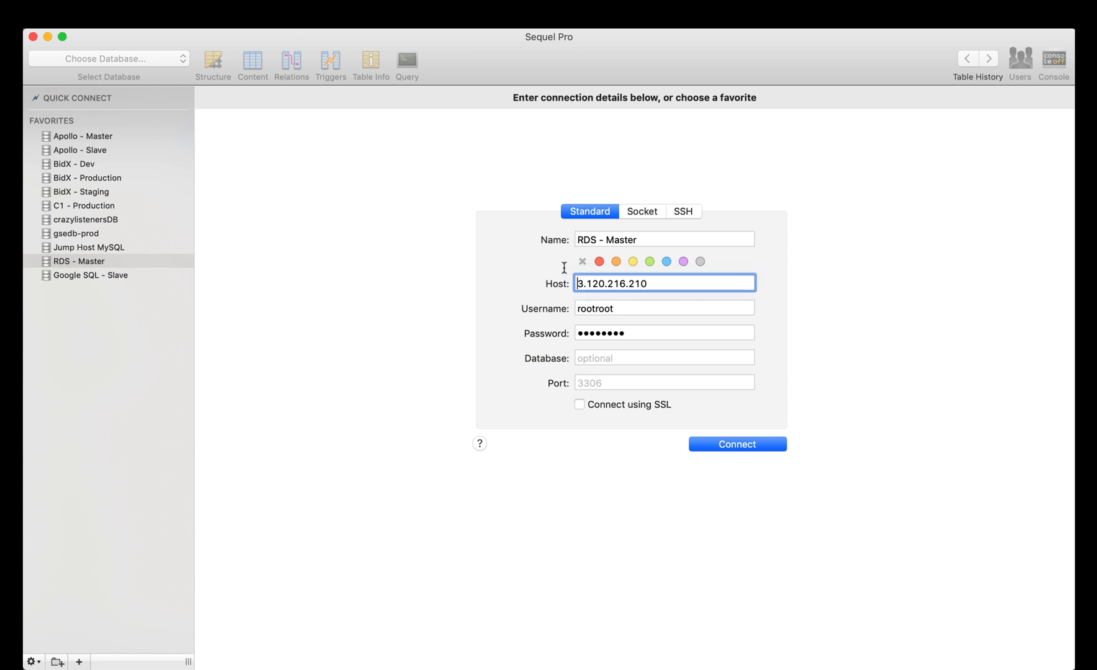
text(*)
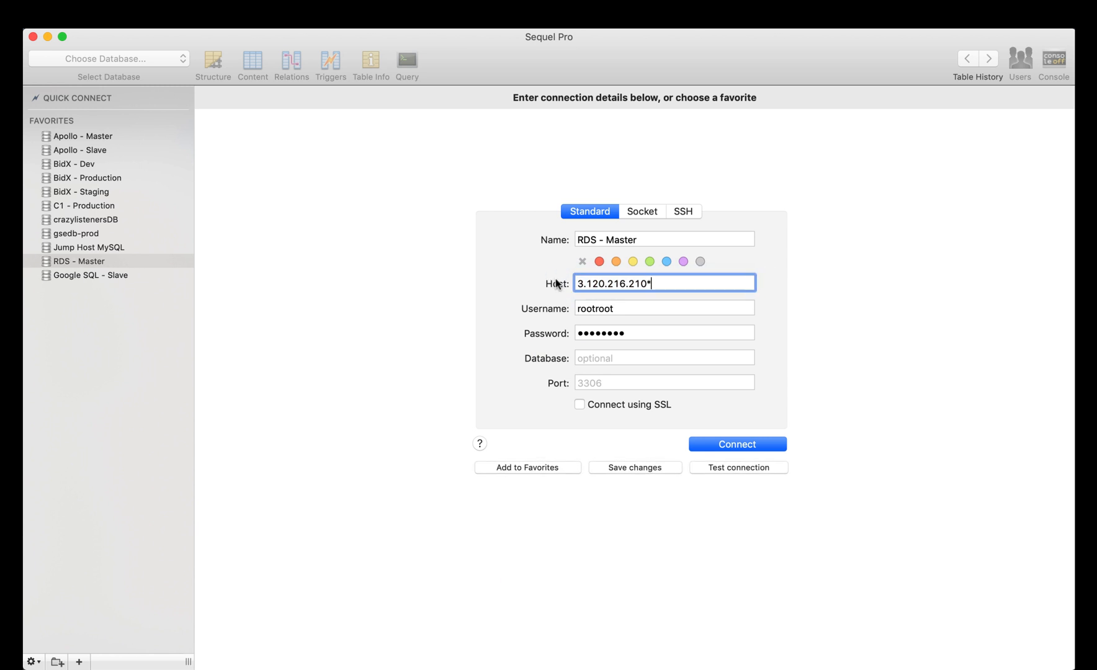
click(737, 467)
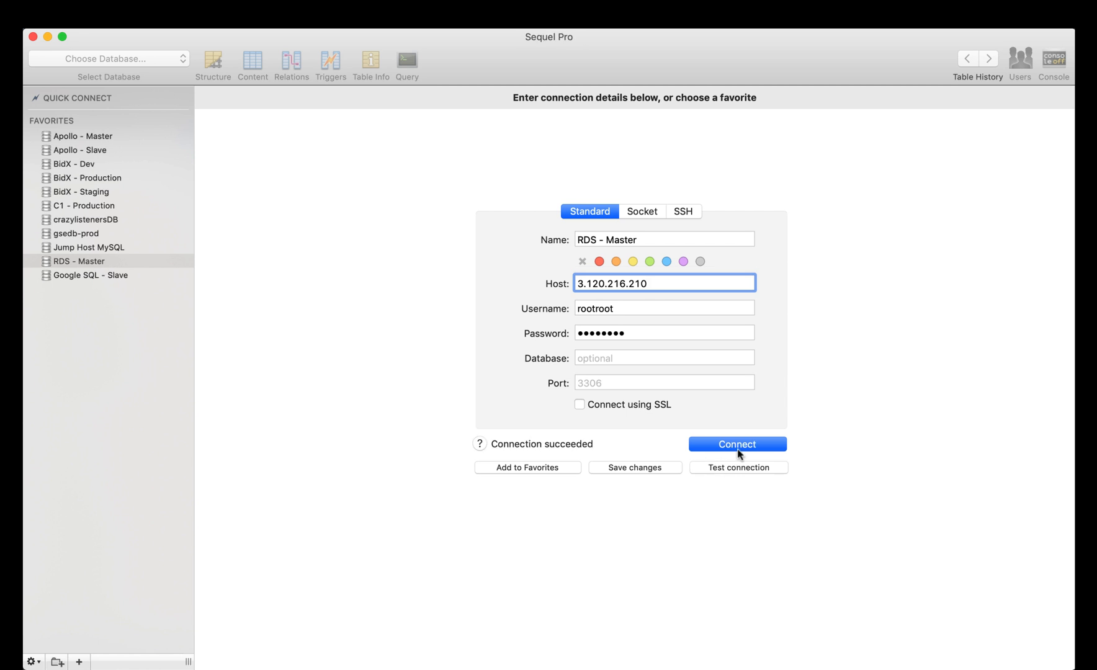
click(735, 444)
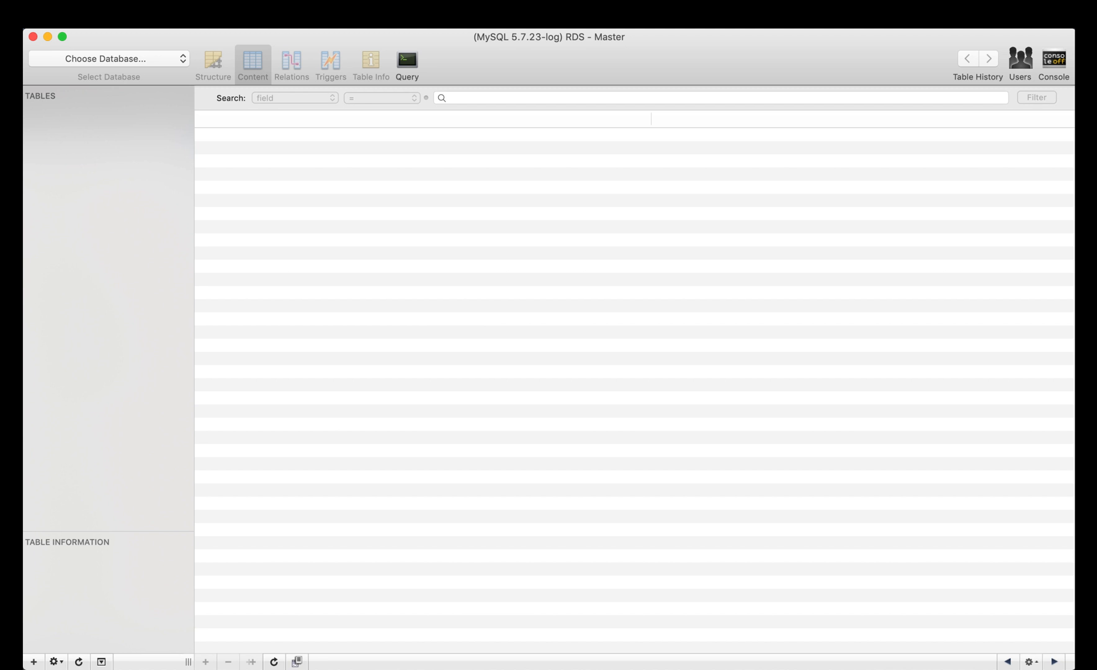
Run show master status and show global variables like "%gtid%" in the query editor.
click(109, 58)
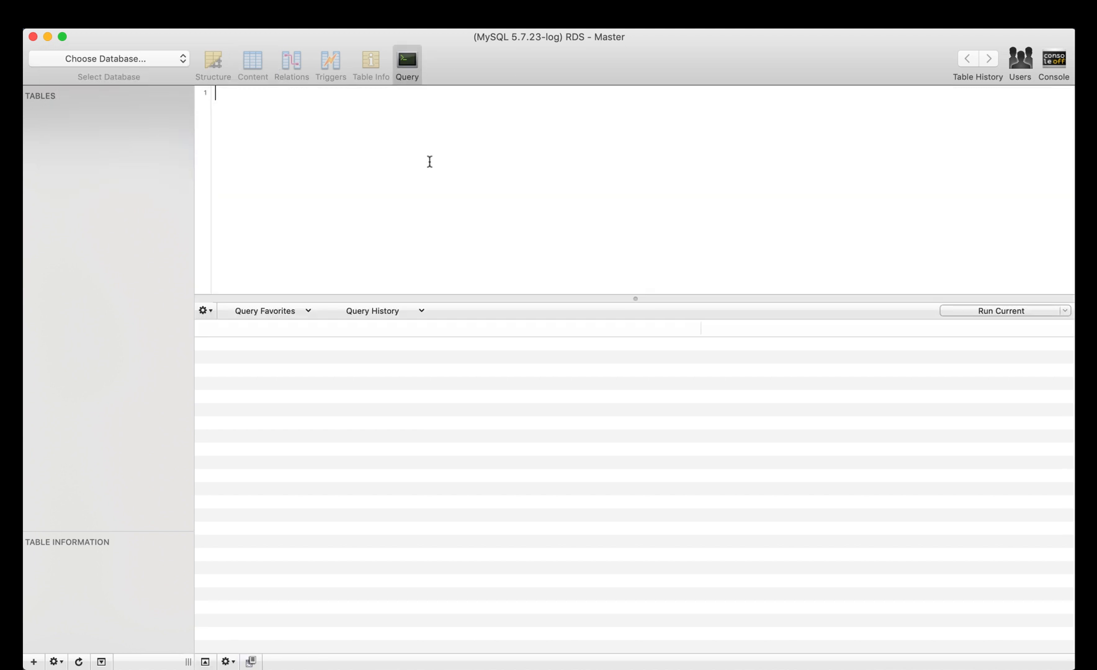
text(show)
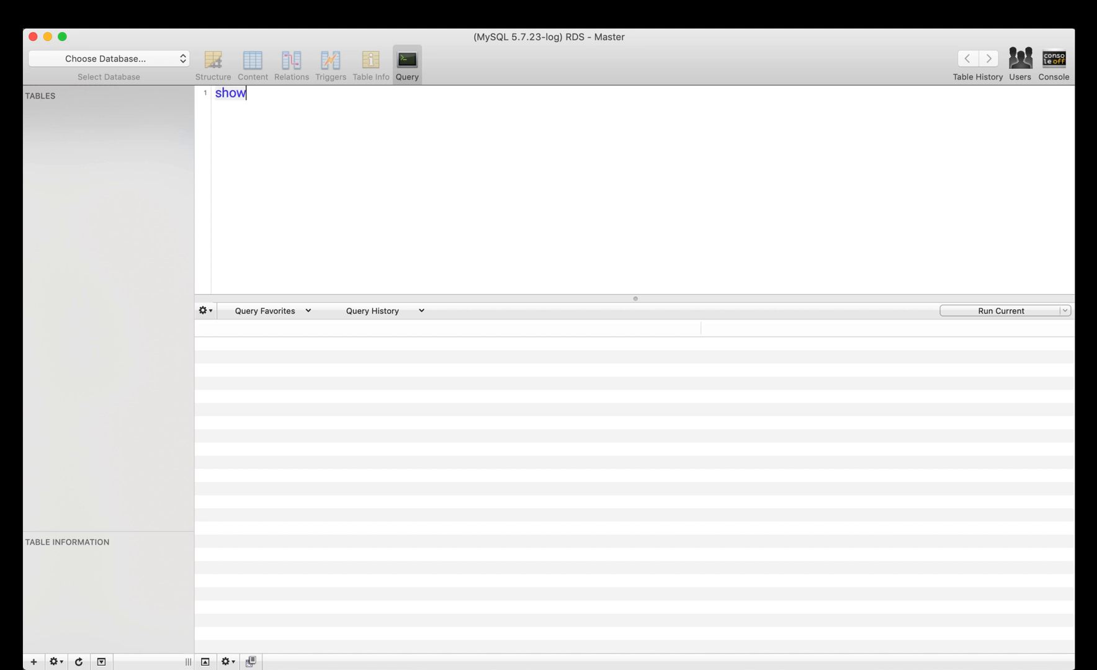
text(master)
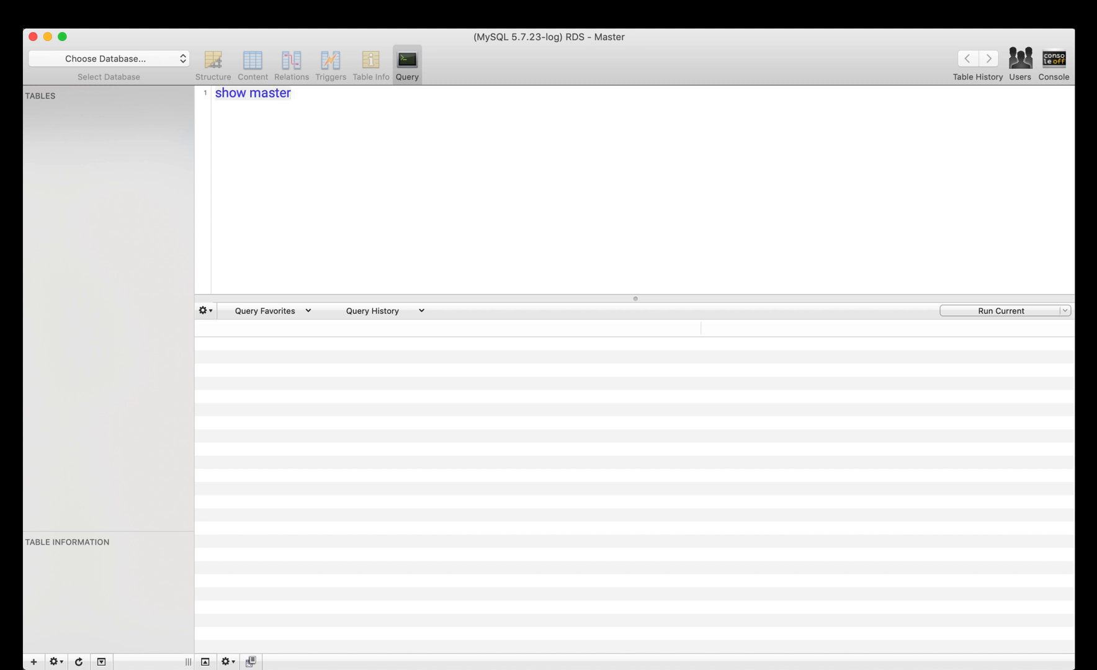
text(status;)
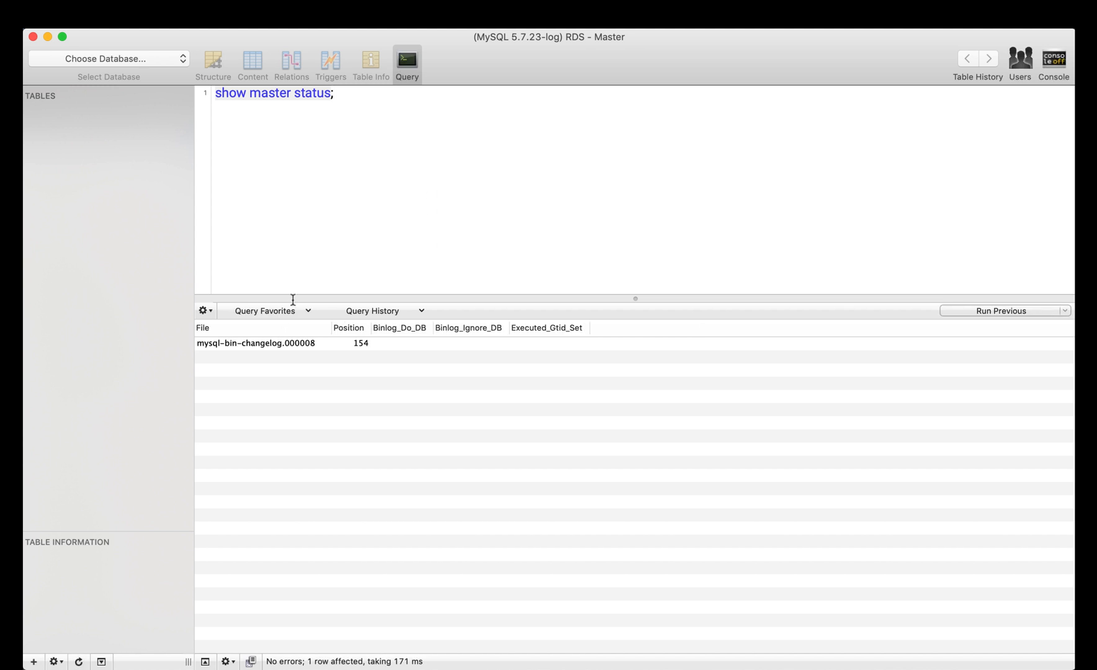
key(Return)
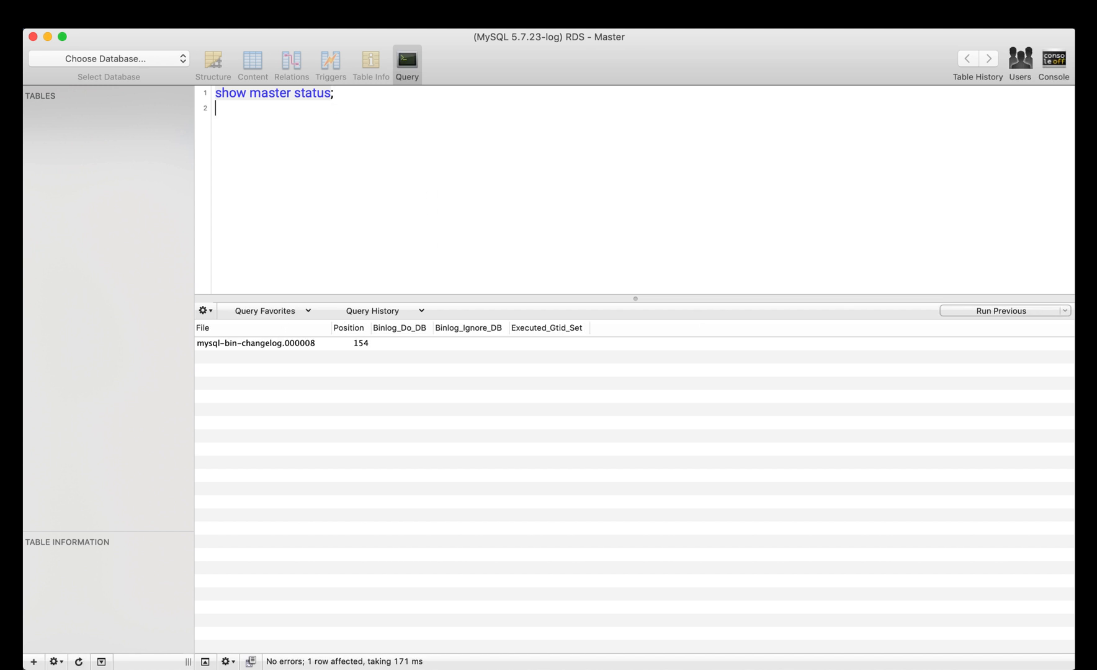
text(show global variables)
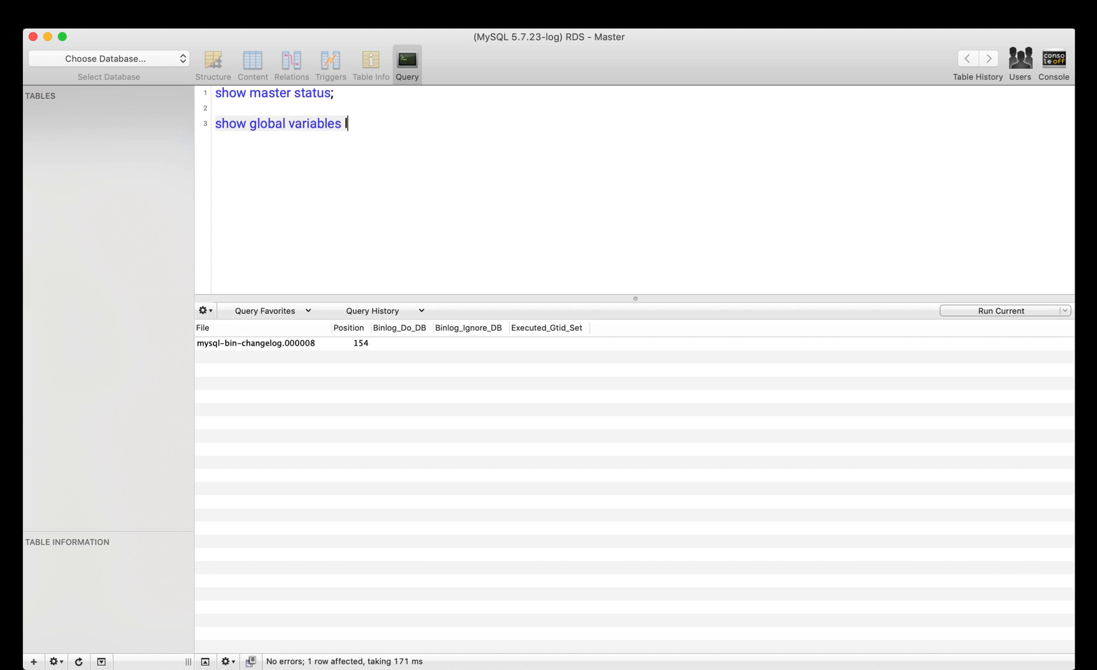
text(like ')
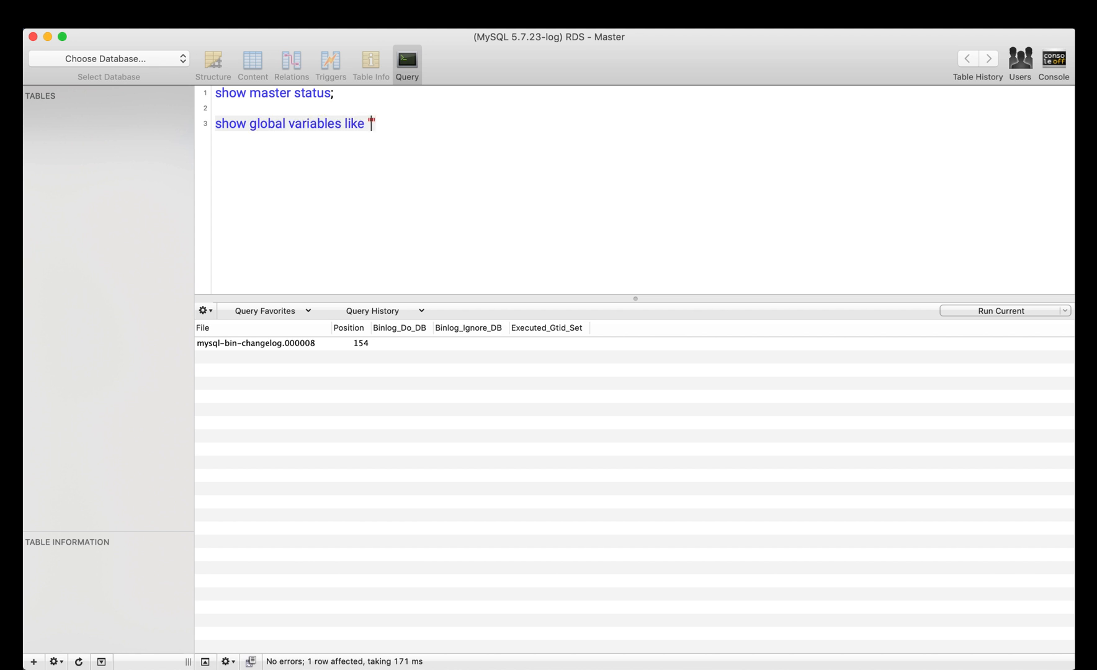
text("%%")
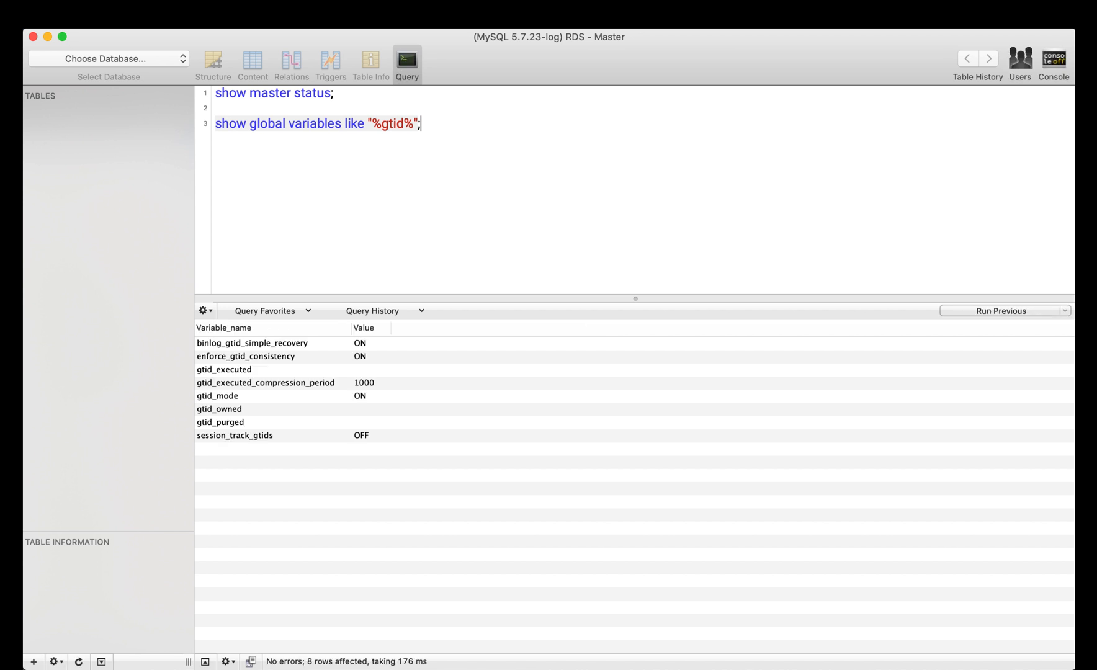
mouse_move(229, 400)
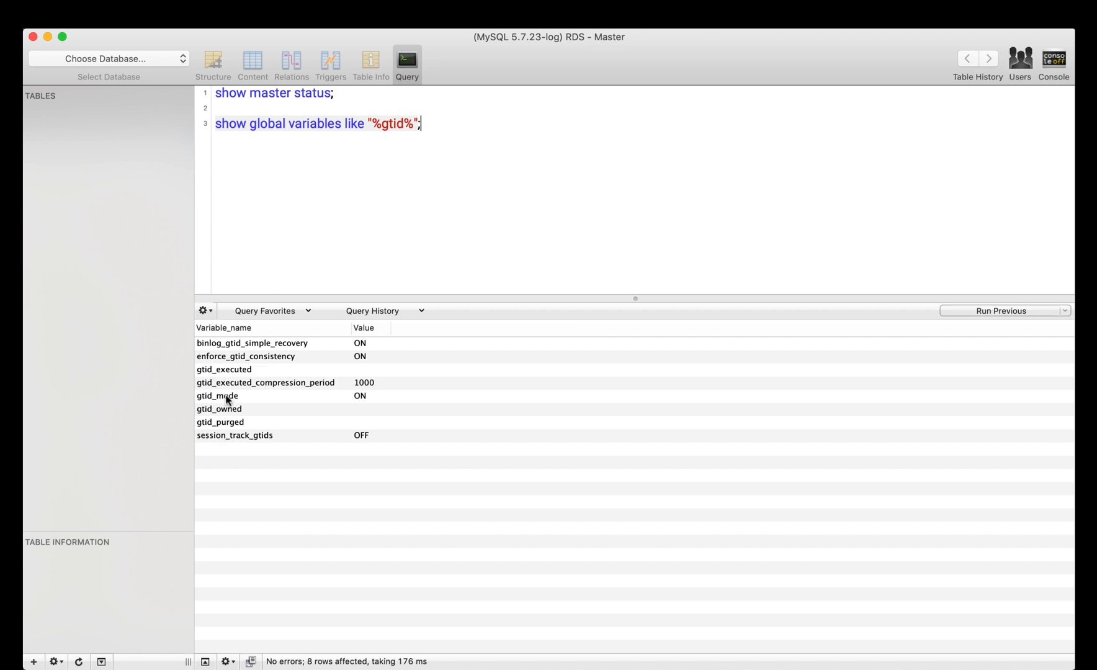
mouse_move(249, 364)
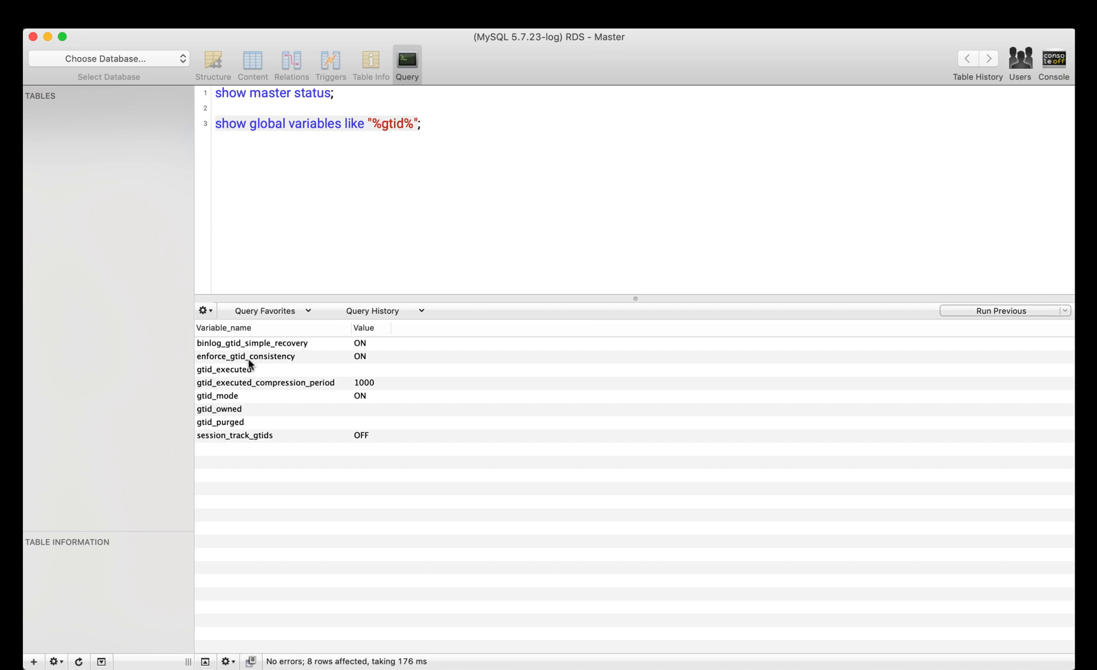
mouse_move(390, 350)
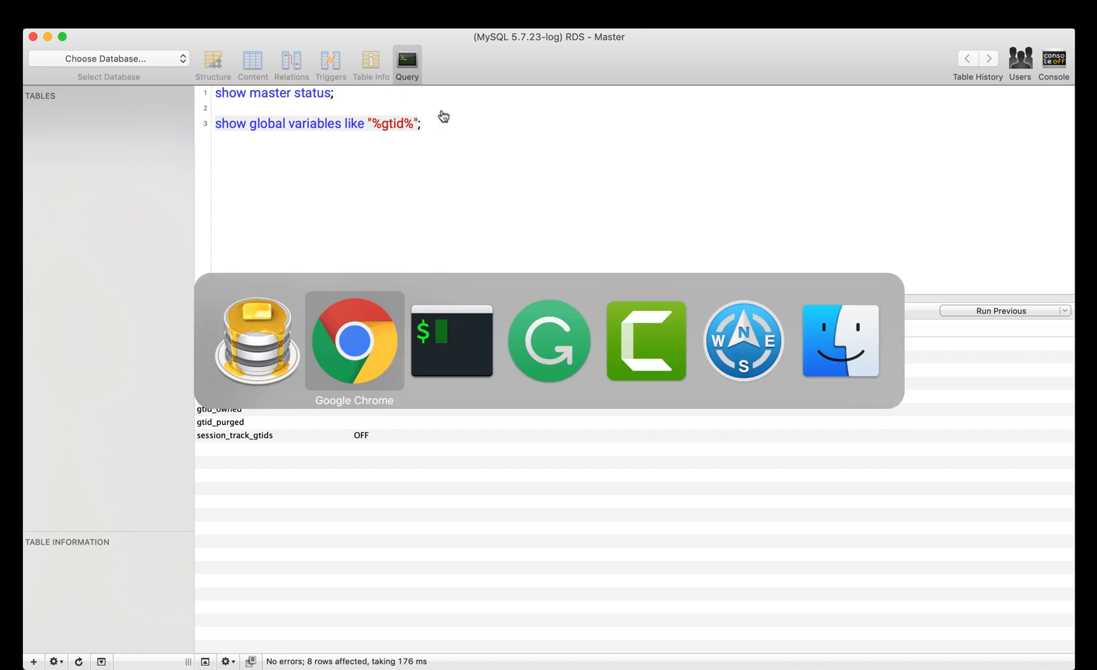
Create a Cloud Storage bucket named rdsmaster in the Google Cloud console.
click(354, 341)
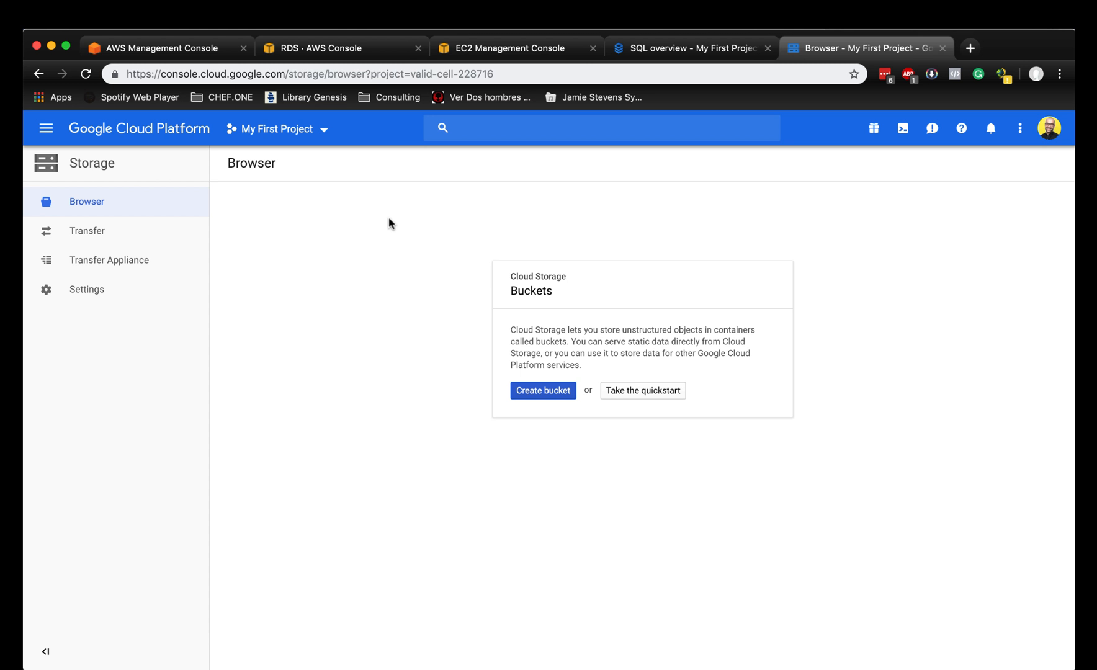
mouse_move(572, 260)
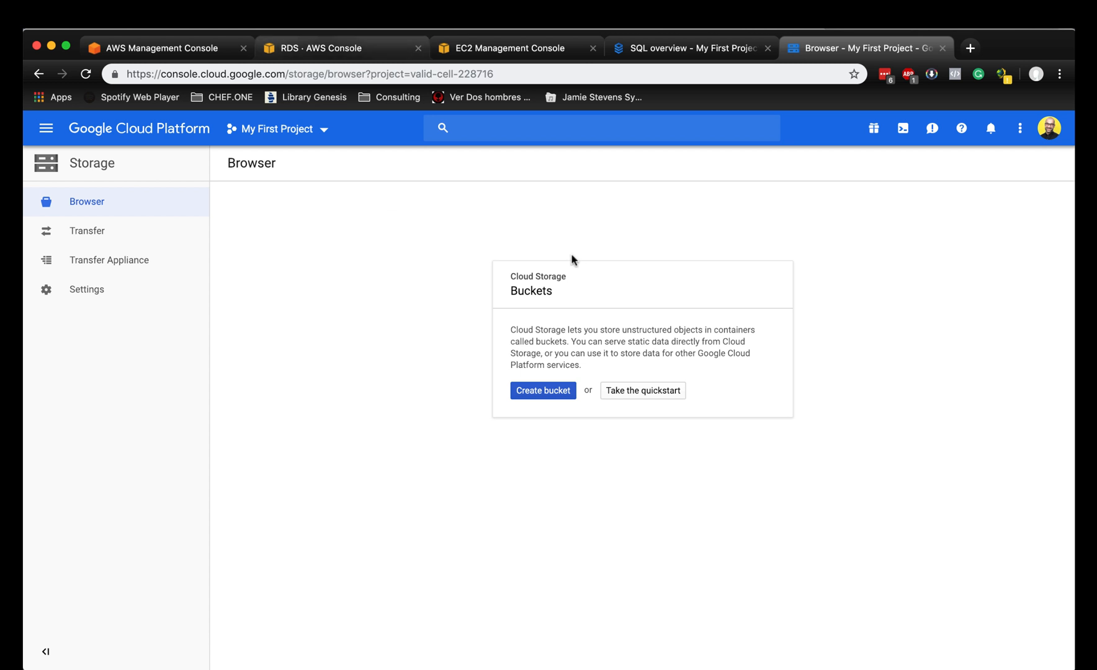
mouse_move(494, 406)
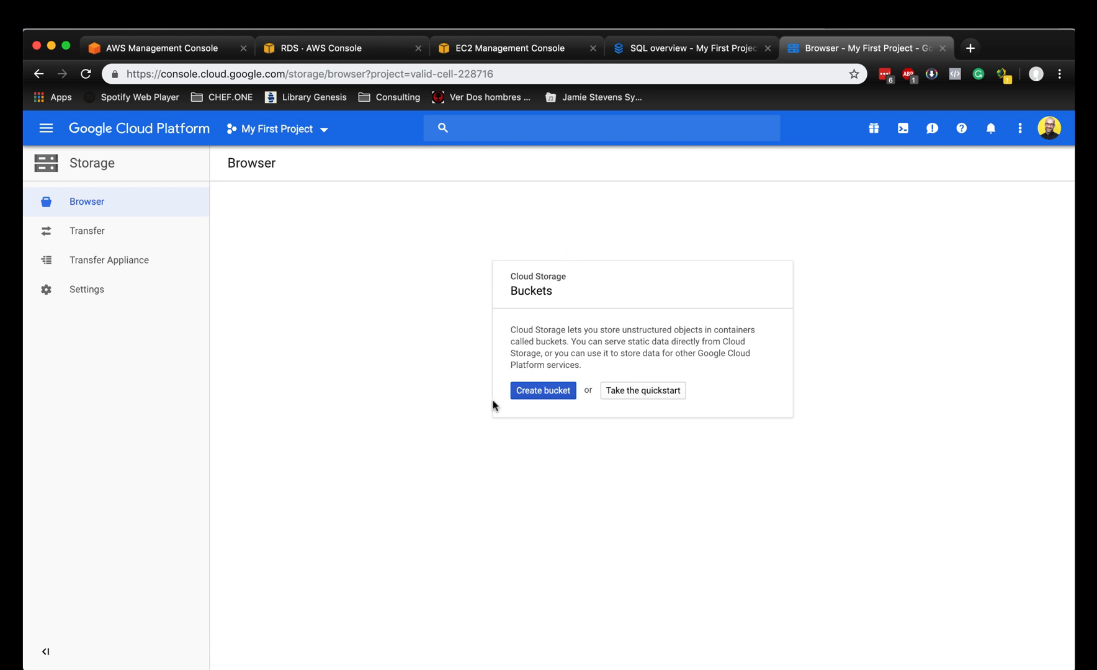
click(542, 390)
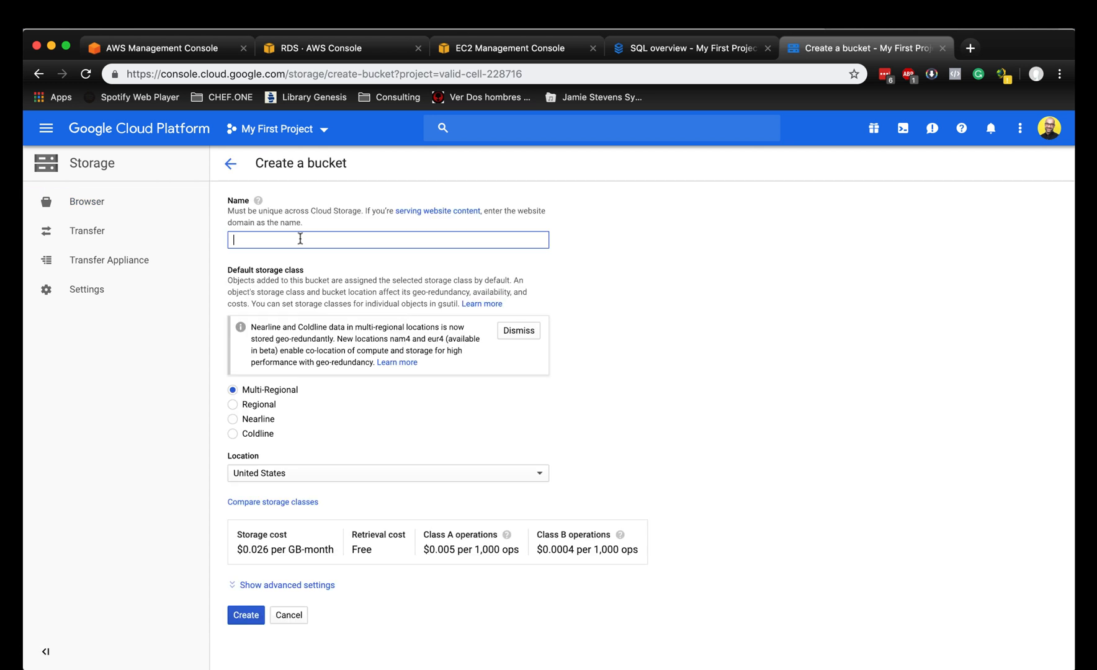
text(rdsmaster)
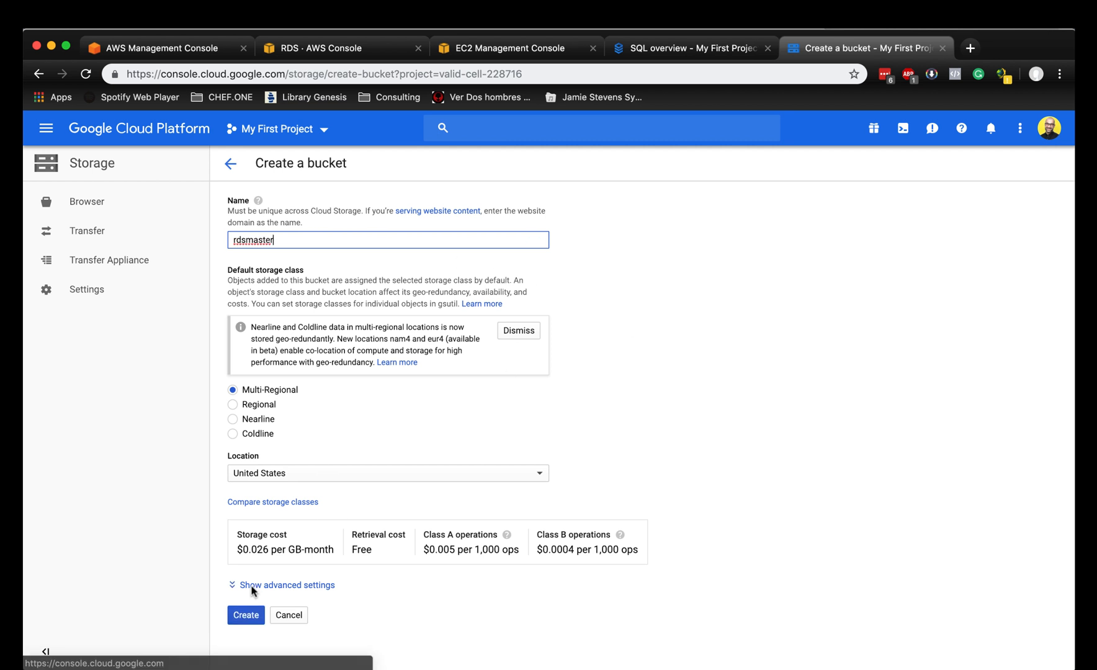
click(246, 615)
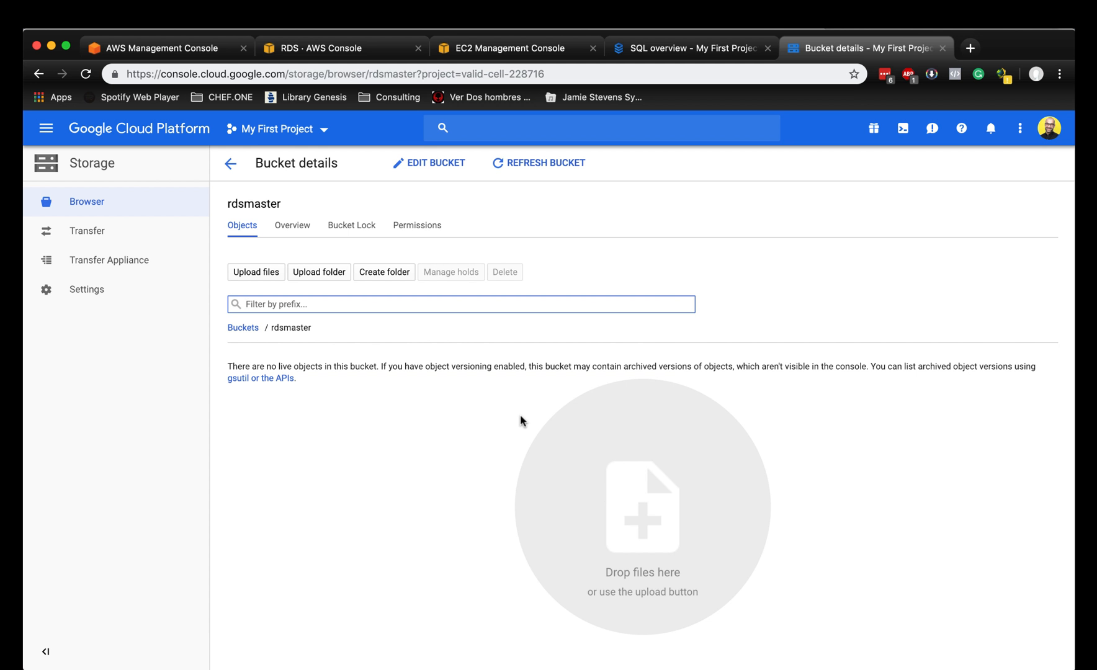
mouse_move(556, 321)
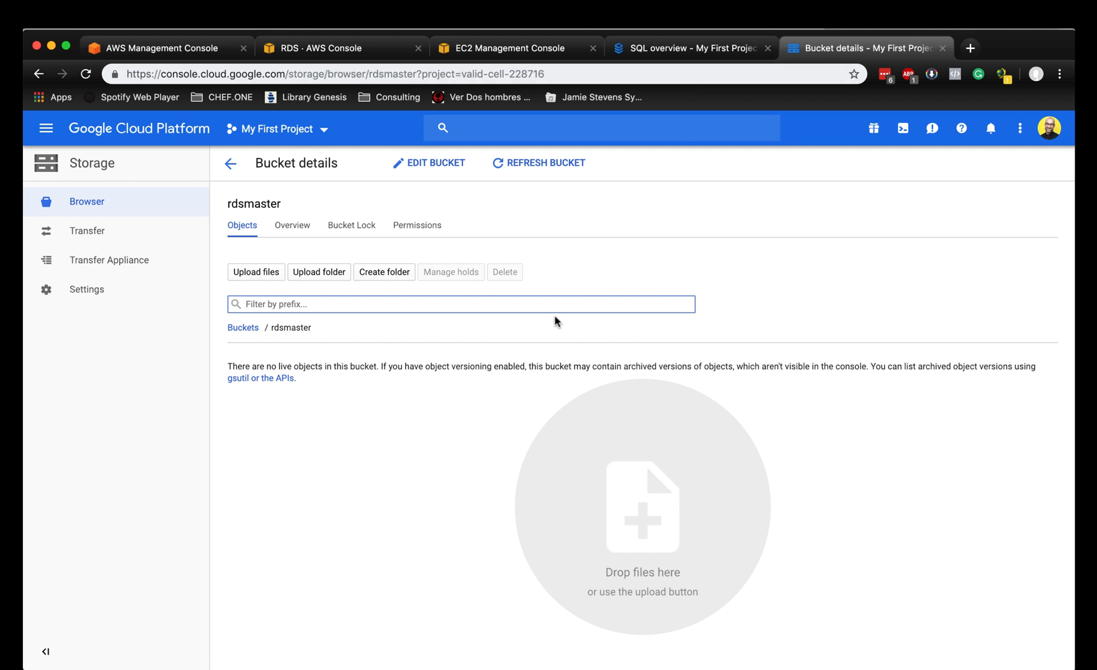
mouse_move(292, 324)
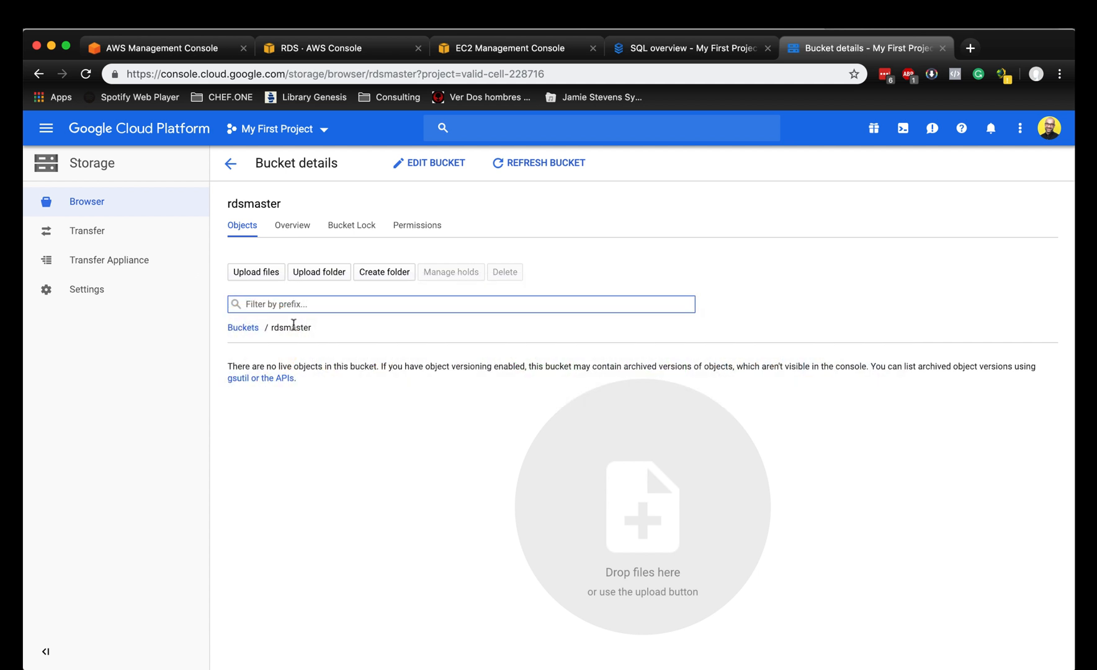
mouse_move(629, 224)
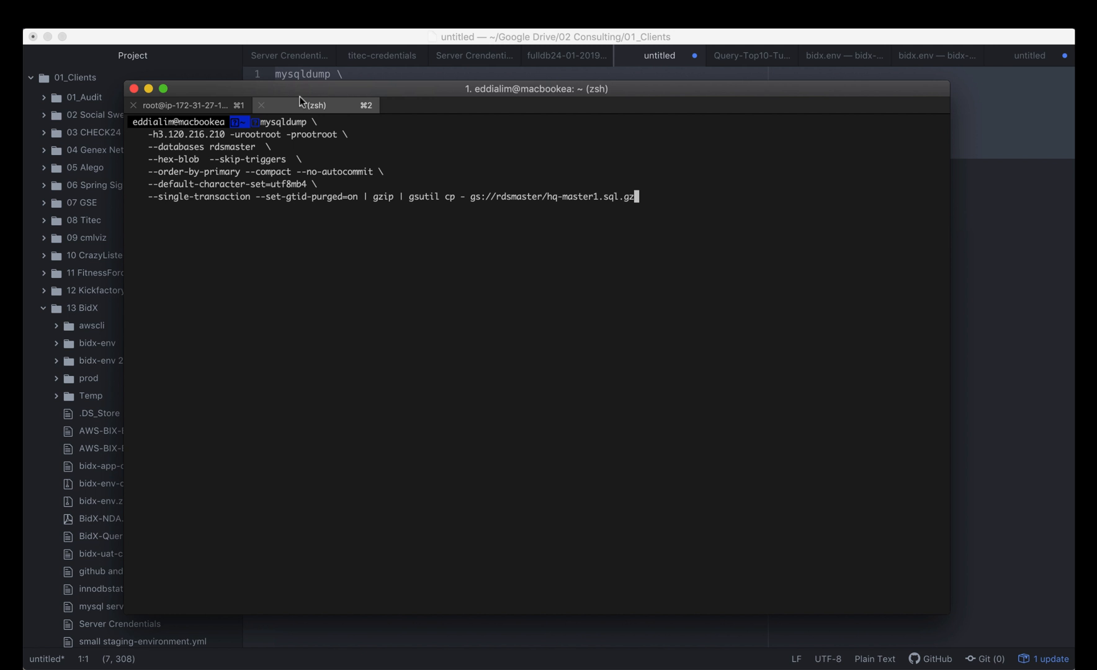
mouse_move(160, 136)
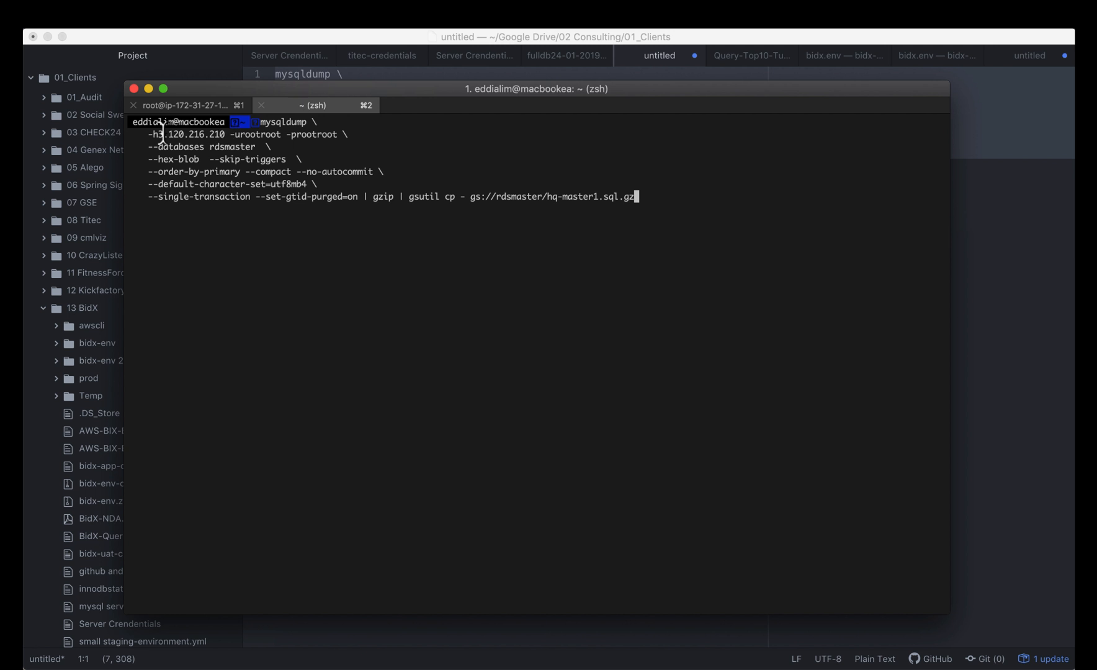
mouse_move(284, 133)
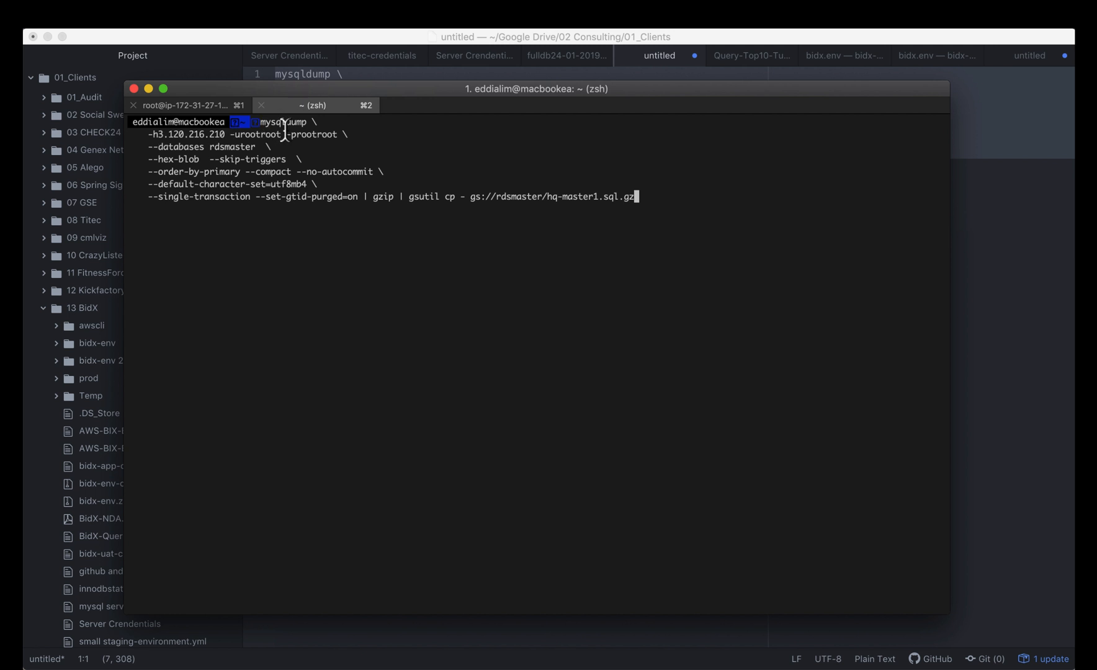
mouse_move(188, 134)
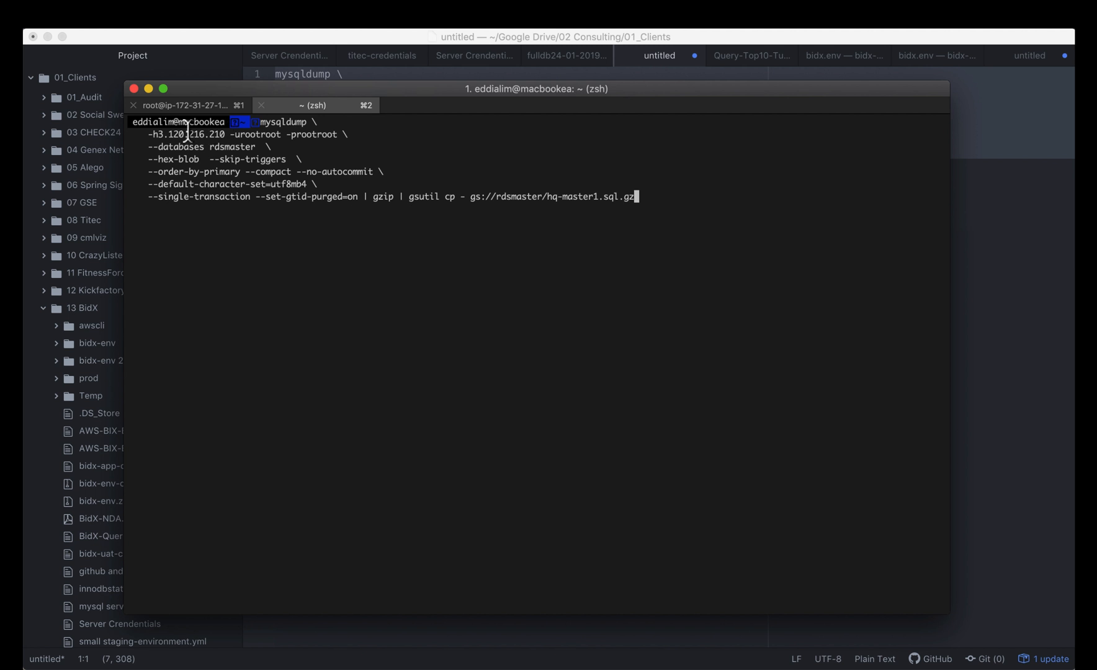
mouse_move(221, 134)
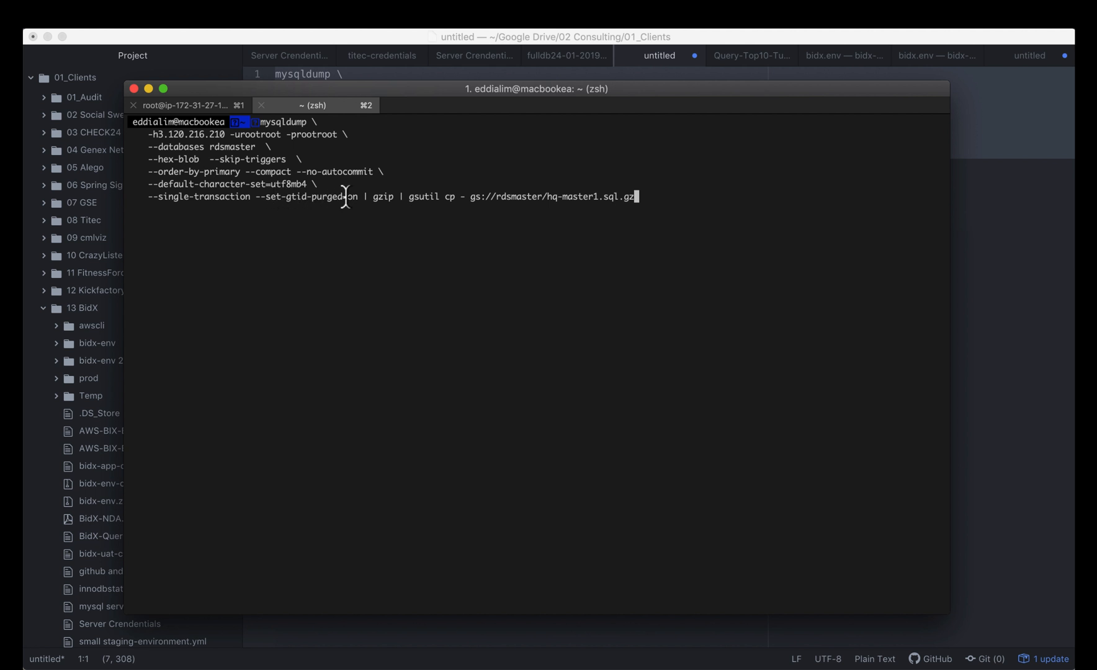
mouse_move(418, 196)
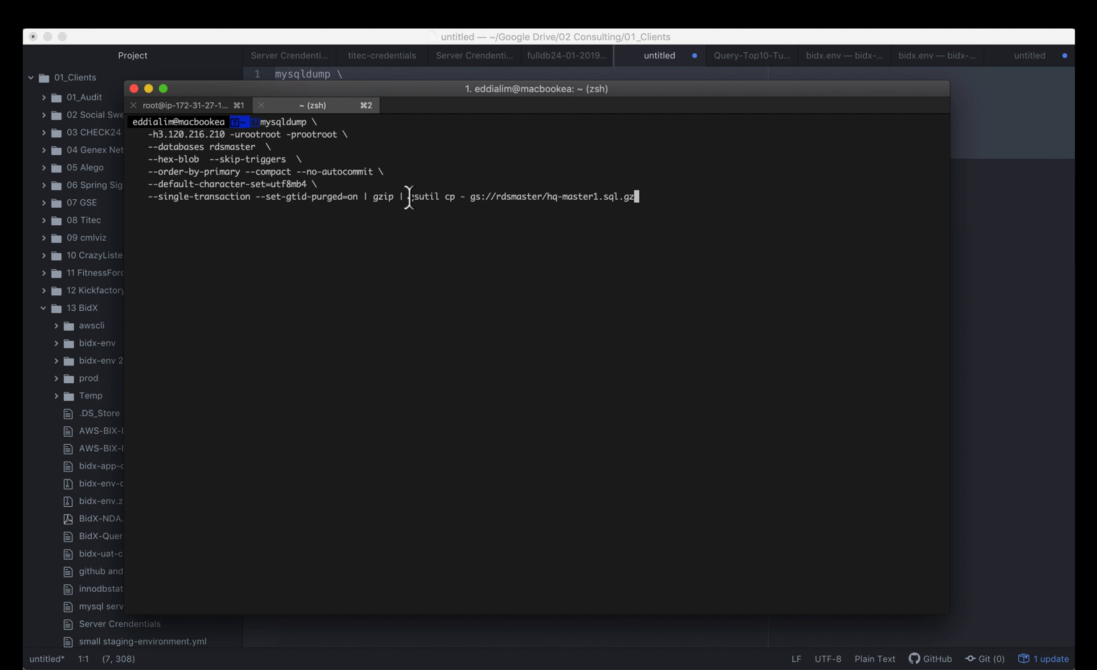
mouse_move(428, 197)
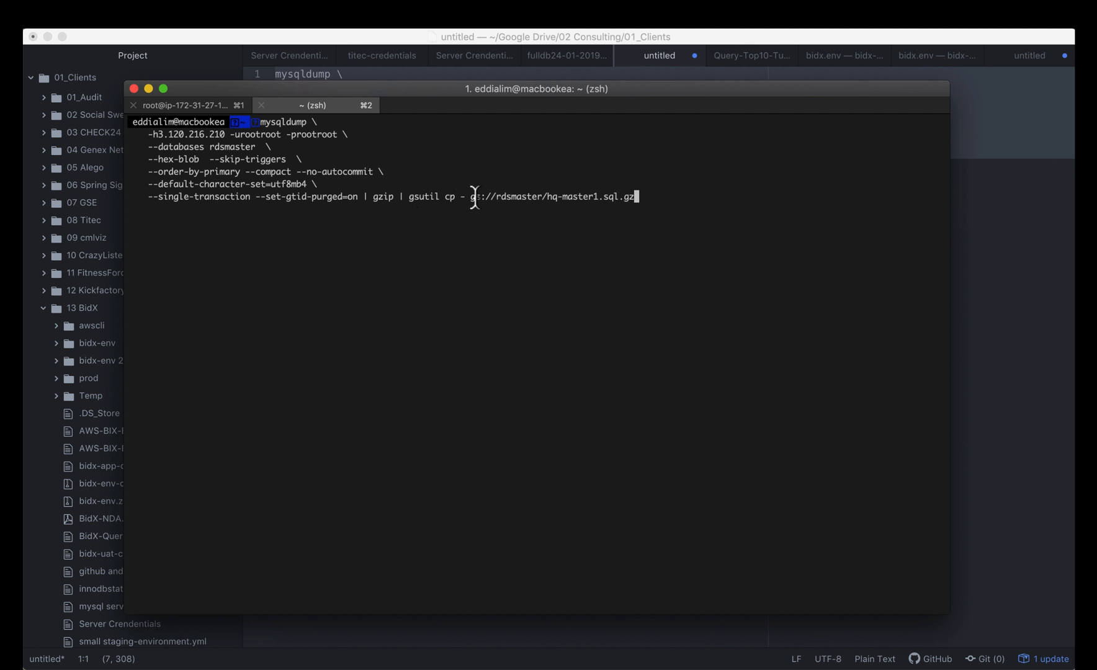
mouse_move(598, 197)
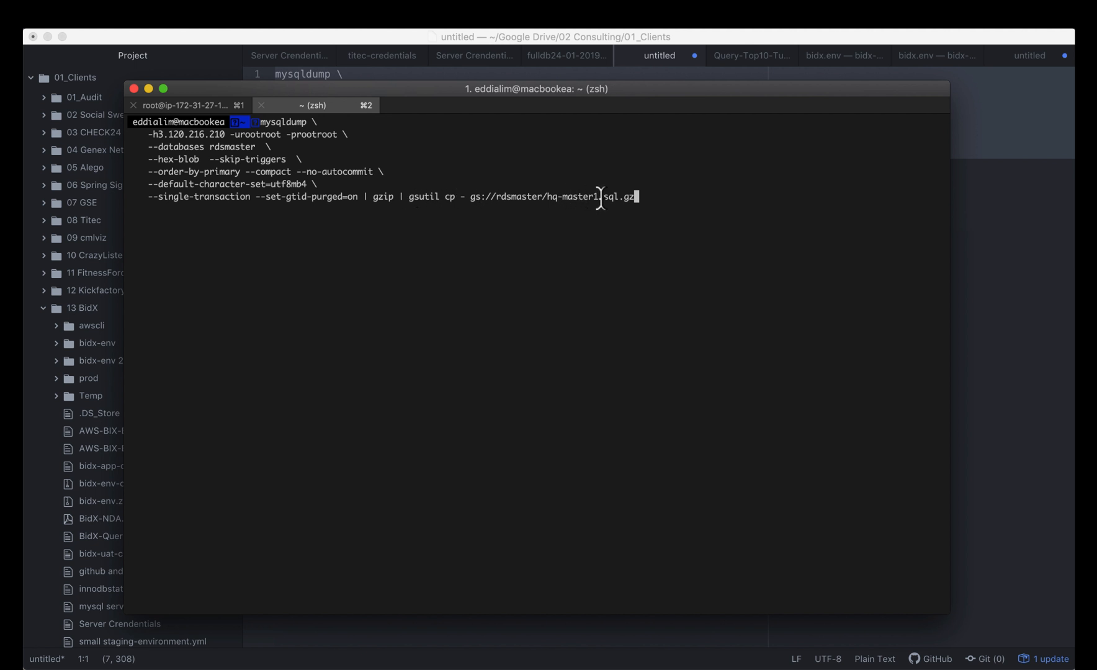
mouse_move(536, 196)
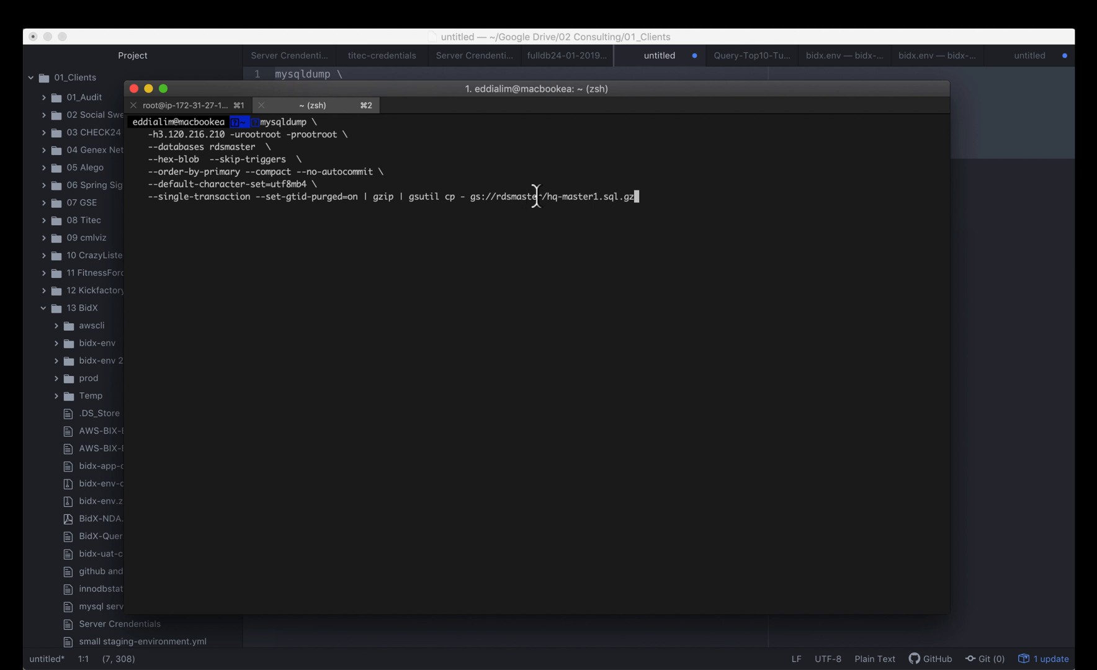
mouse_move(640, 203)
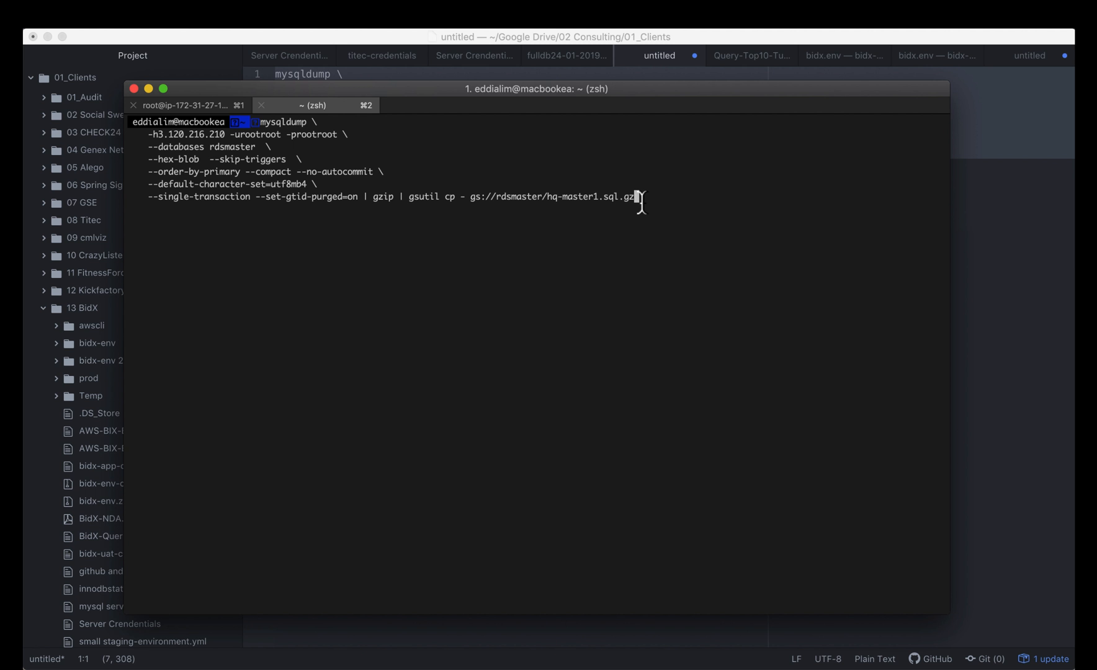
Run the mysqldump of rdsmaster piped through gzip to gs://rdsmaster/hq-master1.sql.gz.
key(Return)
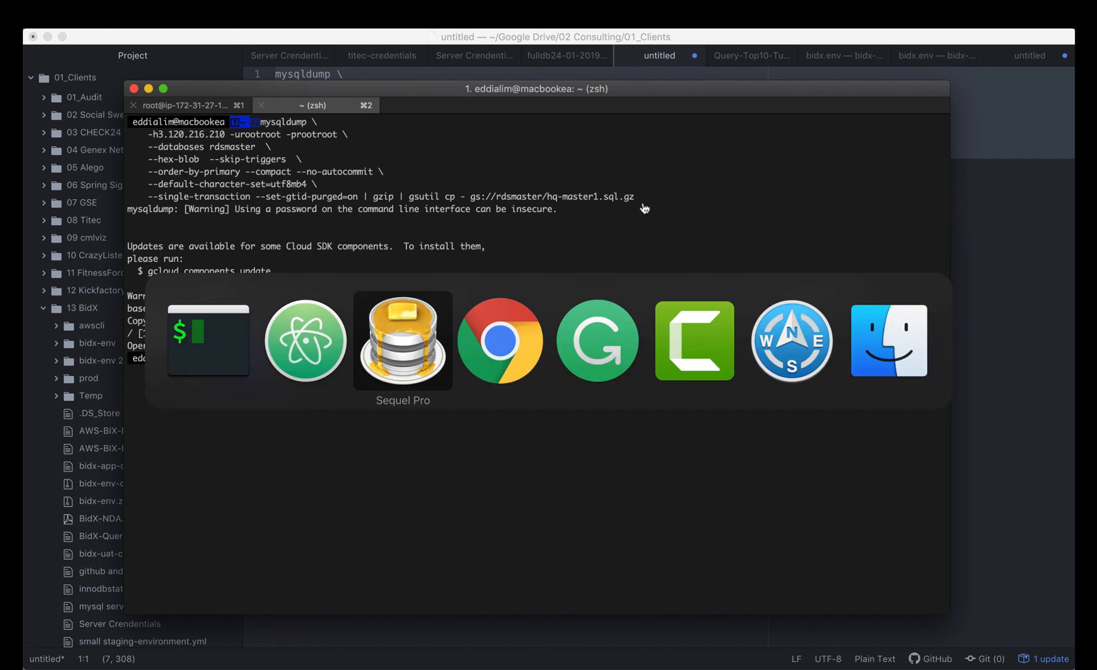
Refresh the rdsmaster bucket to confirm hq-master1.sql.gz, then go to the Cloud SQL overview.
click(499, 342)
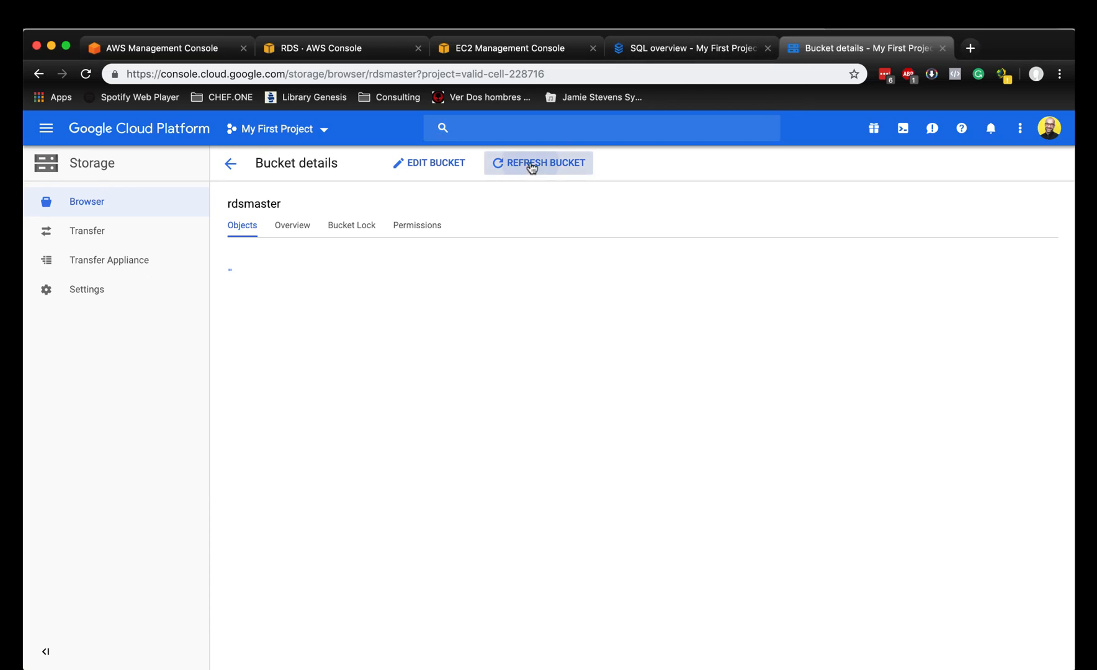
click(538, 163)
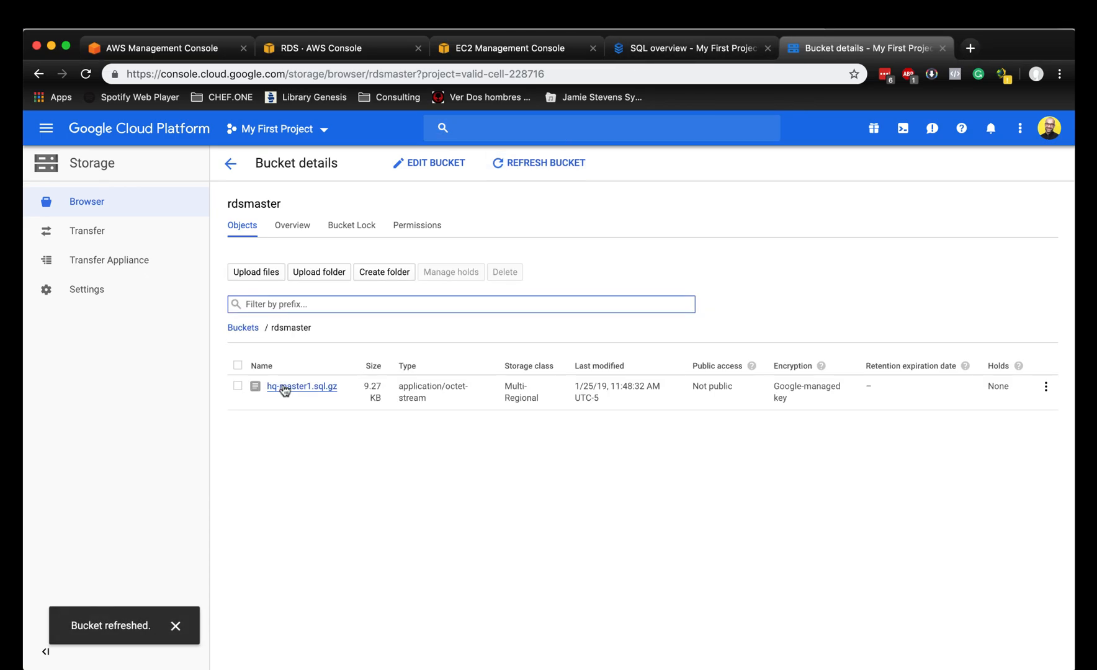
mouse_move(376, 397)
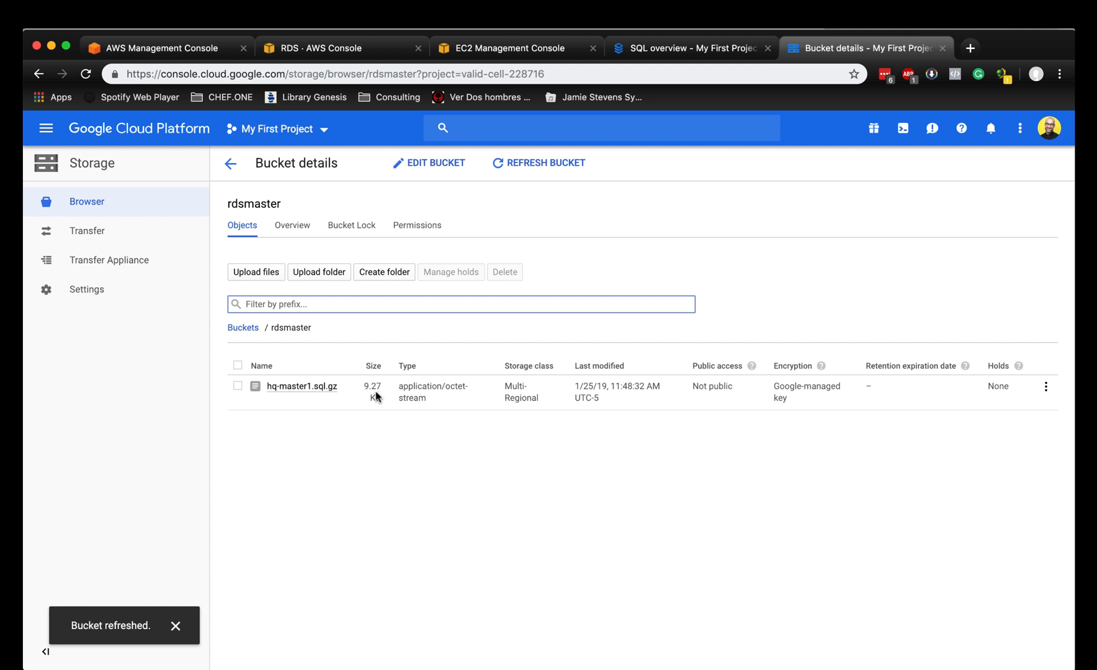
mouse_move(372, 356)
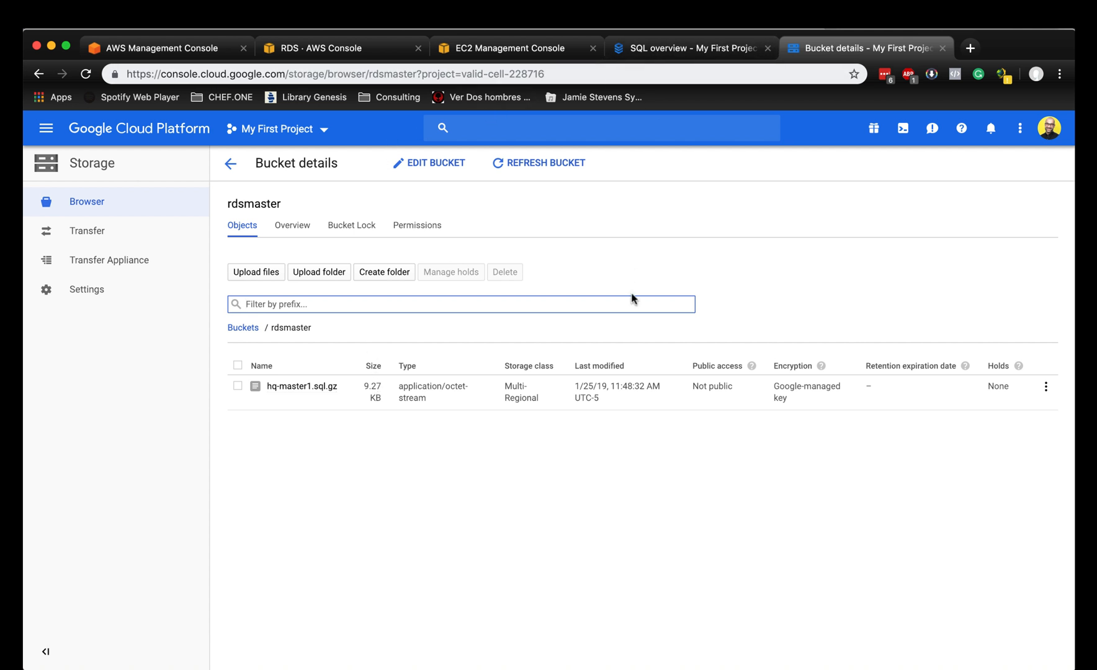
mouse_move(677, 59)
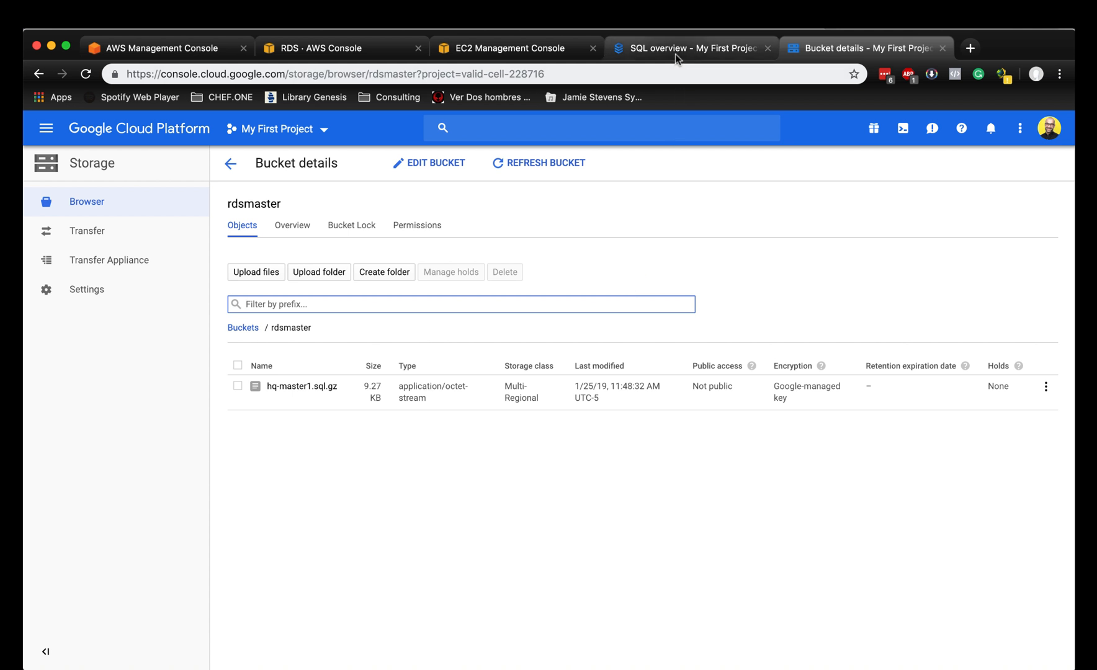
click(690, 48)
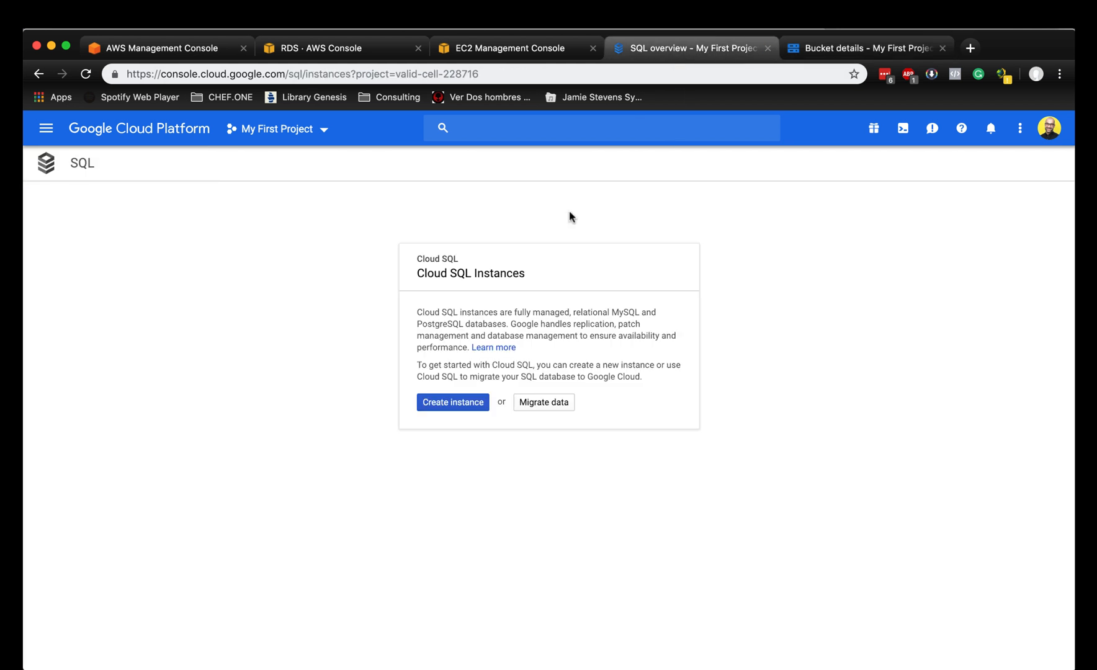
mouse_move(544, 402)
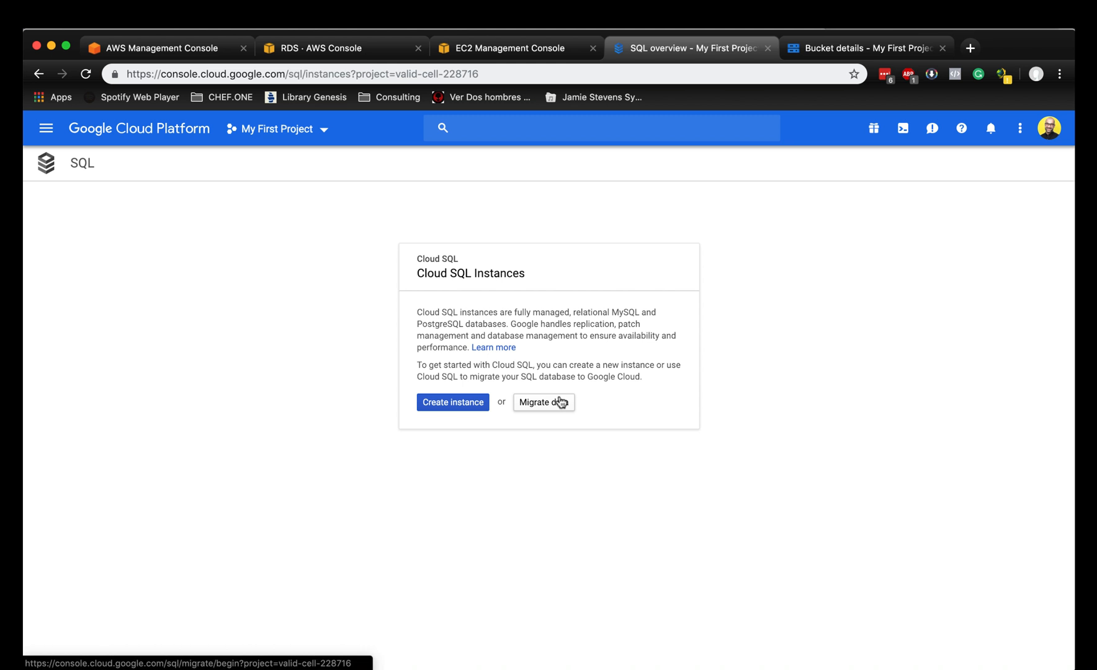
mouse_move(544, 403)
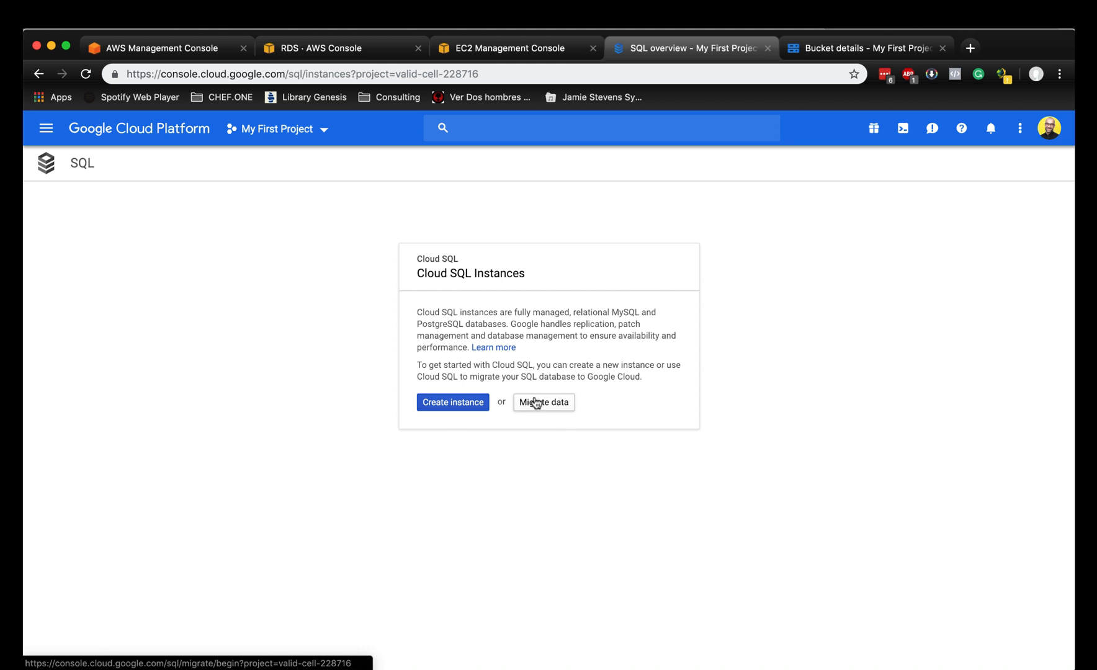
Start the Migrate to Cloud SQL wizard and name the data source aws-rds-master.
click(543, 402)
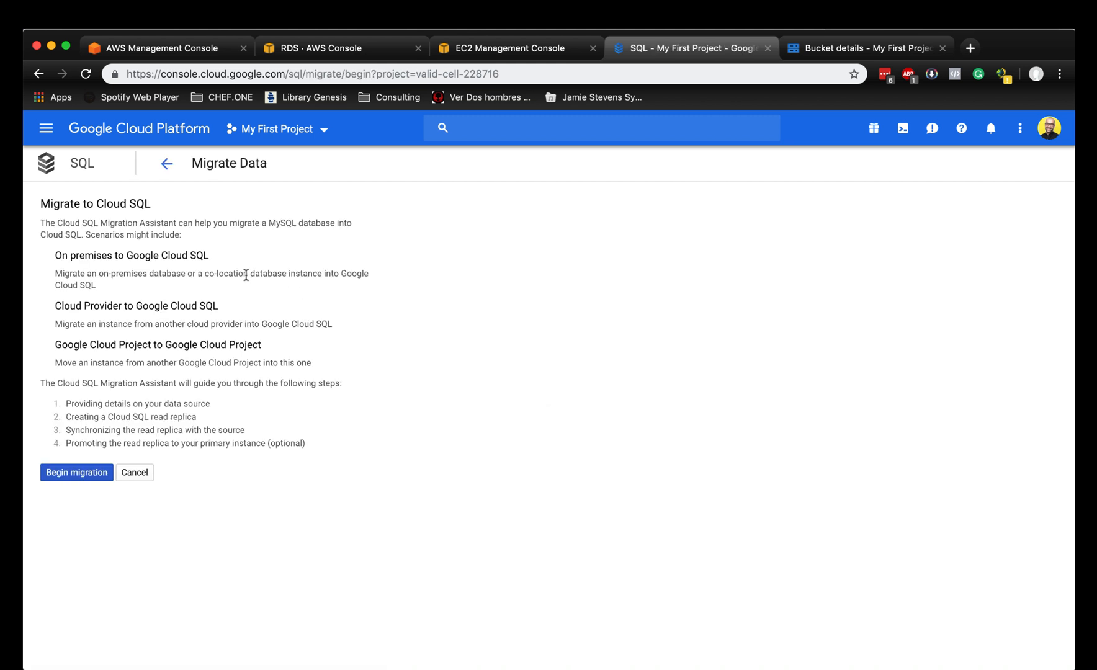
mouse_move(76, 472)
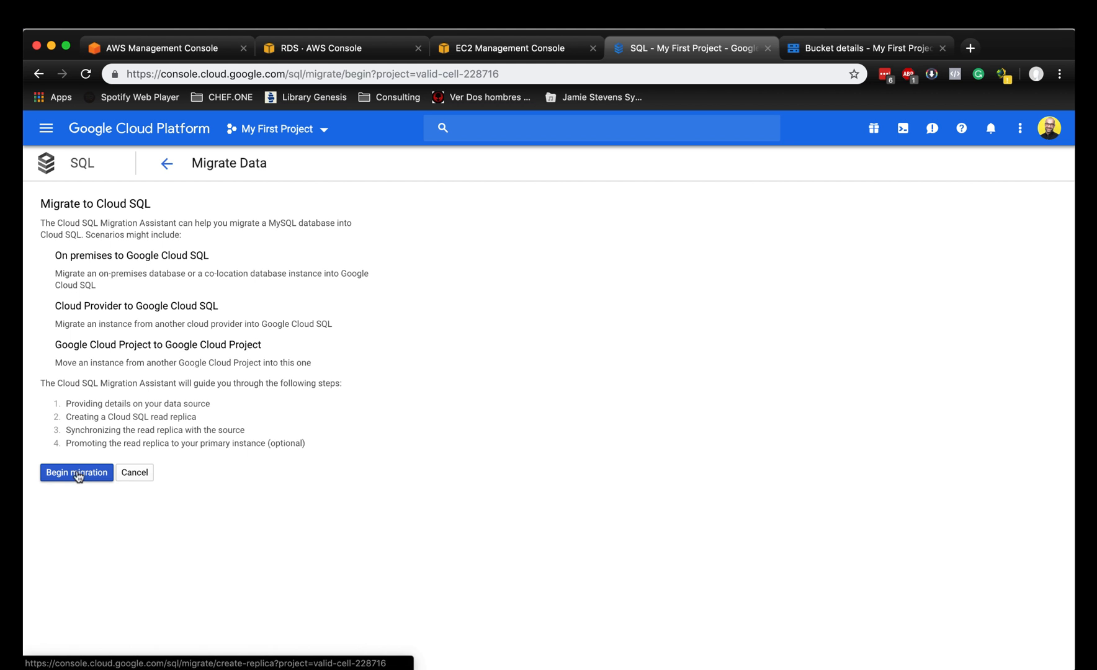
click(76, 472)
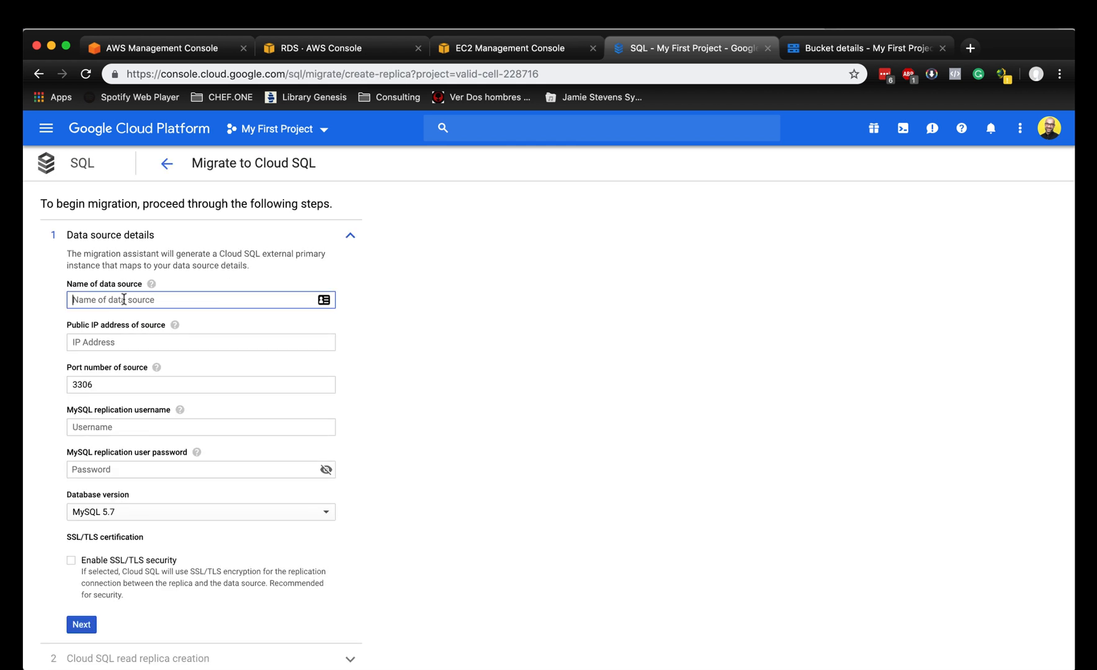
text(r)
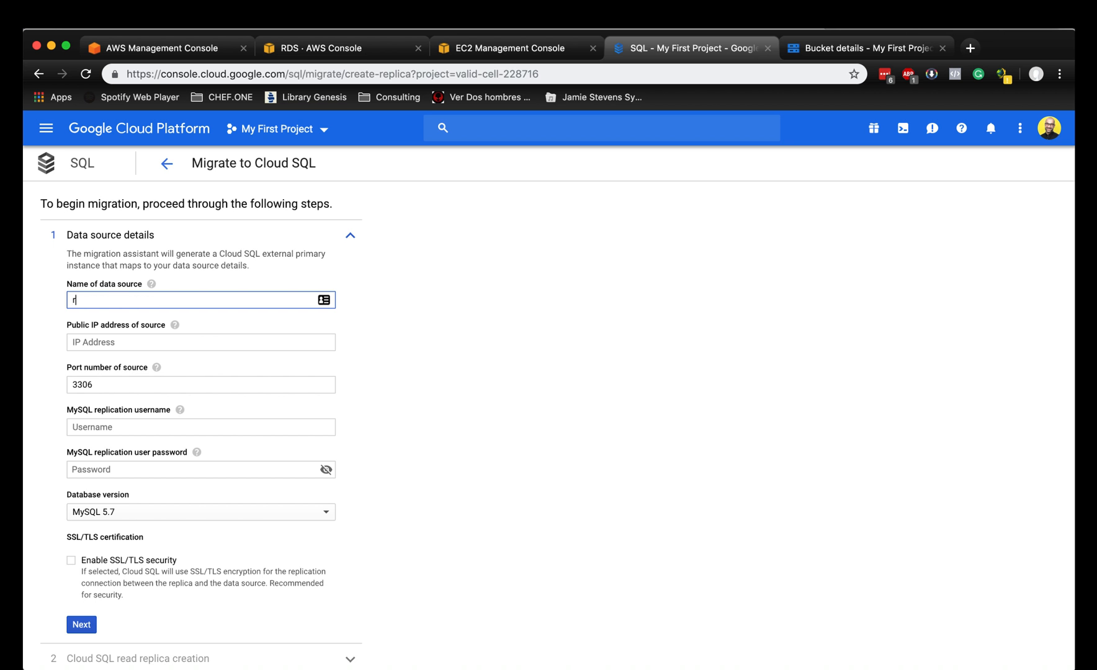
text(rds-master)
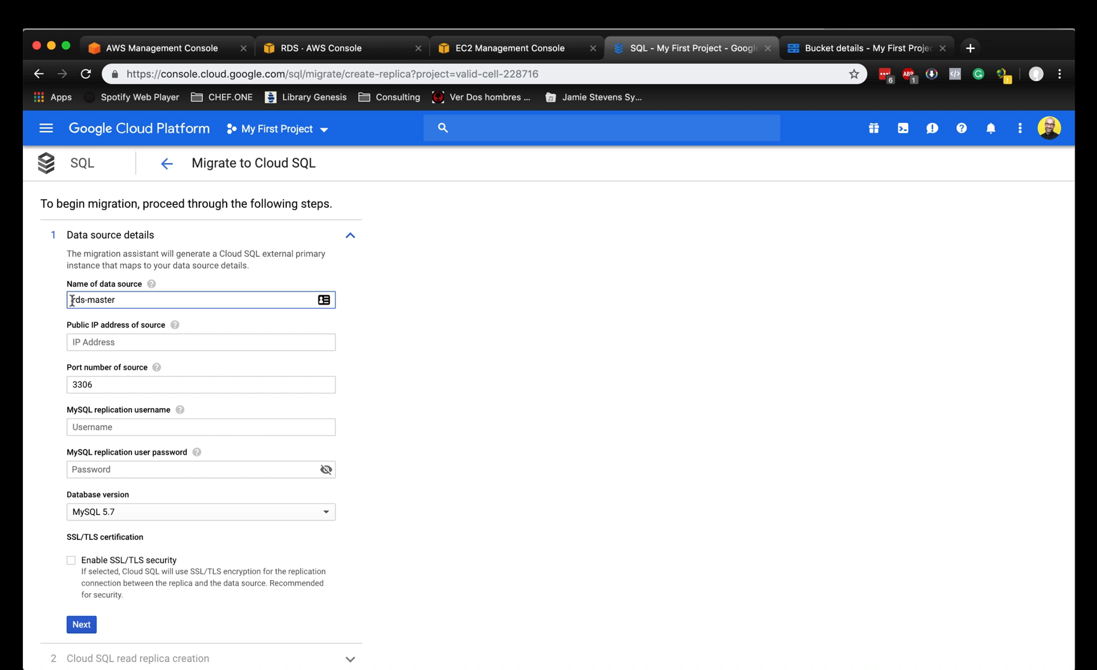
text(aws.)
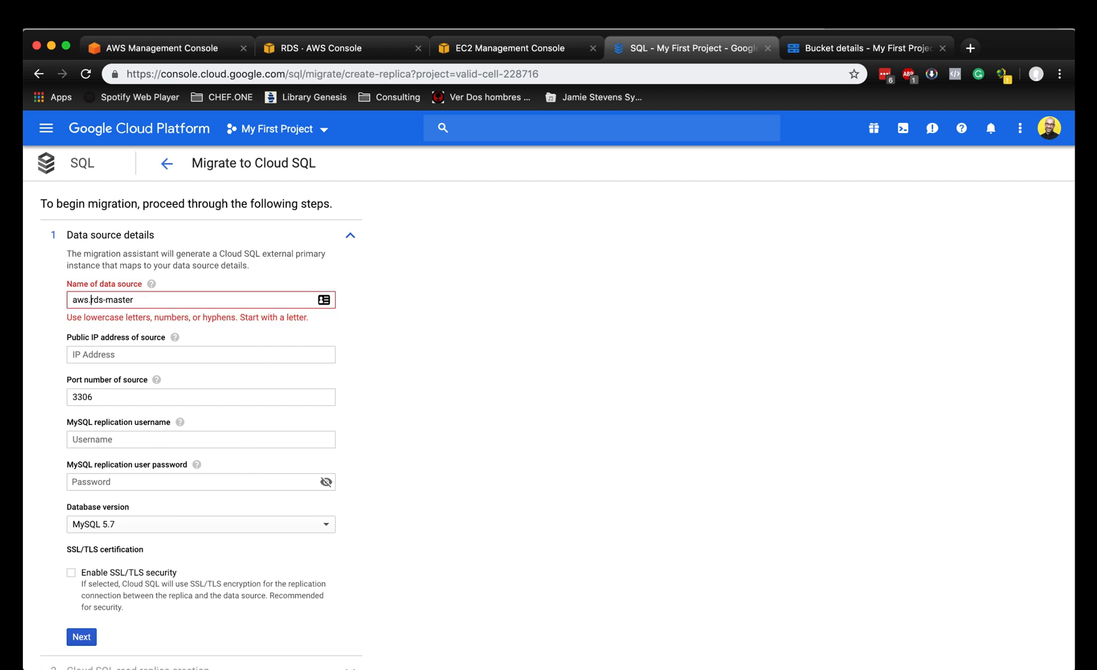
Enter the source public IP 3.120.216.210 from the EC2 tab, port 3306 and replication user rootroot.
click(200, 342)
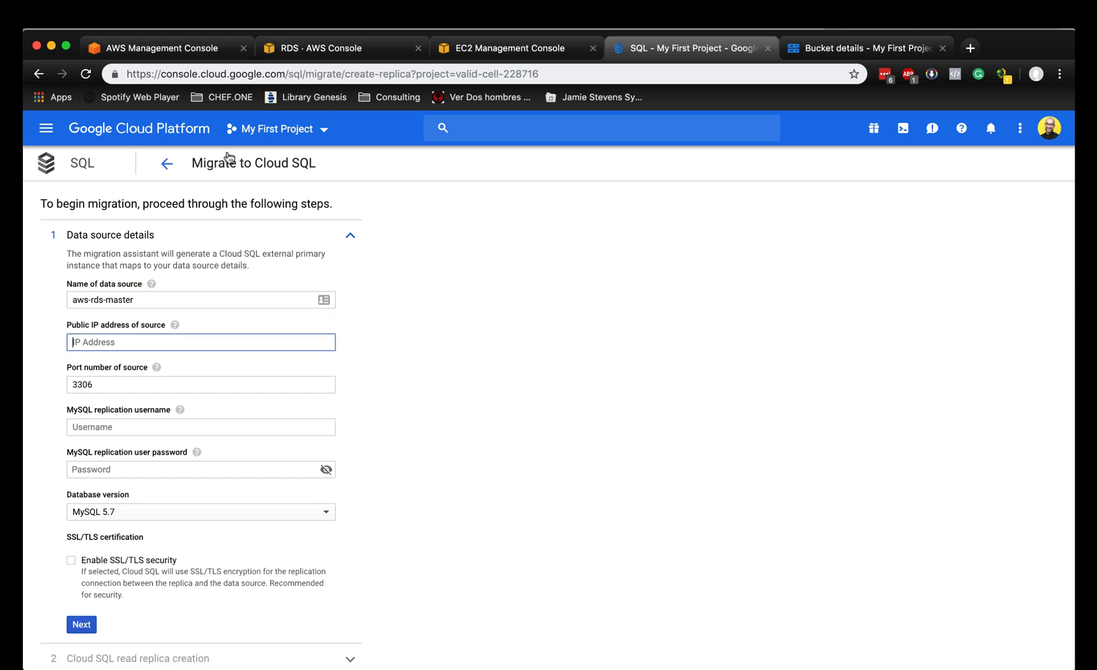
mouse_move(184, 330)
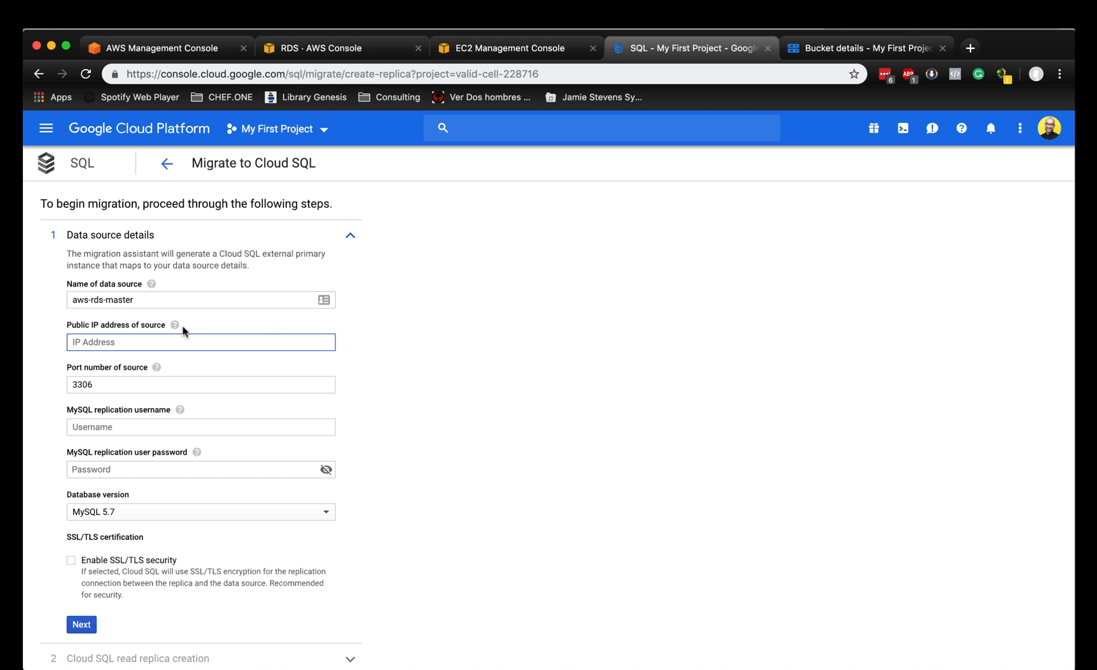
mouse_move(302, 322)
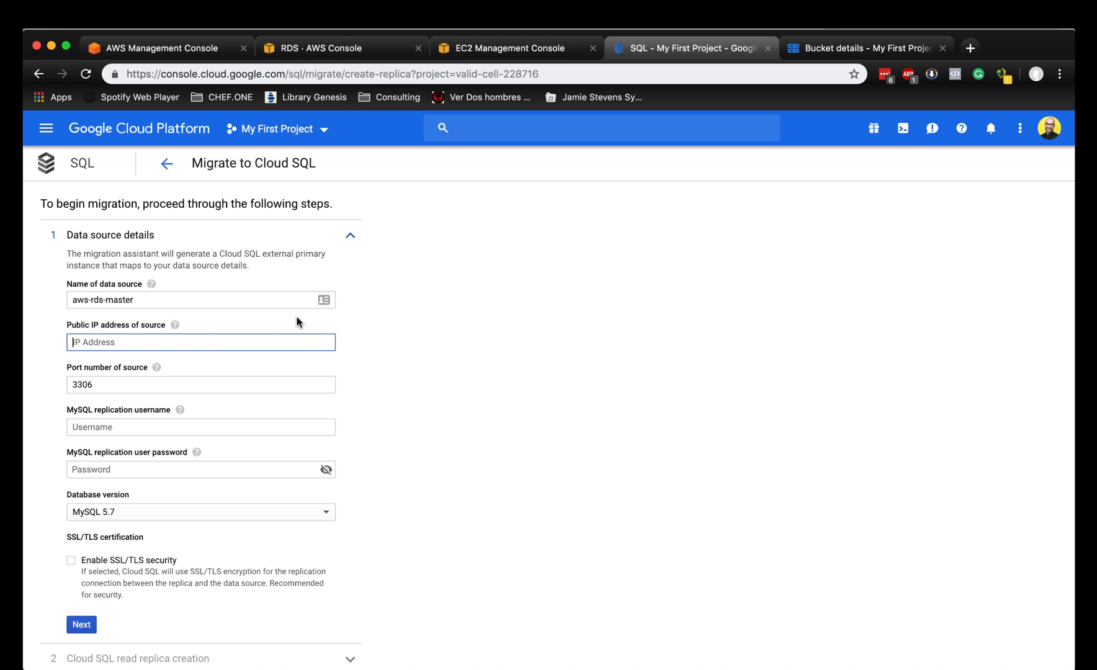
mouse_move(378, 56)
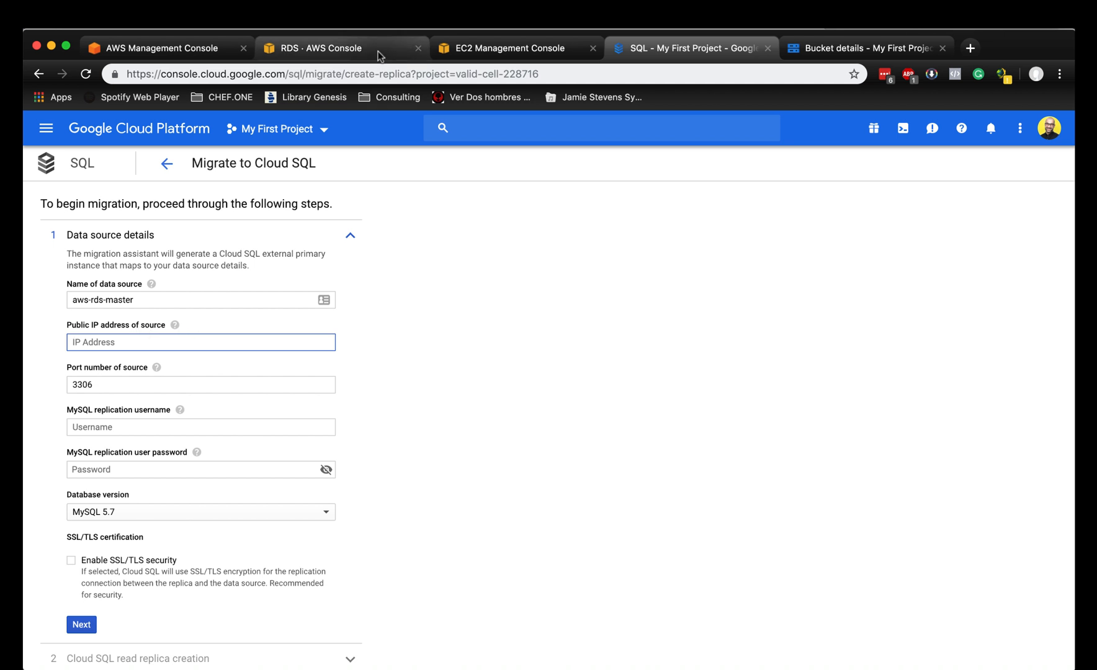
click(514, 48)
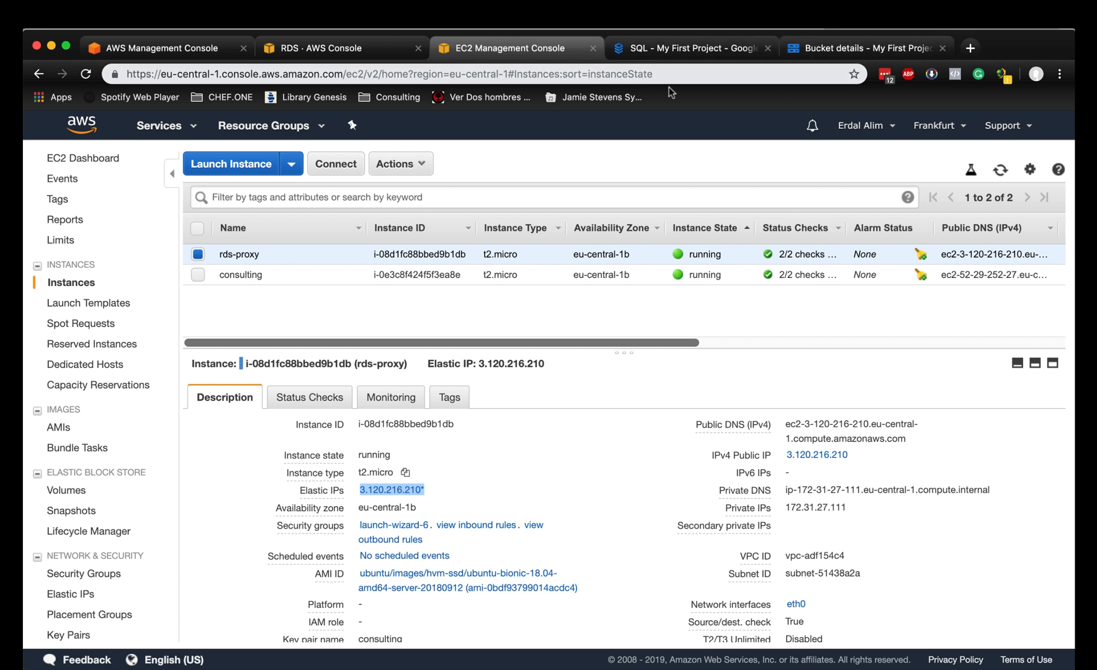
click(689, 48)
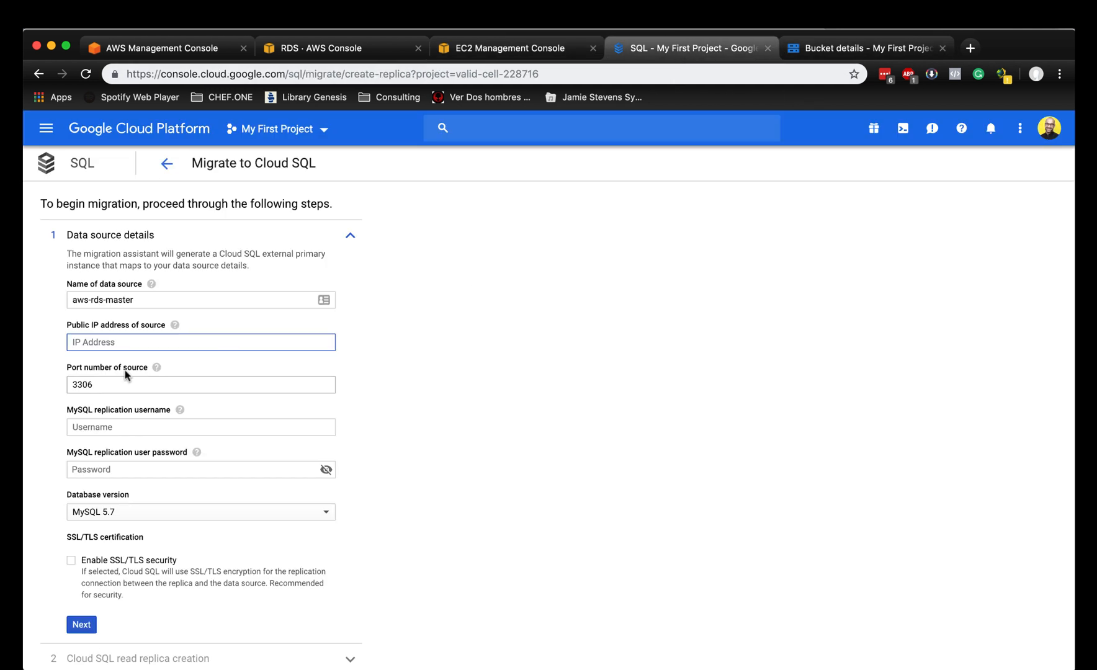
text(3.120.216.210)
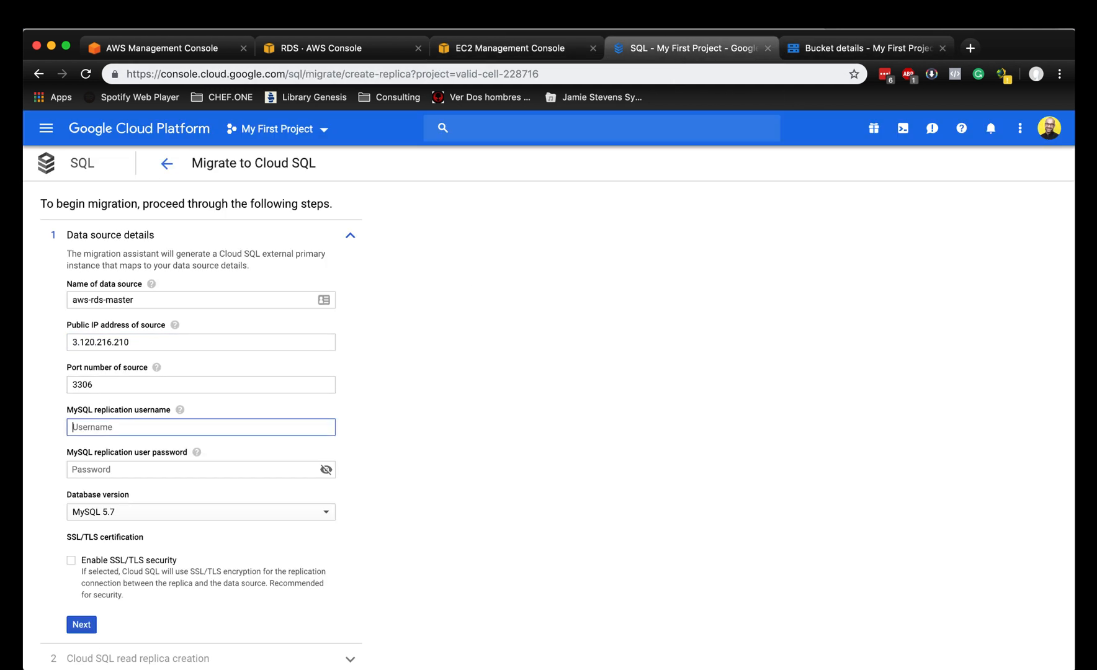
text(rootroot)
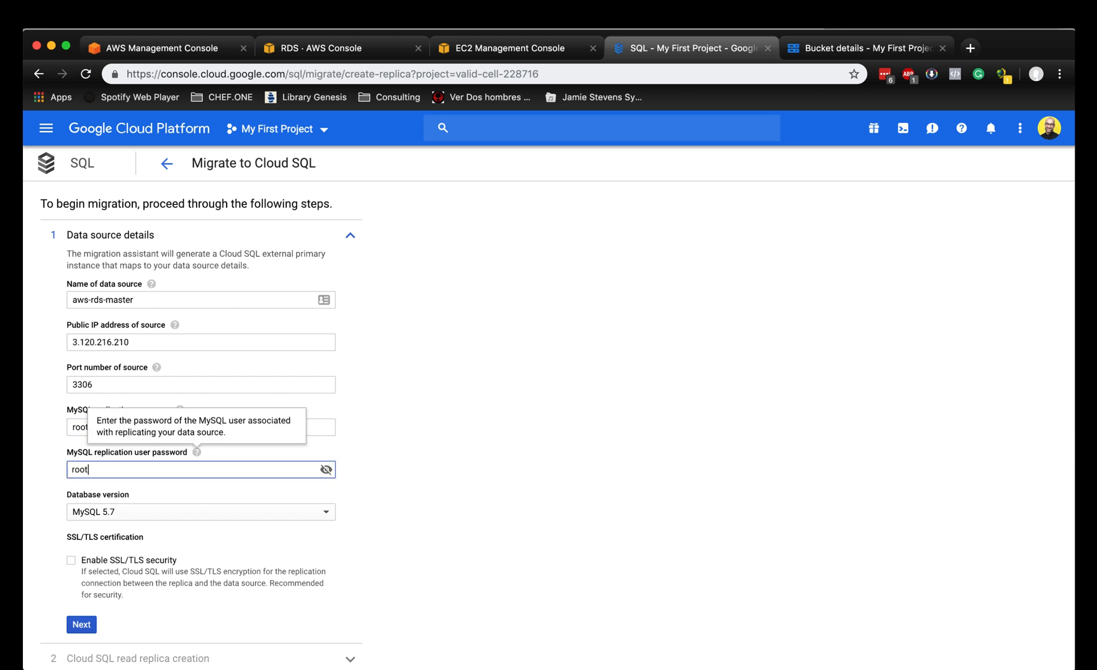
Finish the source credentials, continue, and set the read replica instance ID to rds-slave-cloudsql.
text(root)
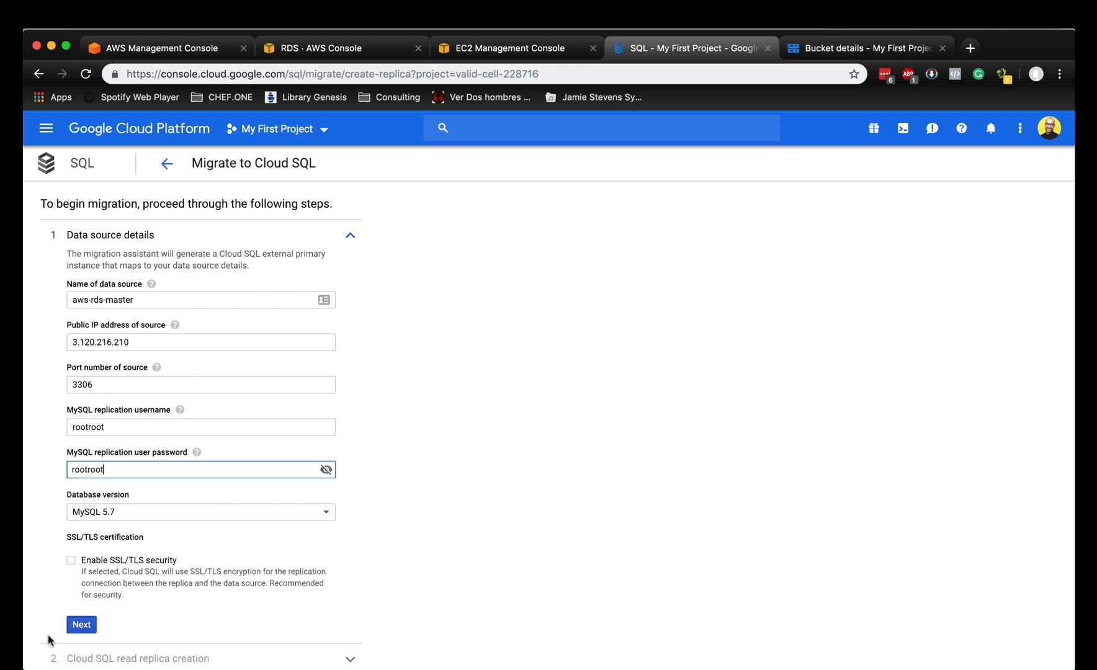
click(81, 624)
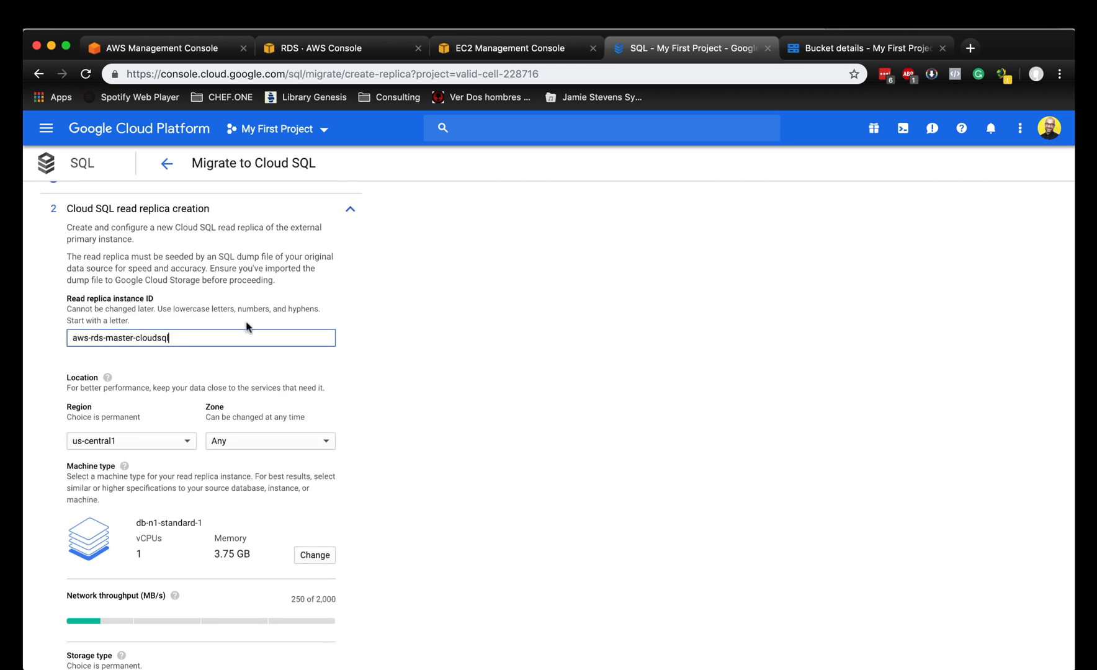
mouse_move(159, 313)
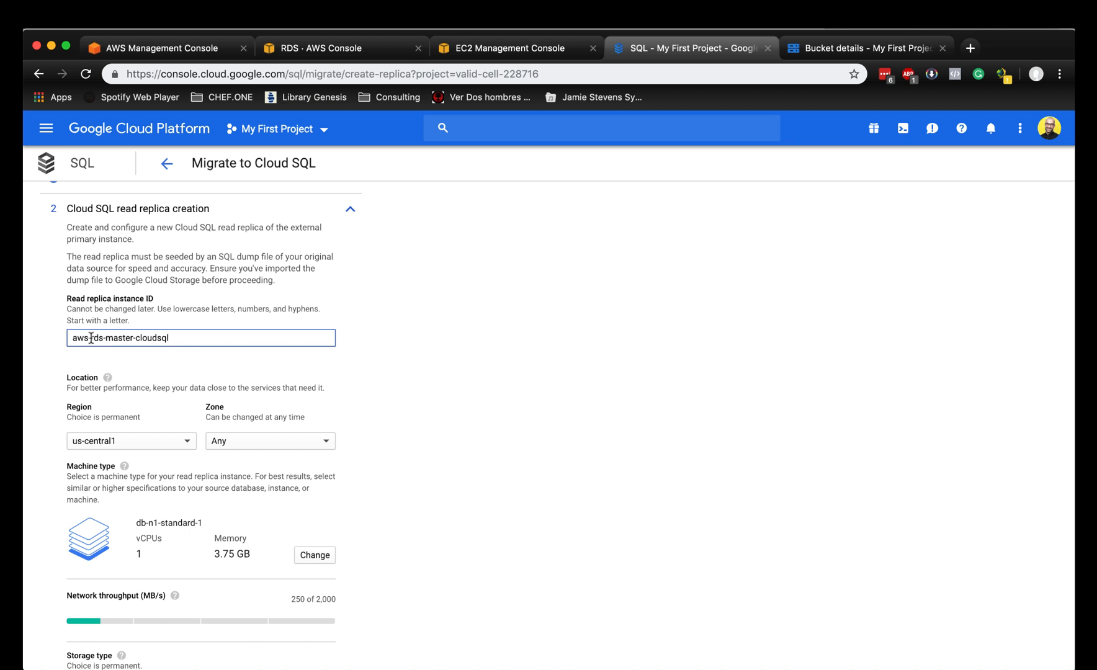
text(goo)
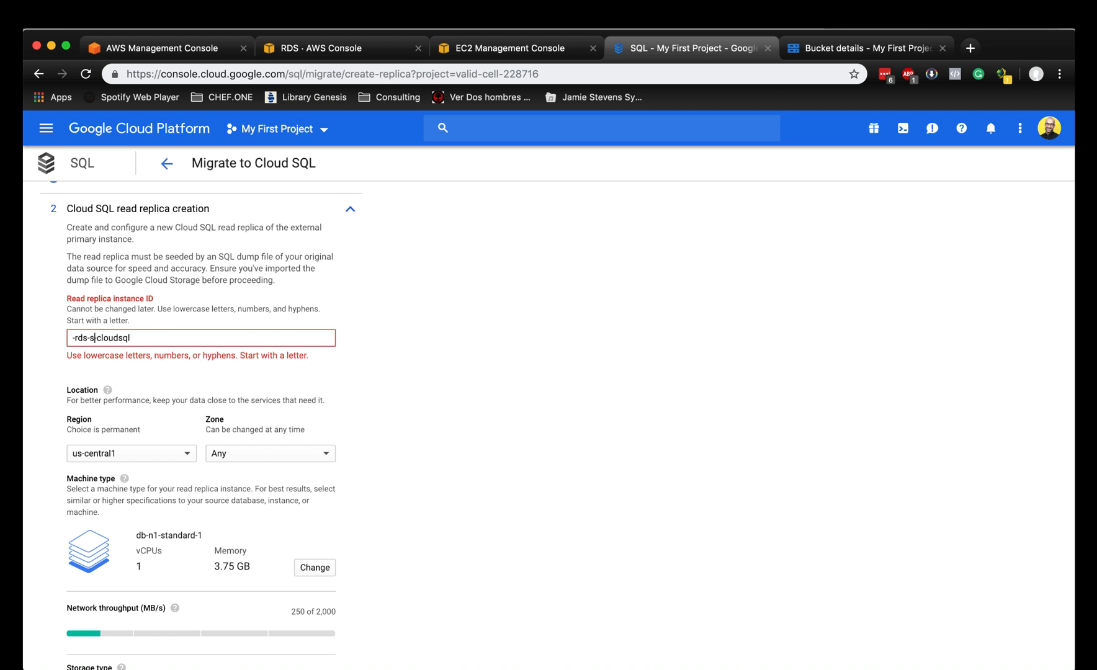
text(rds-slave-cloudsql)
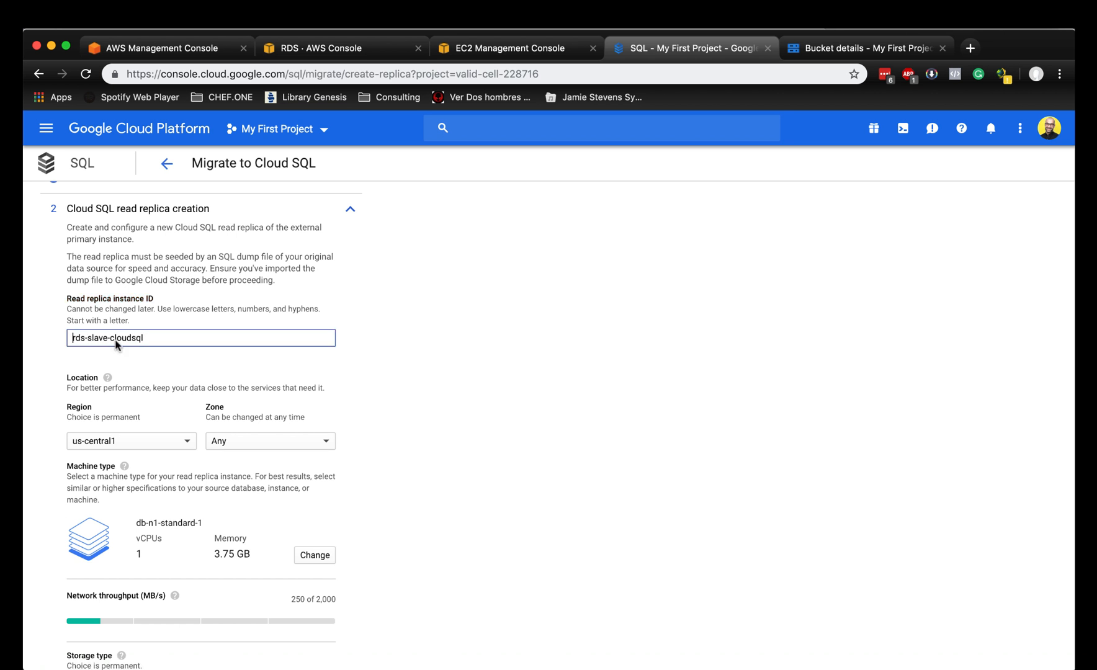
Select rdsmaster/hq-master1.sql.gz as the dump file and create the Cloud SQL read replica.
scroll(down, 3)
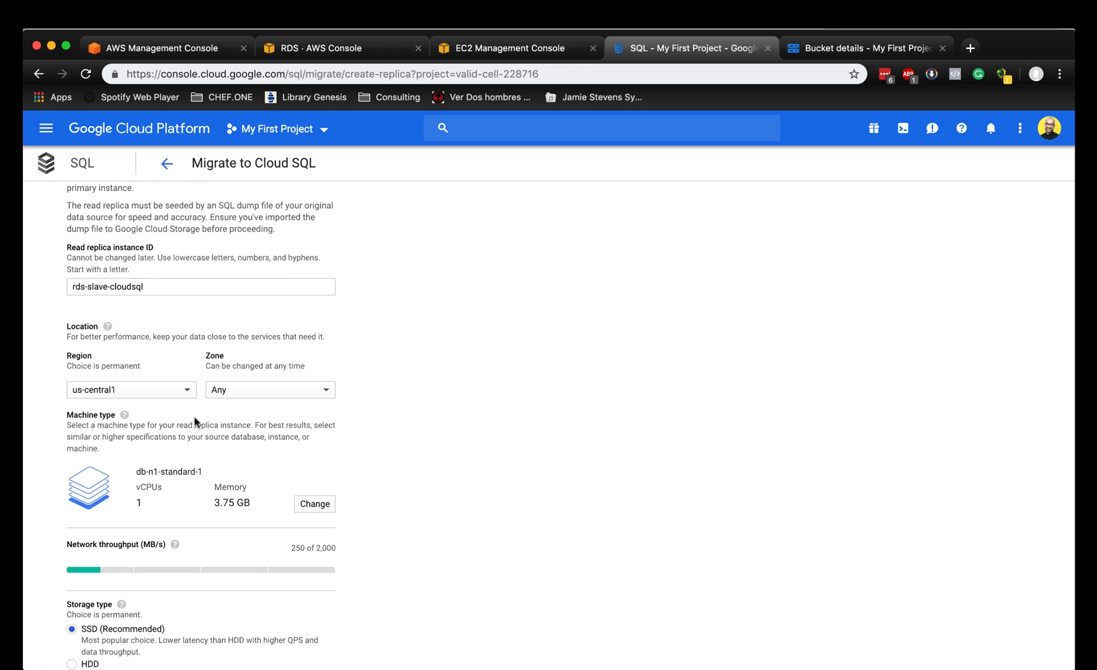
scroll(down, 3)
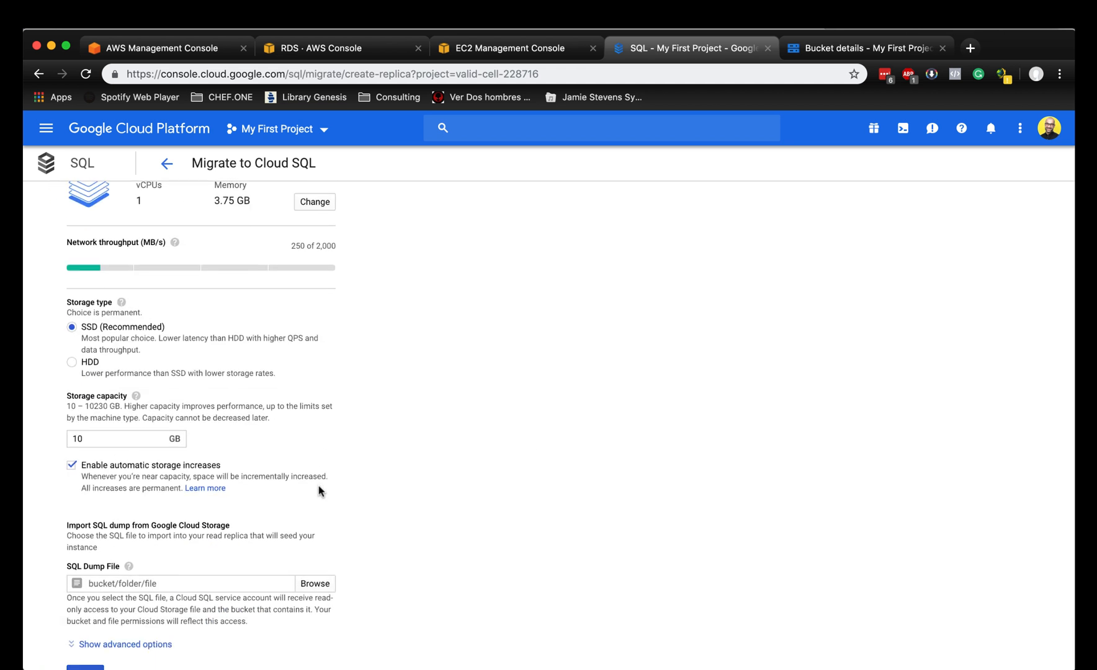
scroll(down, 3)
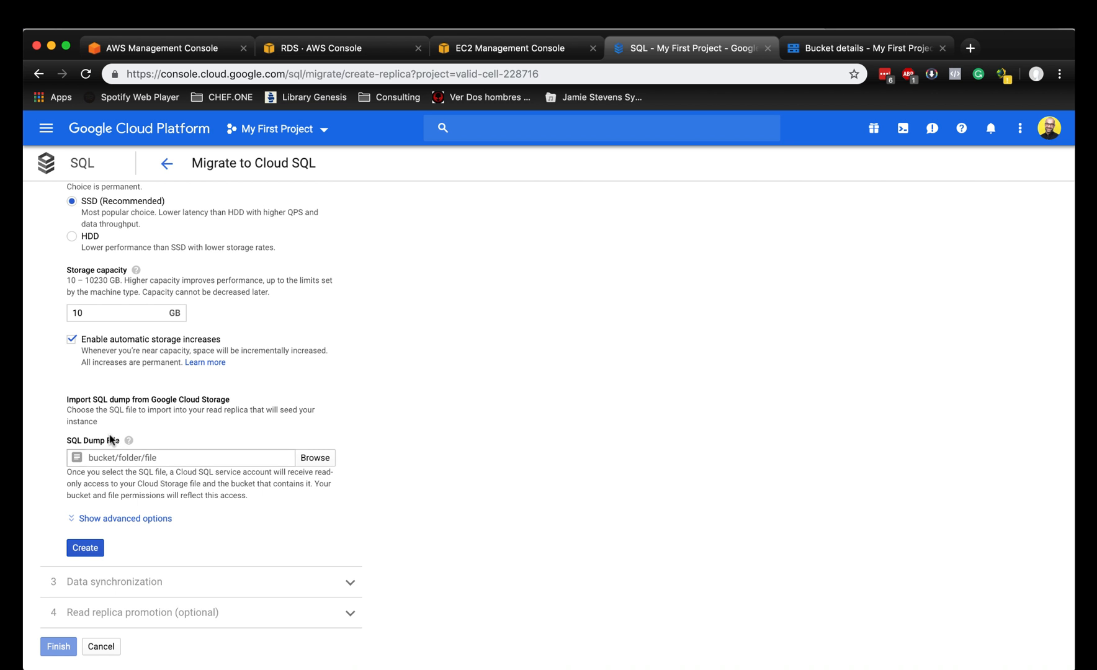
mouse_move(120, 445)
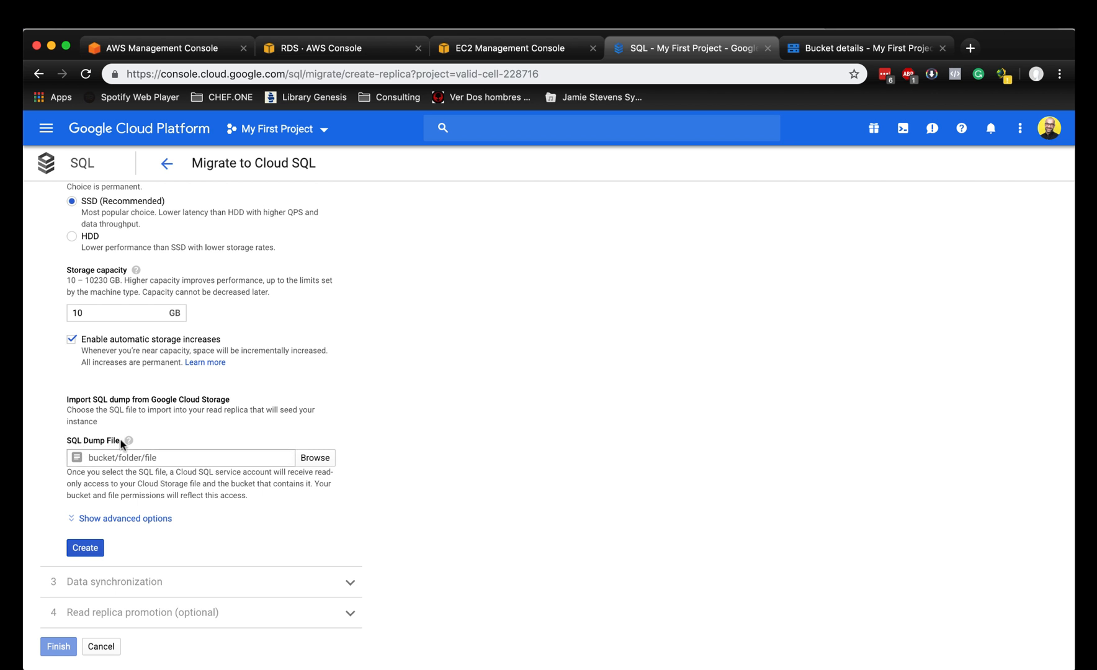
click(314, 457)
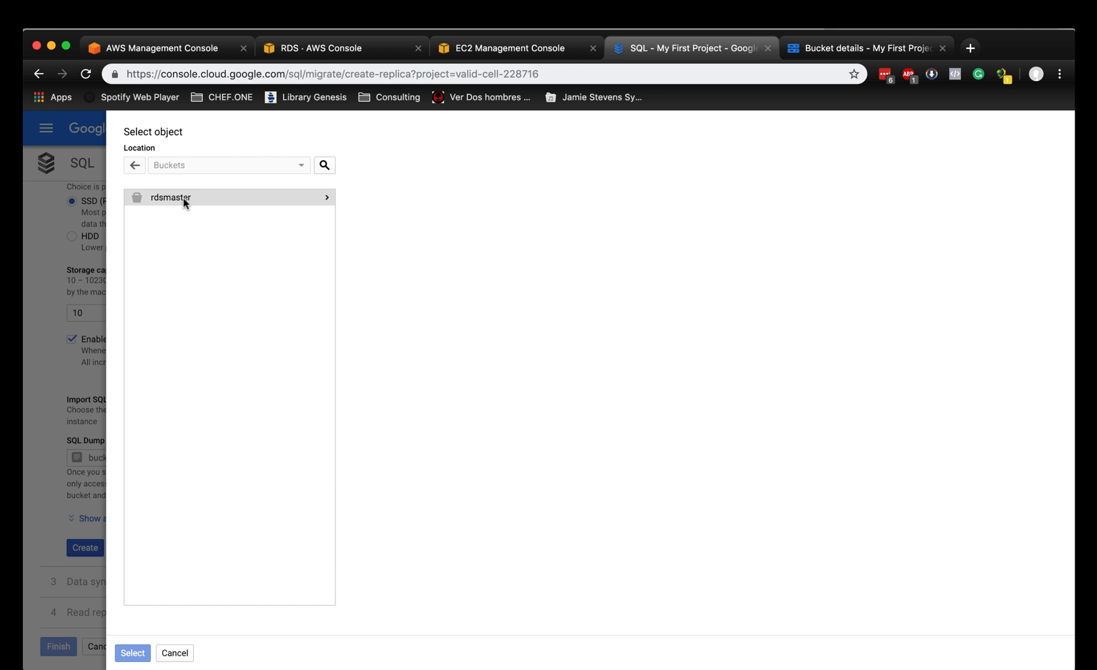
click(170, 197)
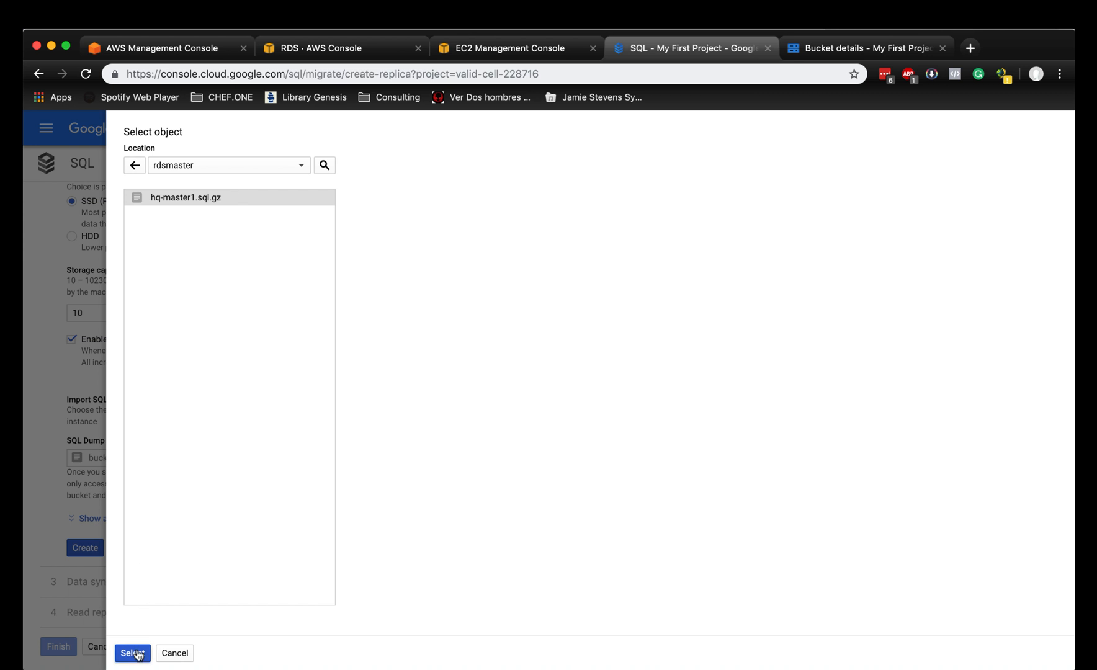
click(133, 653)
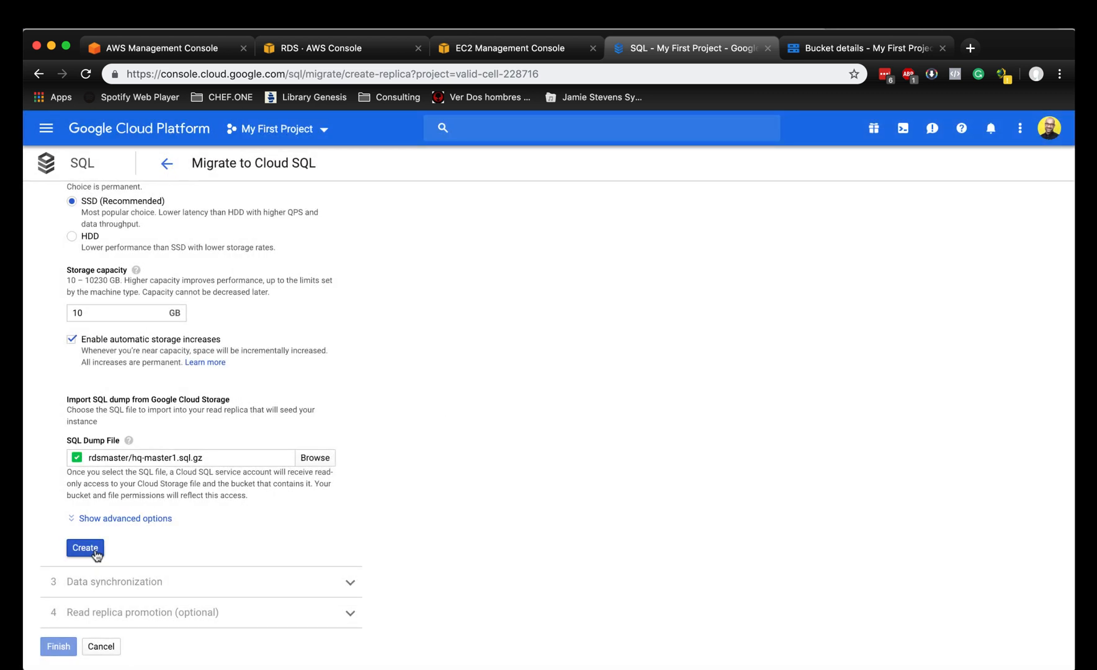
click(85, 548)
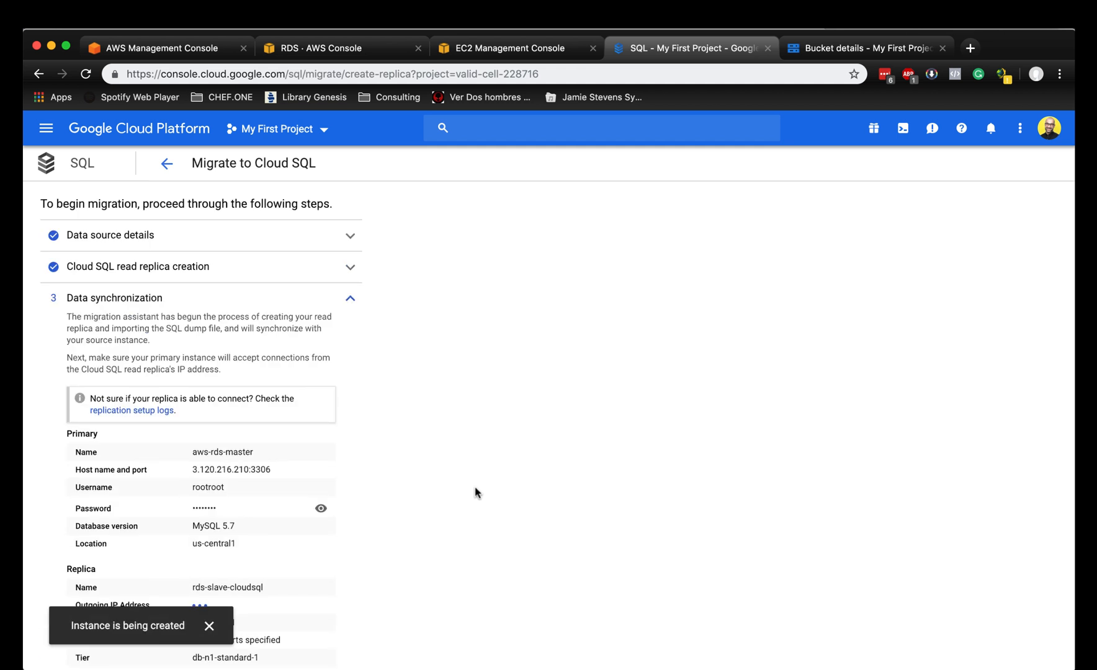
Scroll through the data synchronization summary for aws-rds-master and rds-slave-cloudsql.
scroll(down, 3)
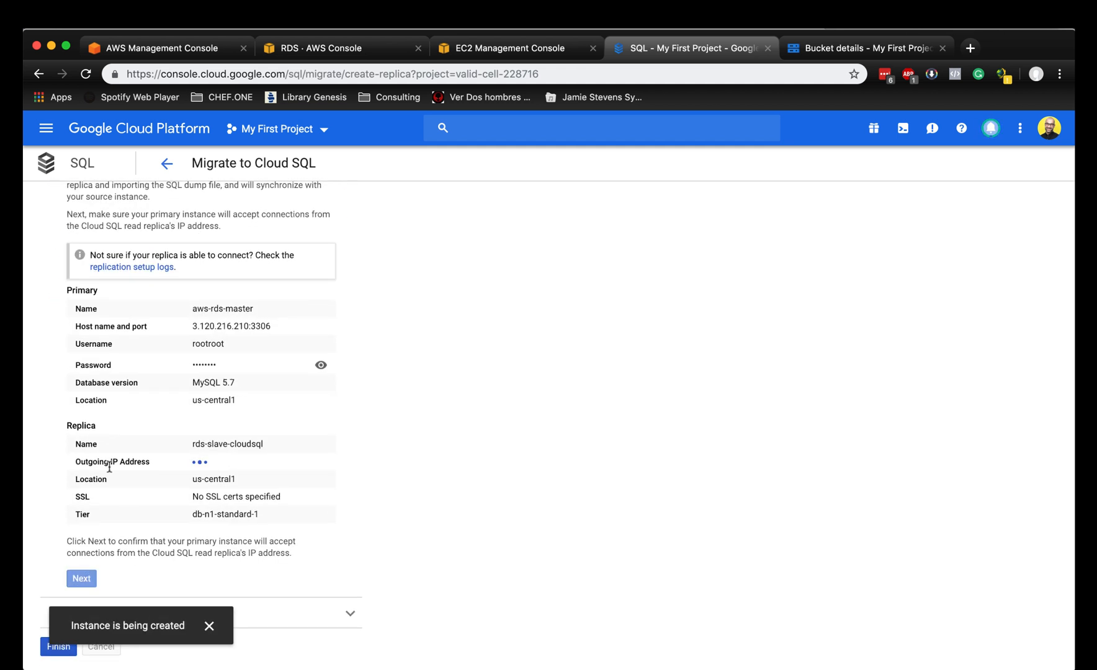
mouse_move(243, 460)
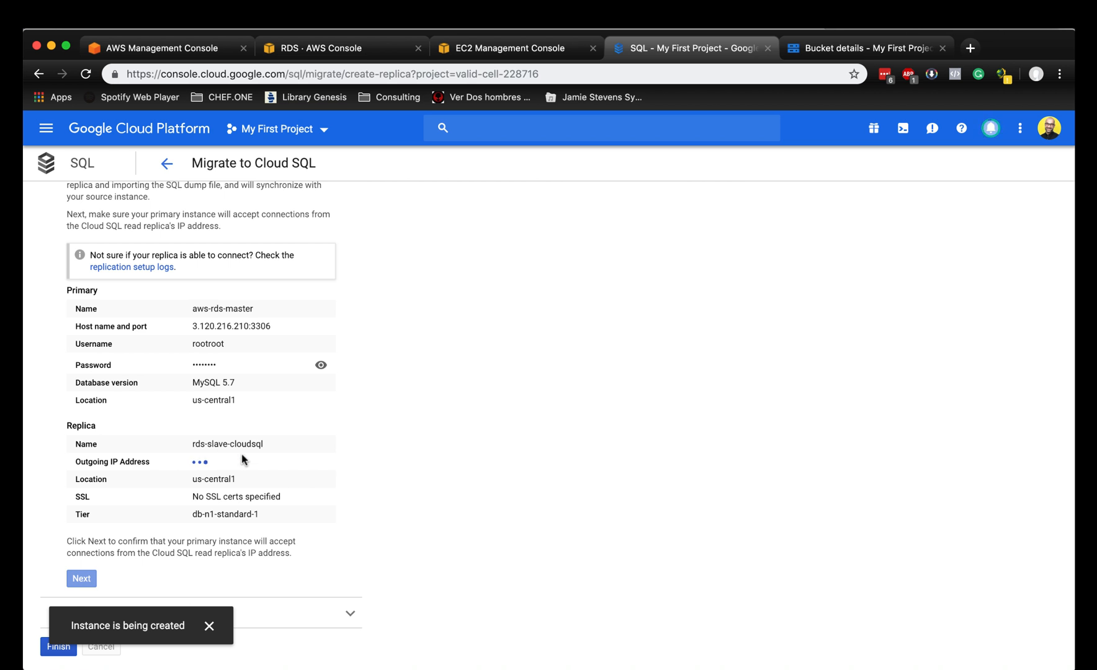
mouse_move(416, 465)
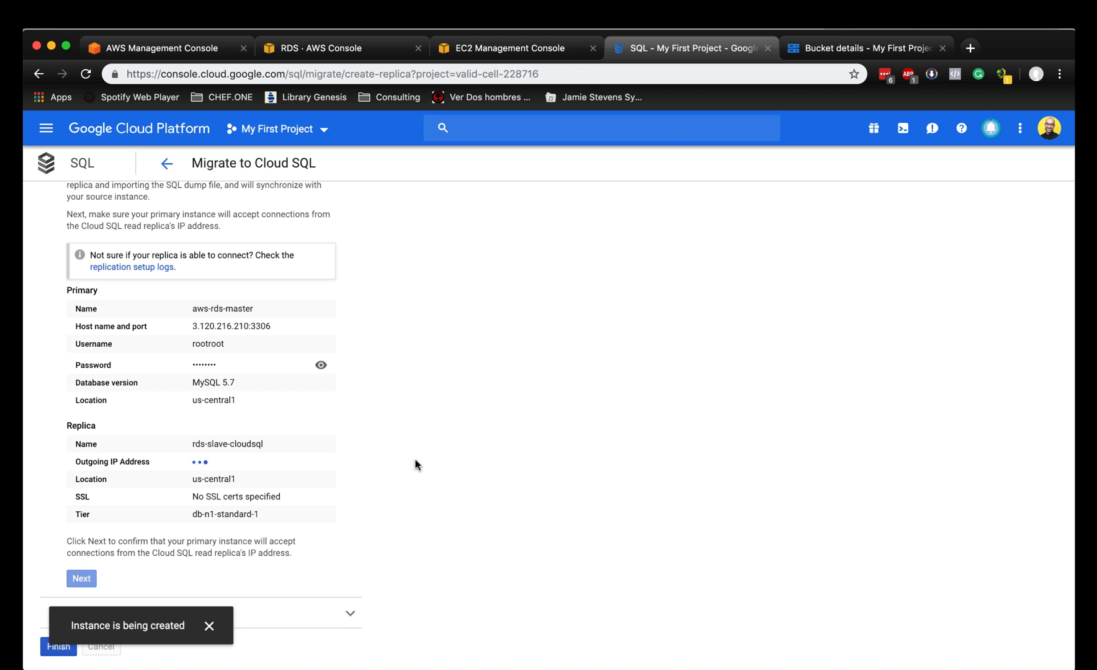
mouse_move(343, 545)
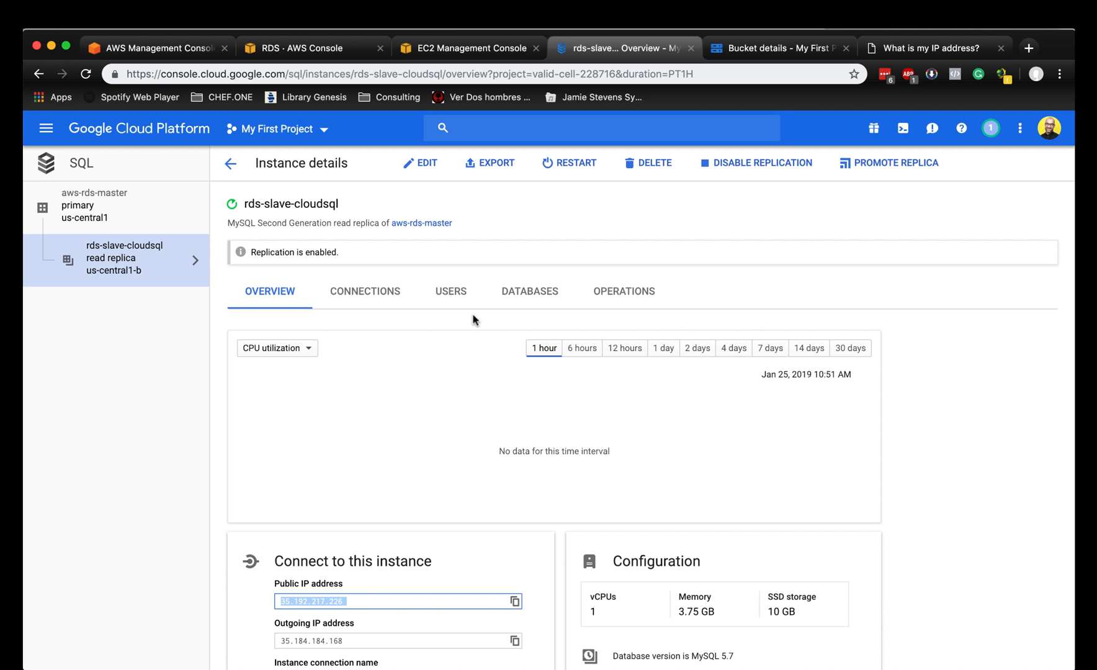
mouse_move(383, 305)
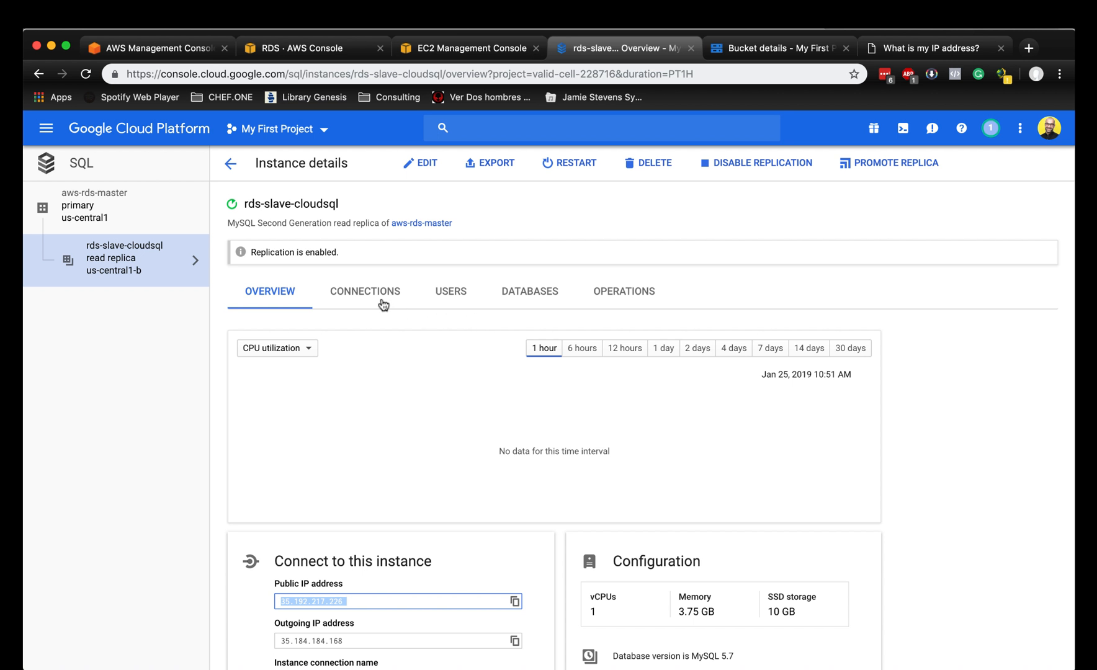
click(364, 291)
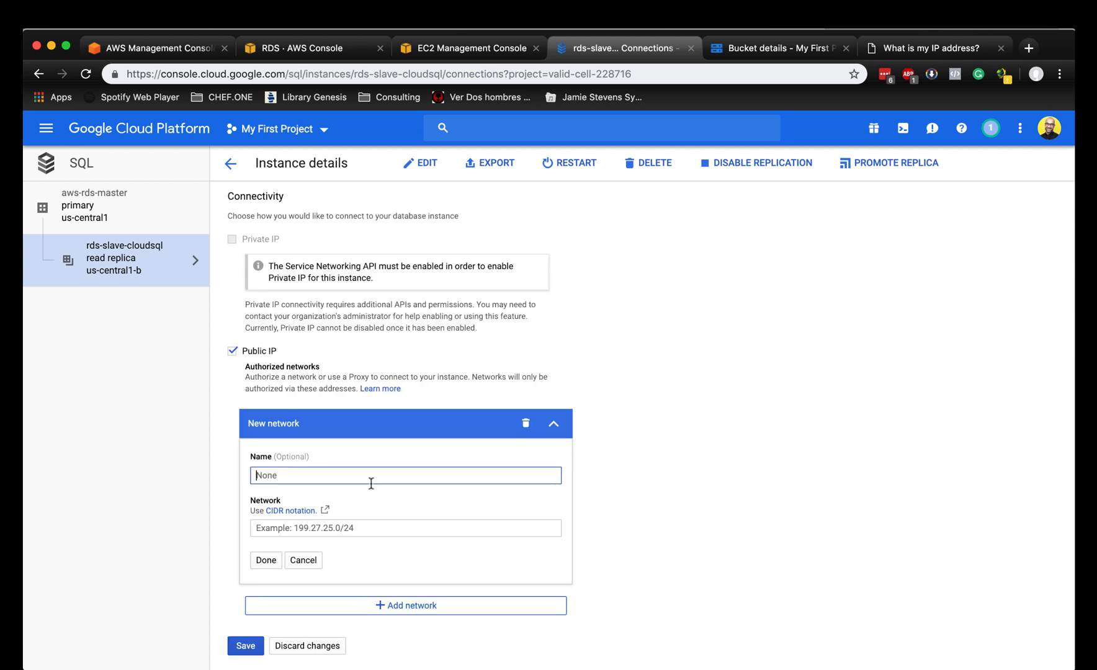
mouse_move(355, 482)
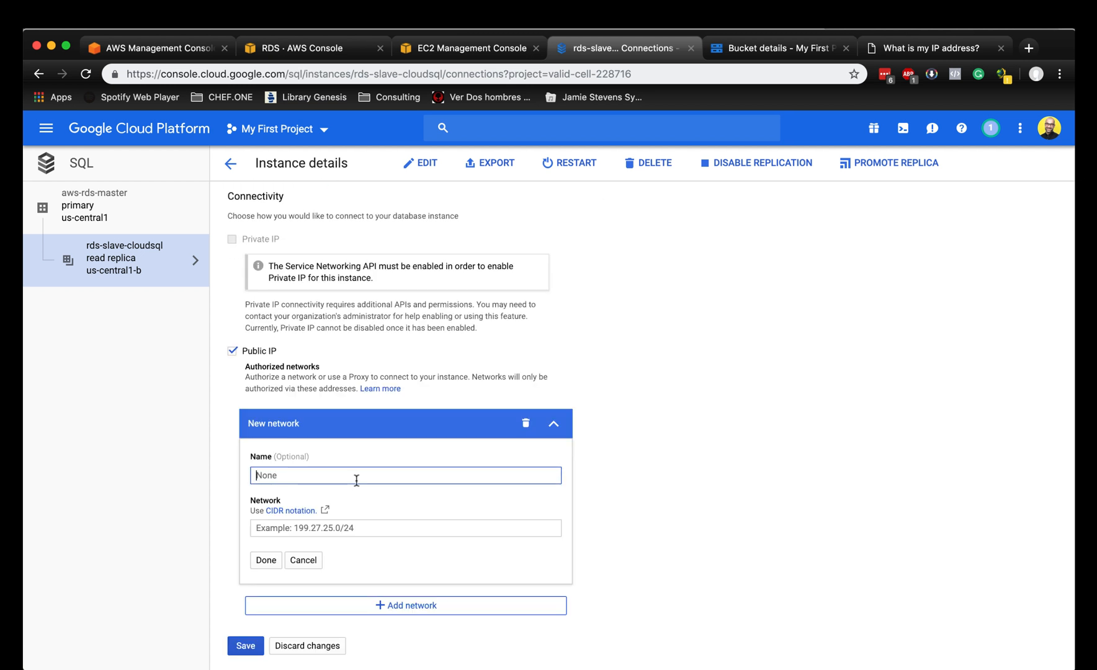
text(Home Comput)
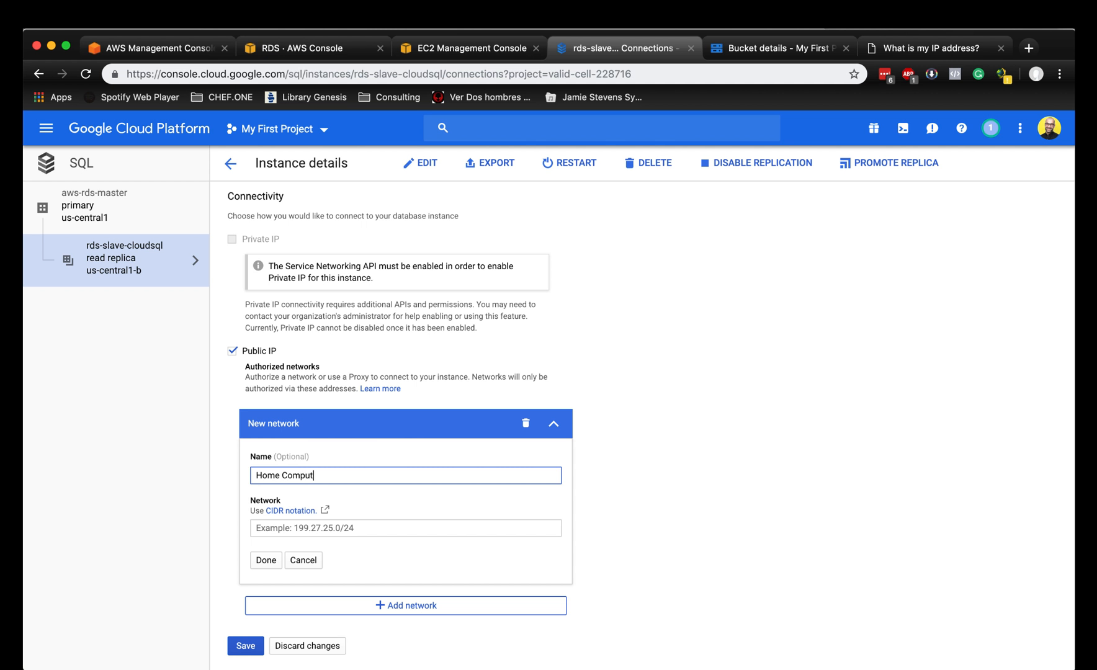
text(190.240.82.70.)
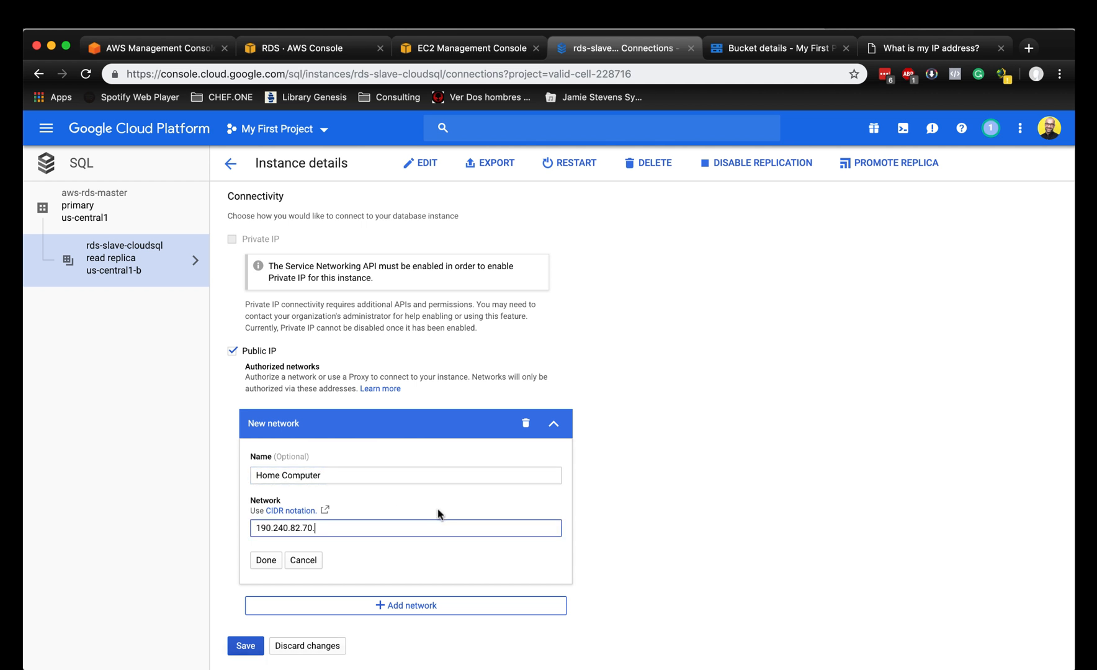
click(265, 560)
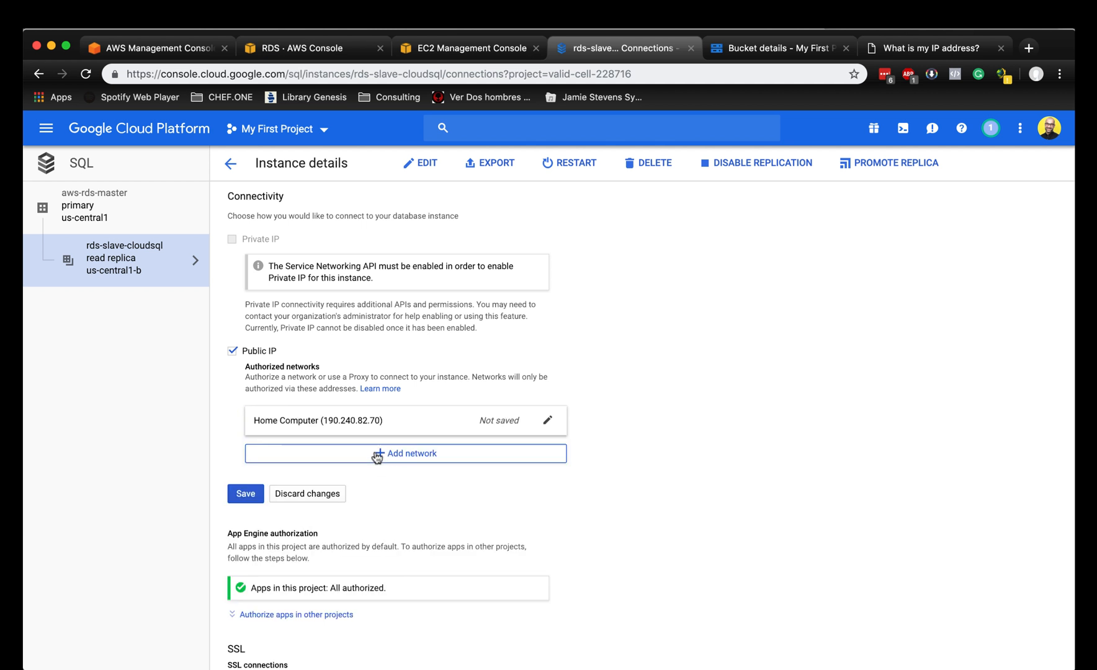
click(245, 493)
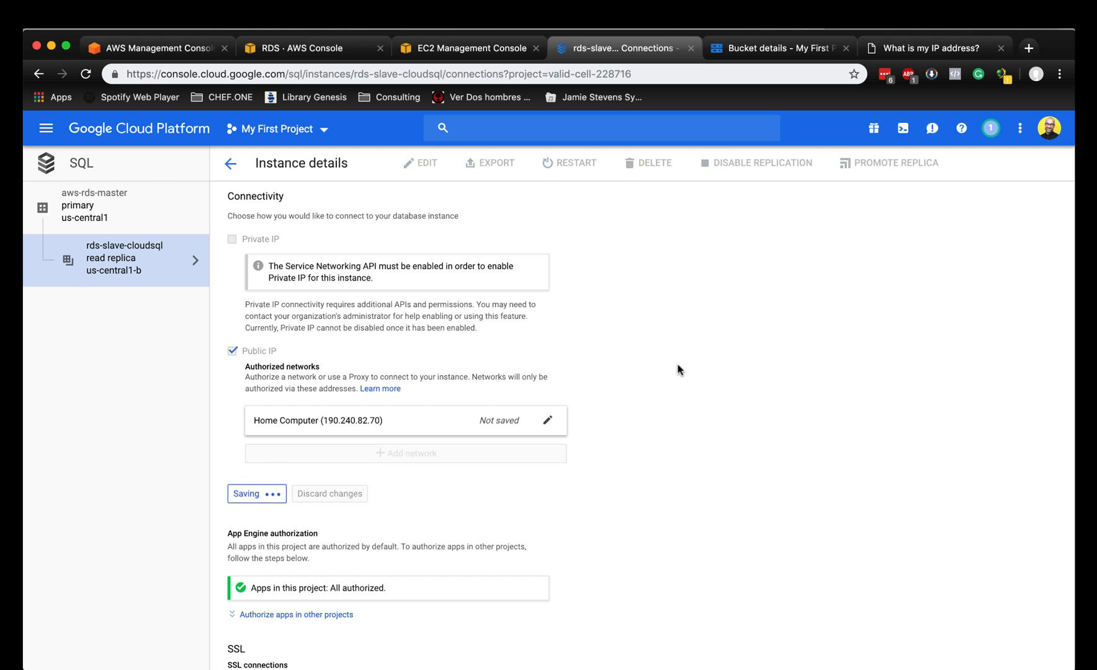
click(450, 292)
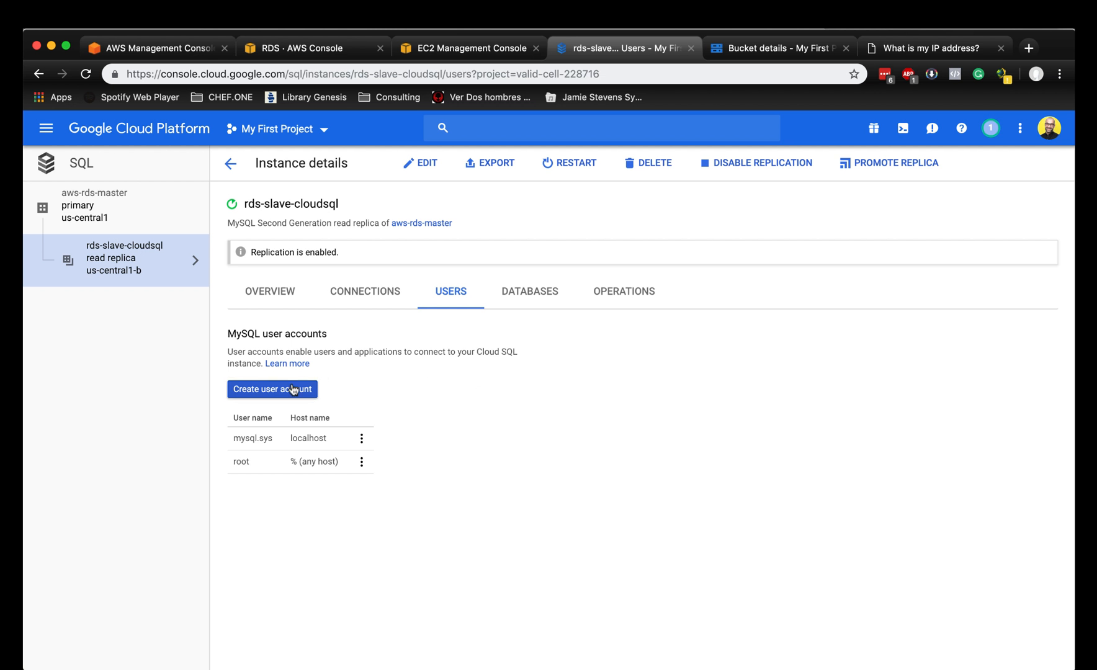
Create a MySQL user account rootroot with a password, allowing any host.
click(271, 389)
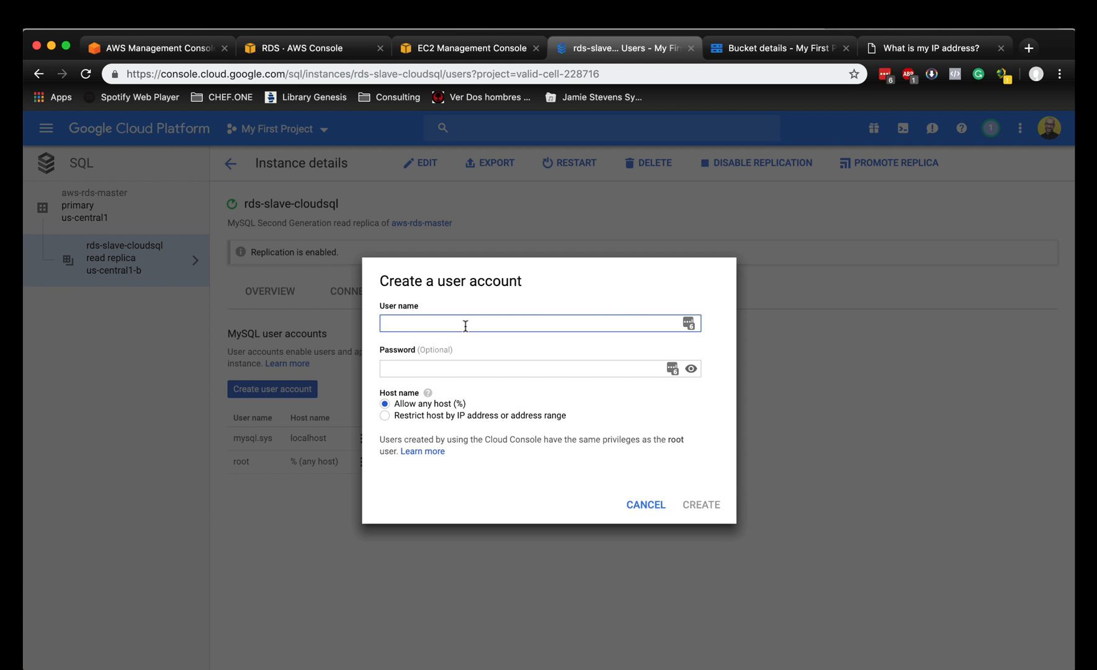
text(root)
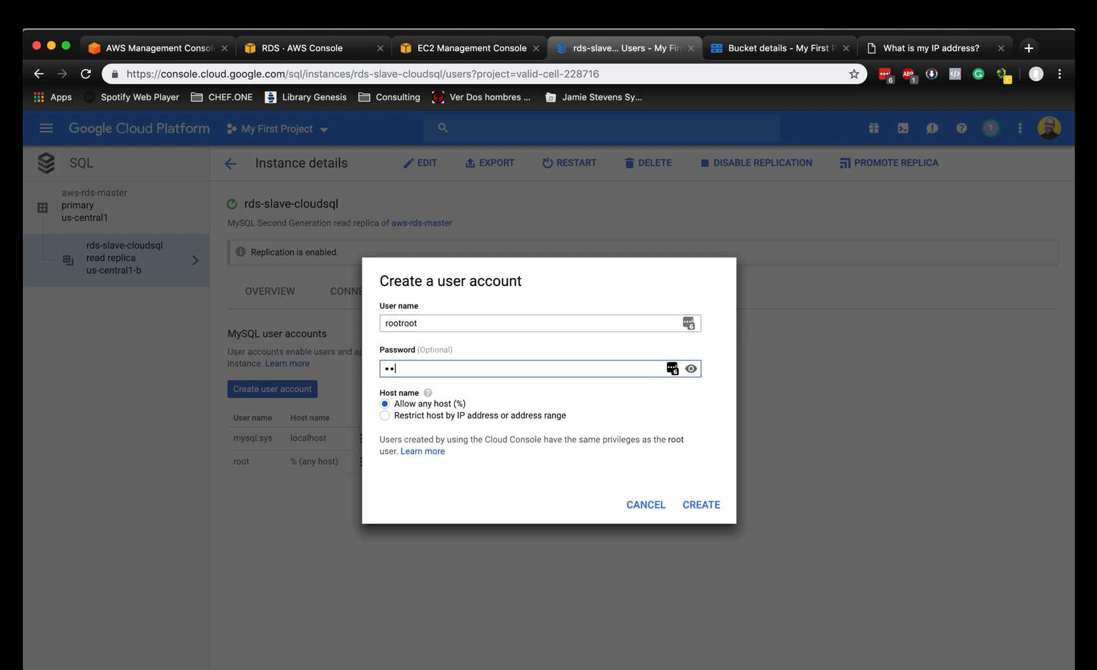
text(rootroot)
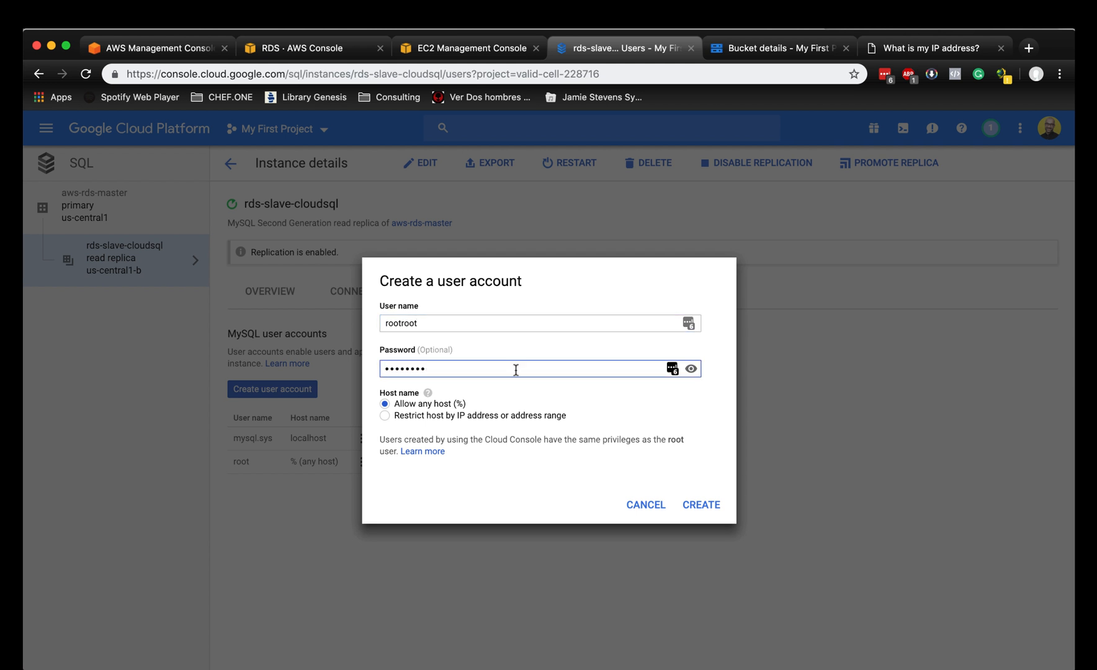
click(701, 505)
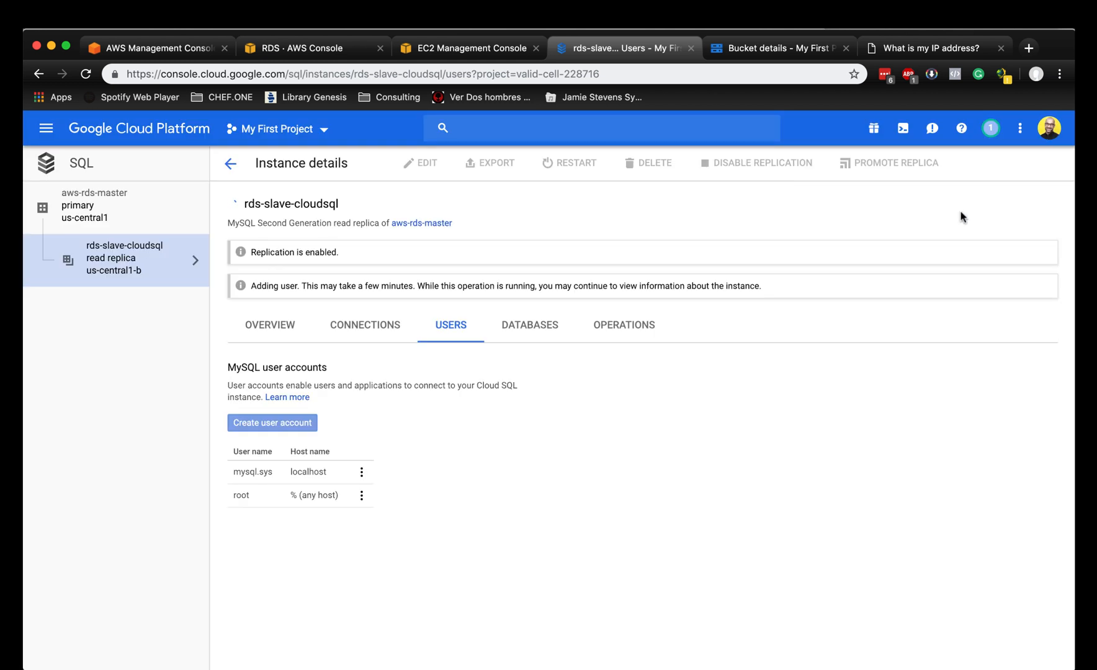
Launch Sequel Pro and connect to the Google SQL - Slave favorite at 35.192.217.226 after testing the connection.
text(se)
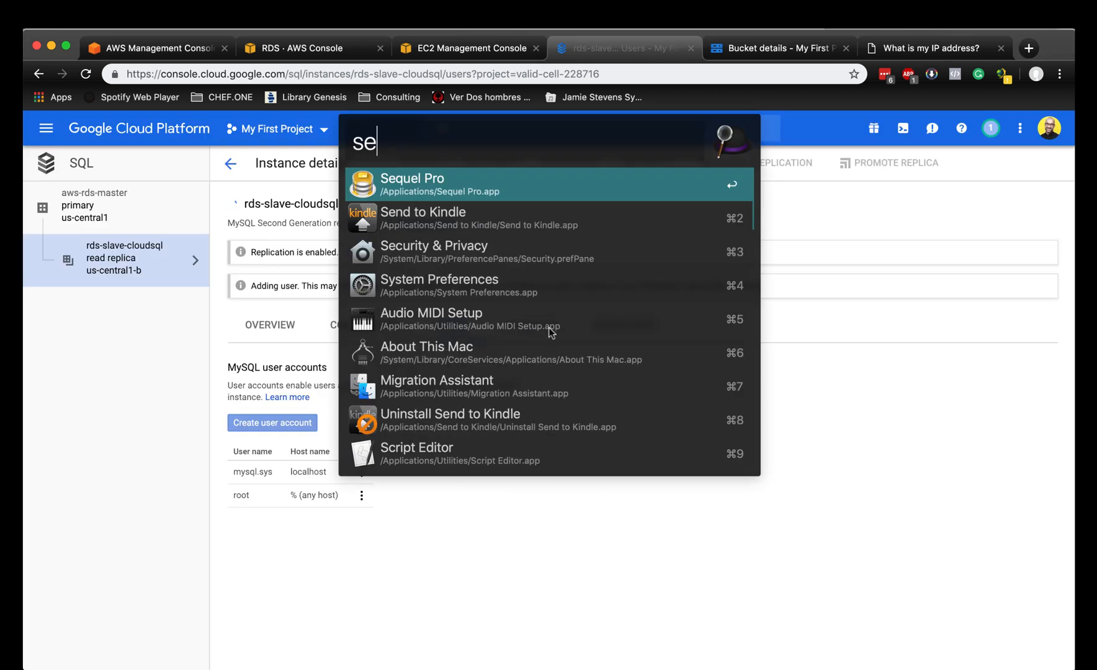
click(412, 183)
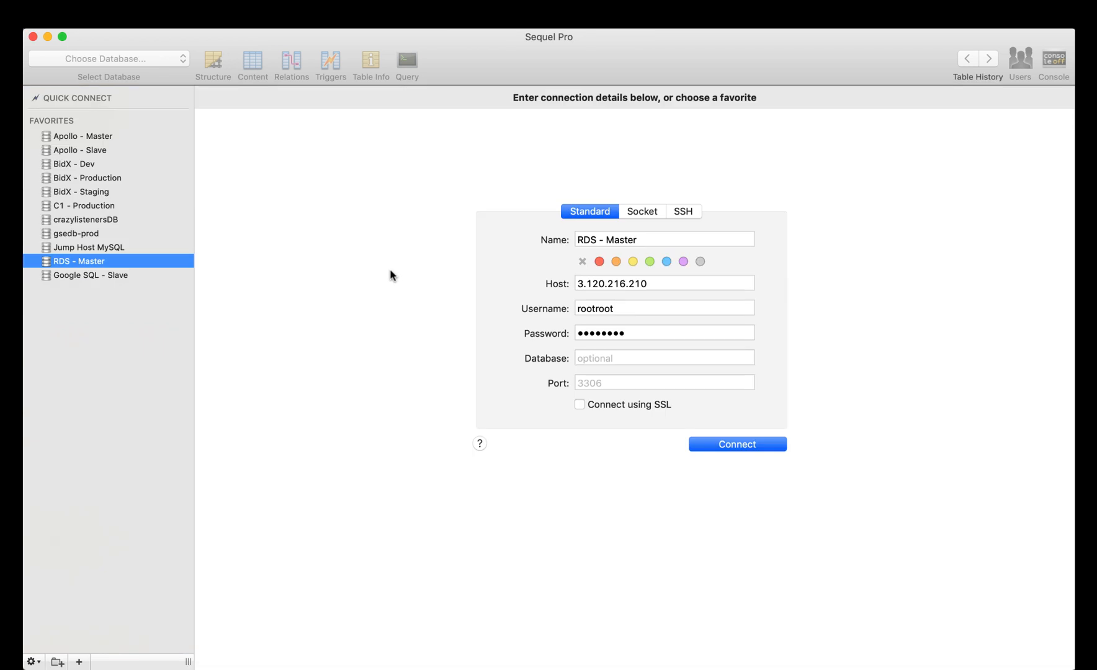
click(91, 275)
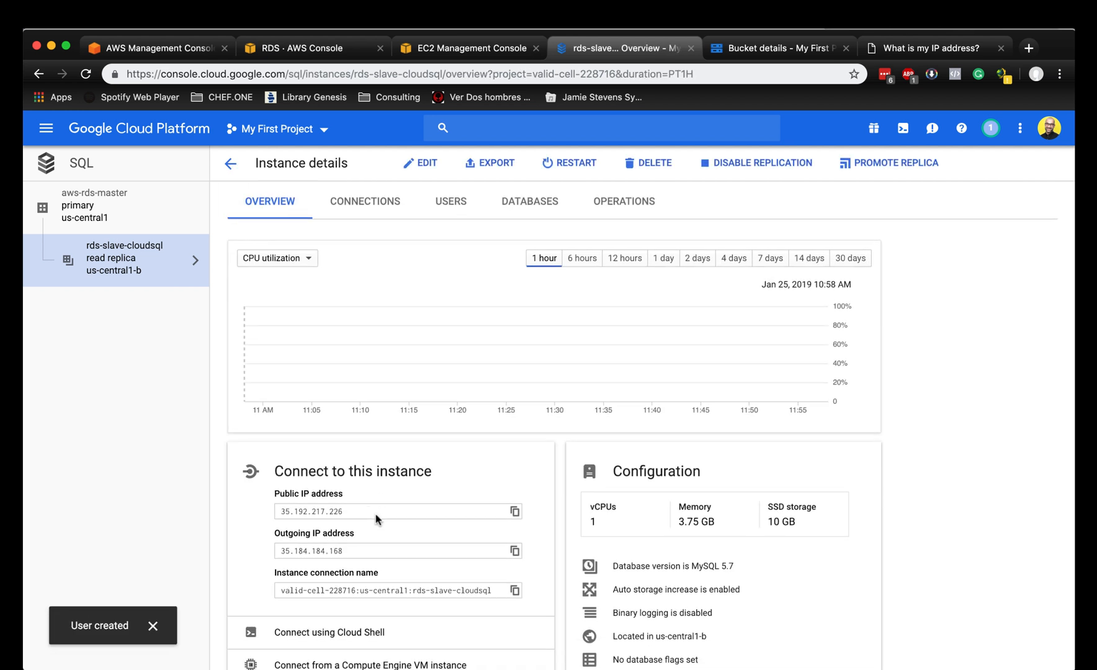
click(350, 530)
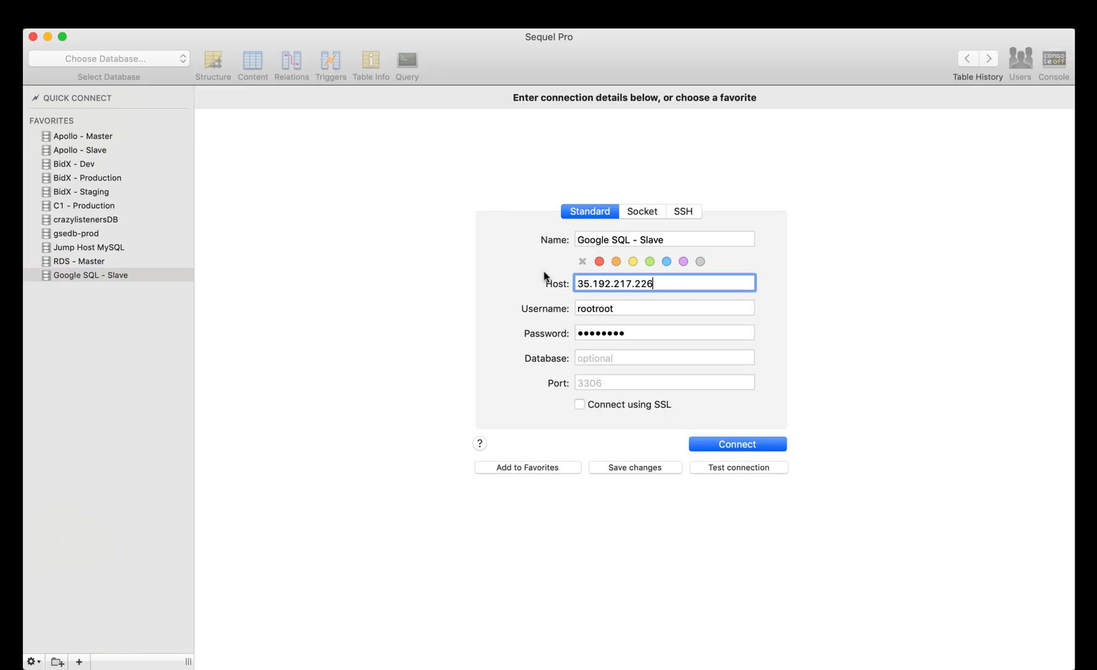
mouse_move(722, 473)
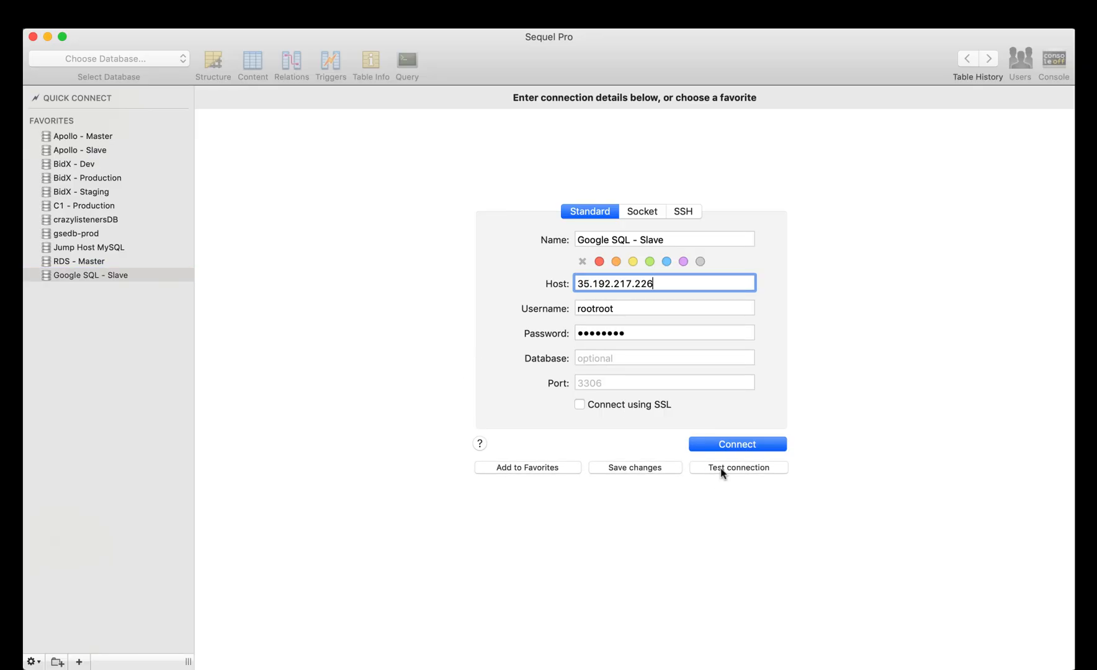
click(736, 467)
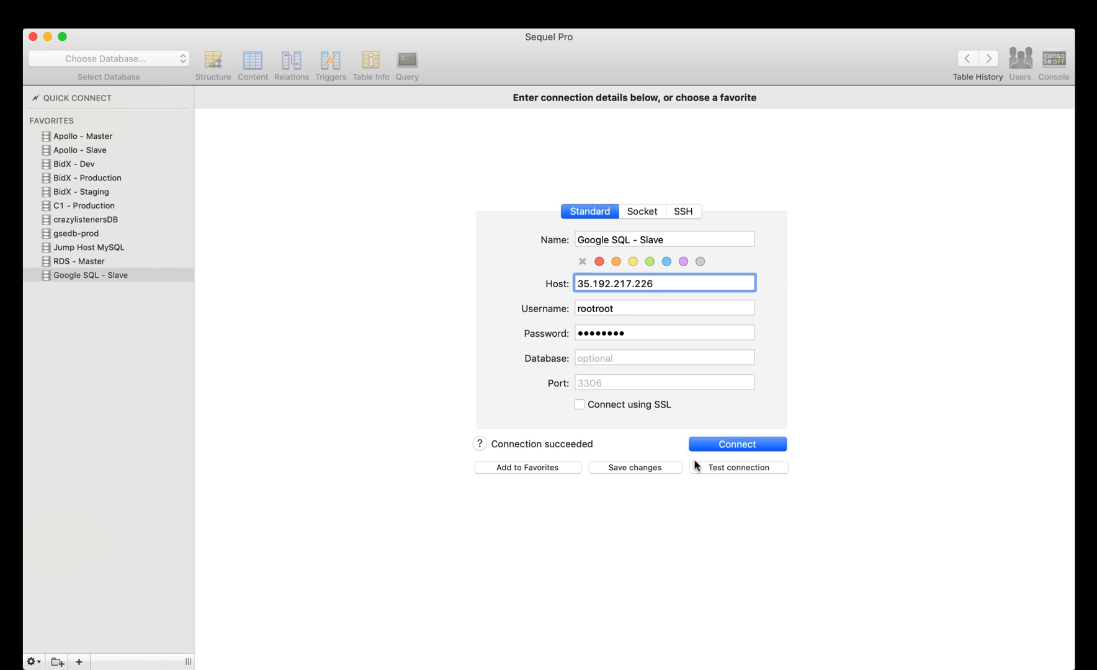
click(736, 444)
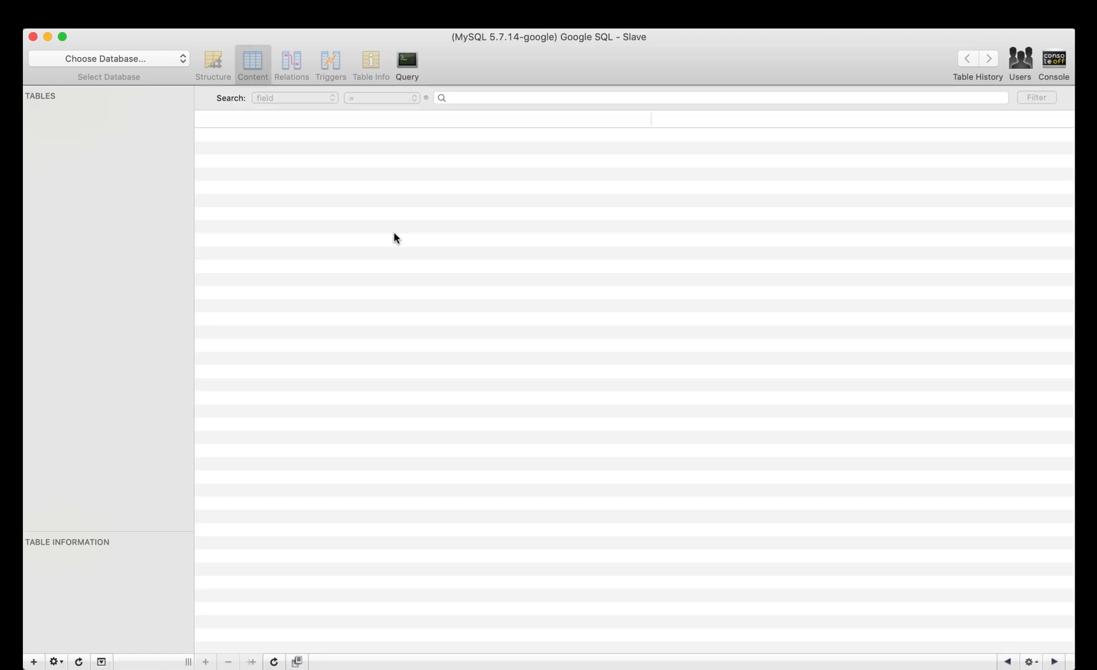
Select the rdsmaster database, view the wp_itsec_lockouts table info, and return to the query editor.
click(406, 62)
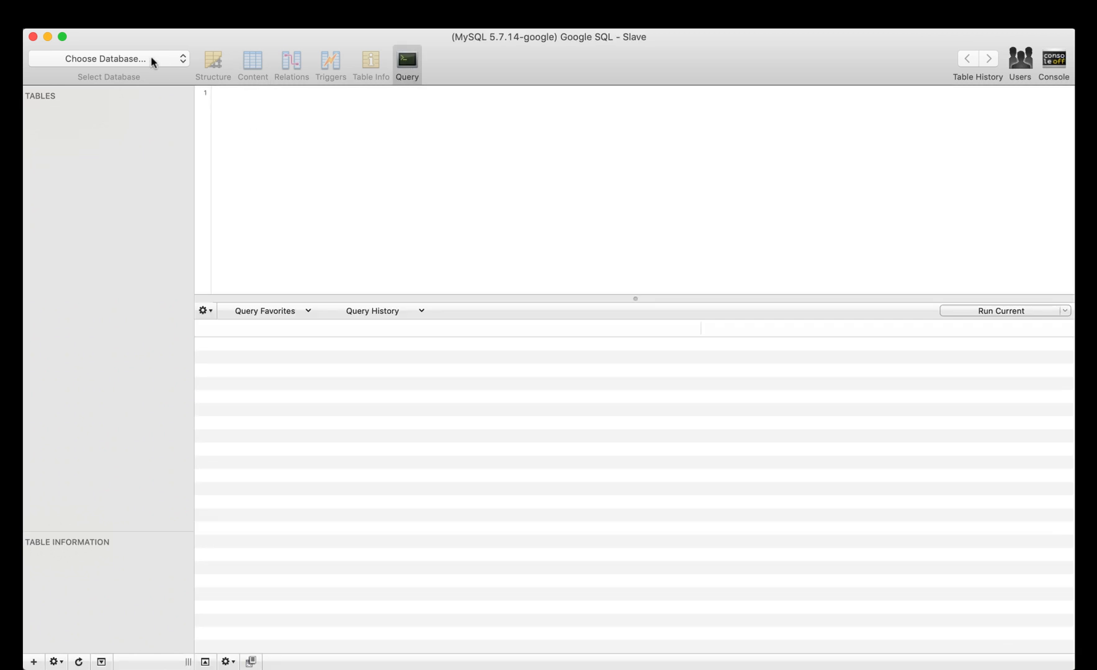
click(109, 58)
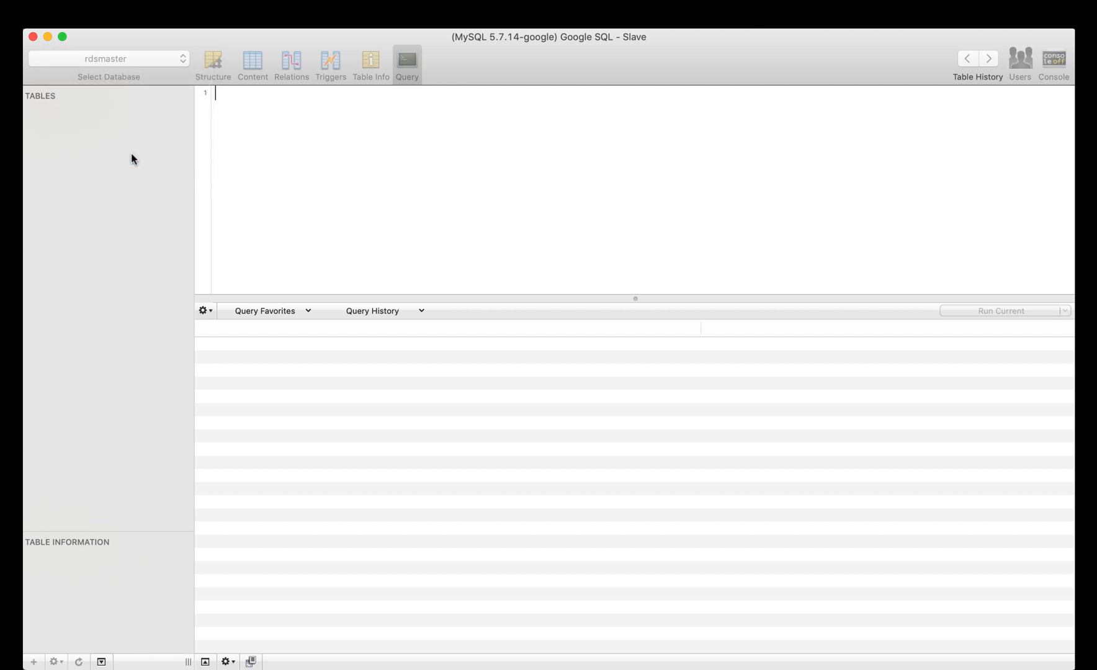
click(86, 113)
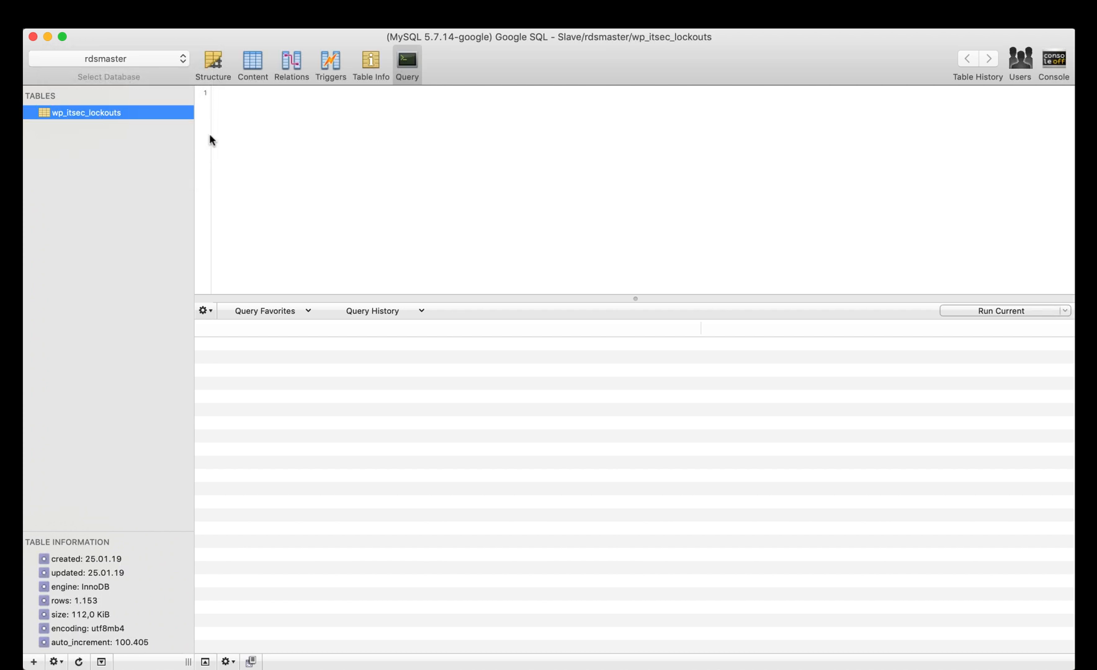
mouse_move(388, 81)
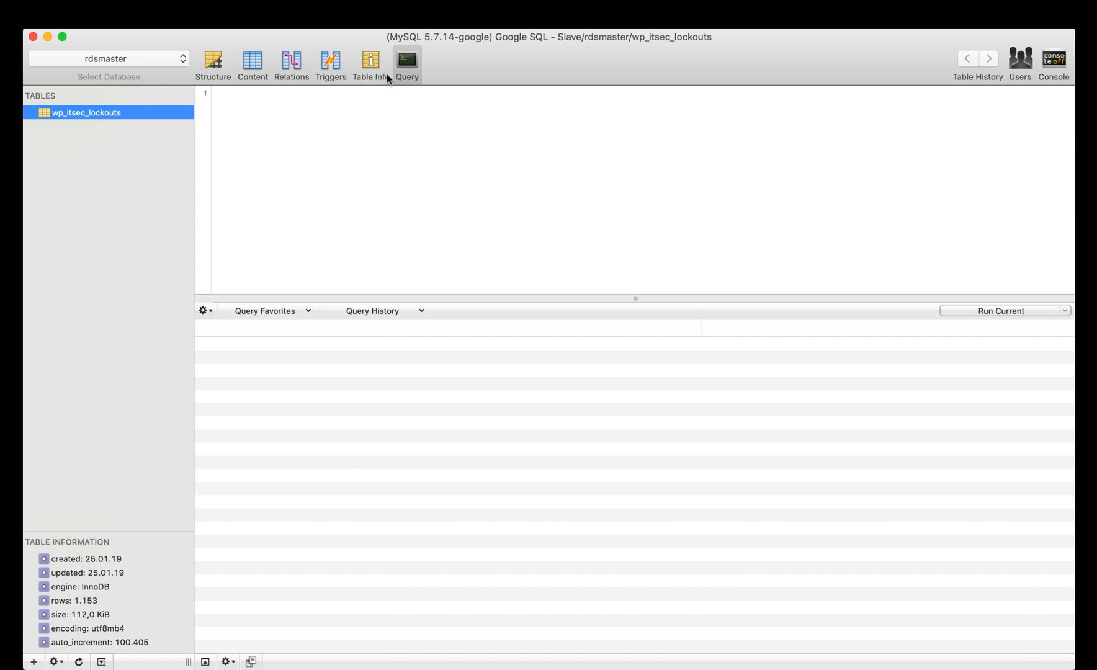
click(371, 62)
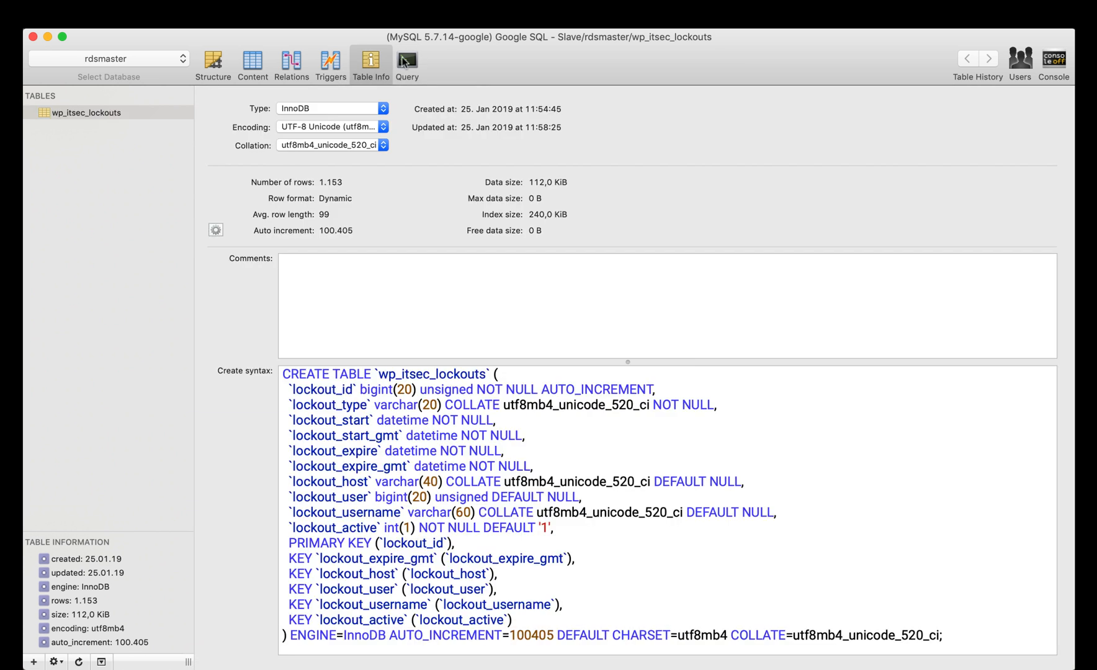
click(406, 62)
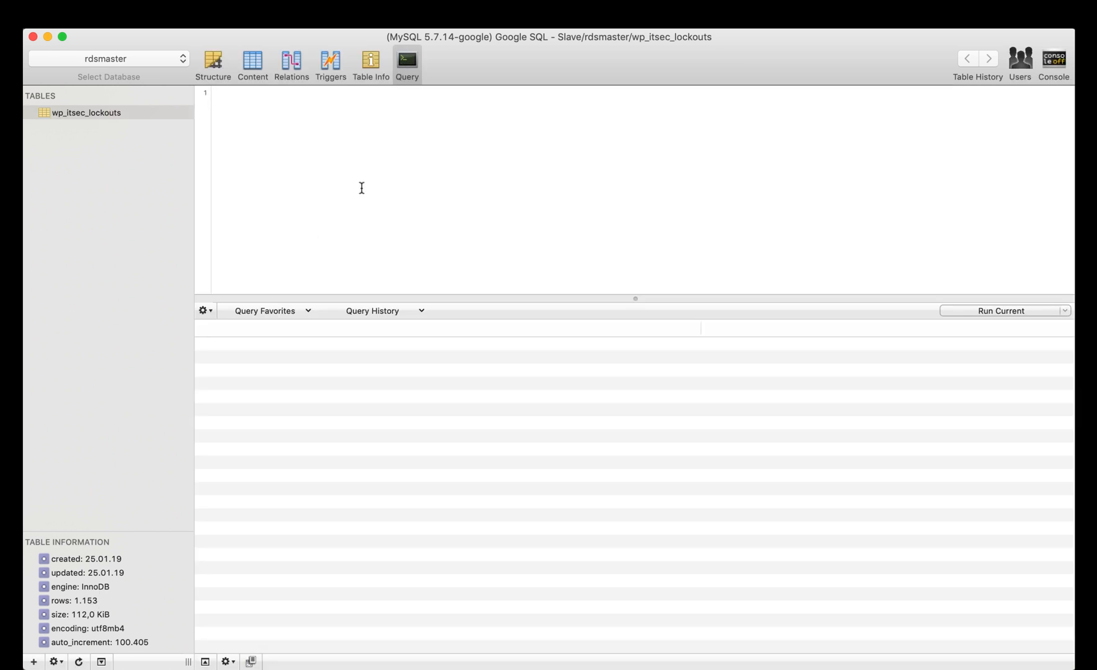
Run SHOW SLAVE STATUS and scan the results for Slave_IO_Running and Slave_SQL_Running, rerunning after the crash dialog.
text(show sl)
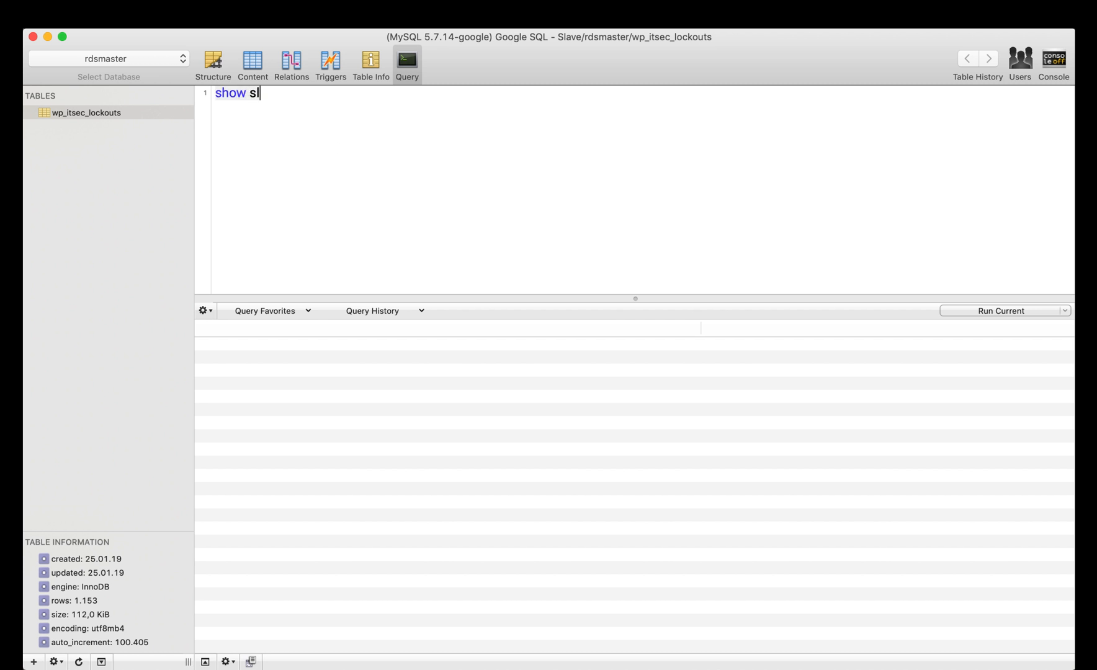
text(ave sa)
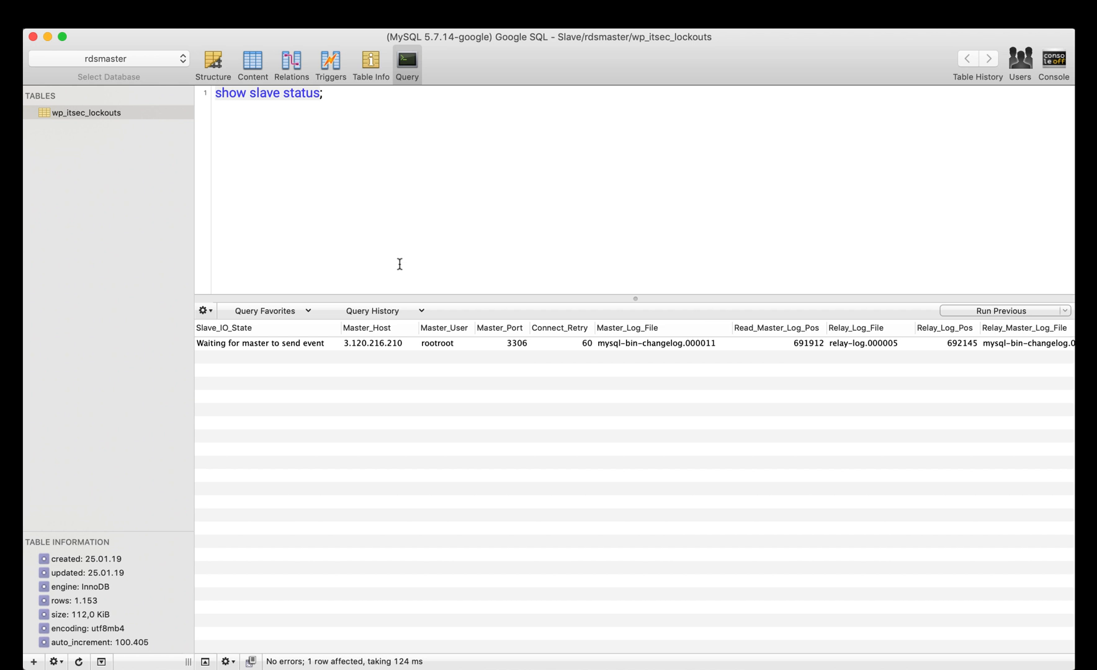
scroll(right, 3)
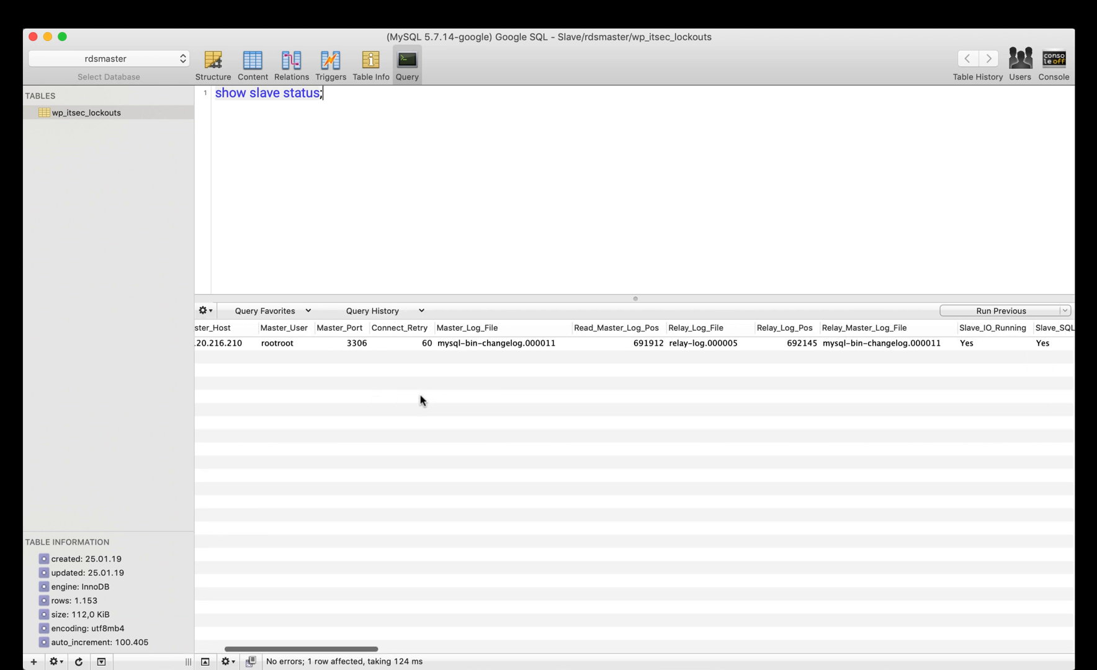
scroll(right, 3)
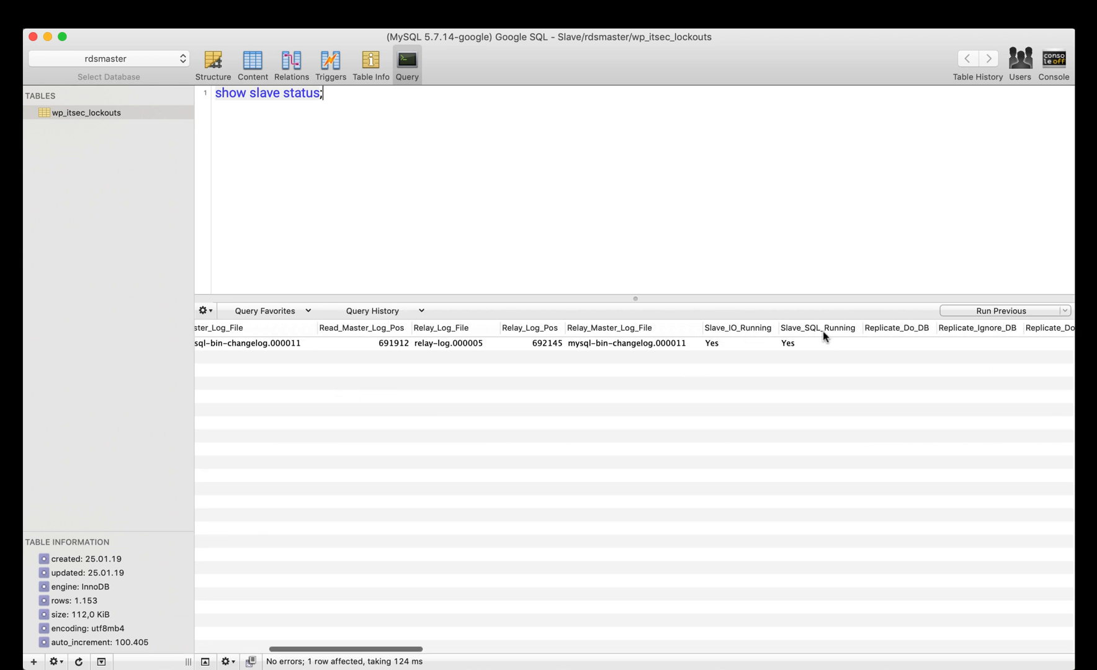
scroll(left, 3)
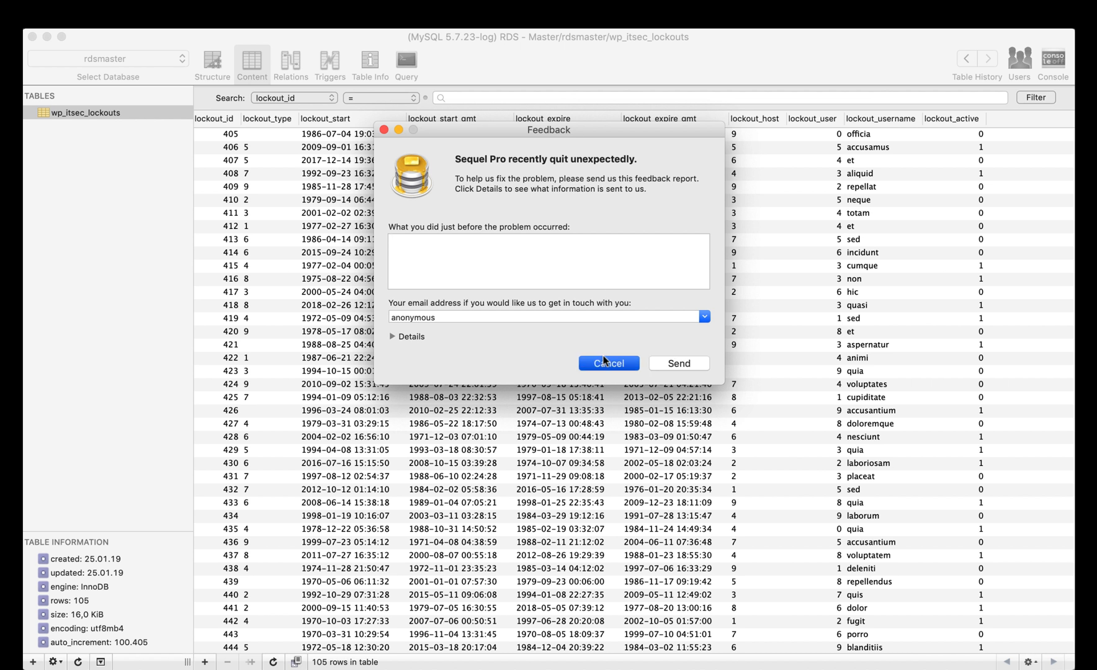
click(608, 362)
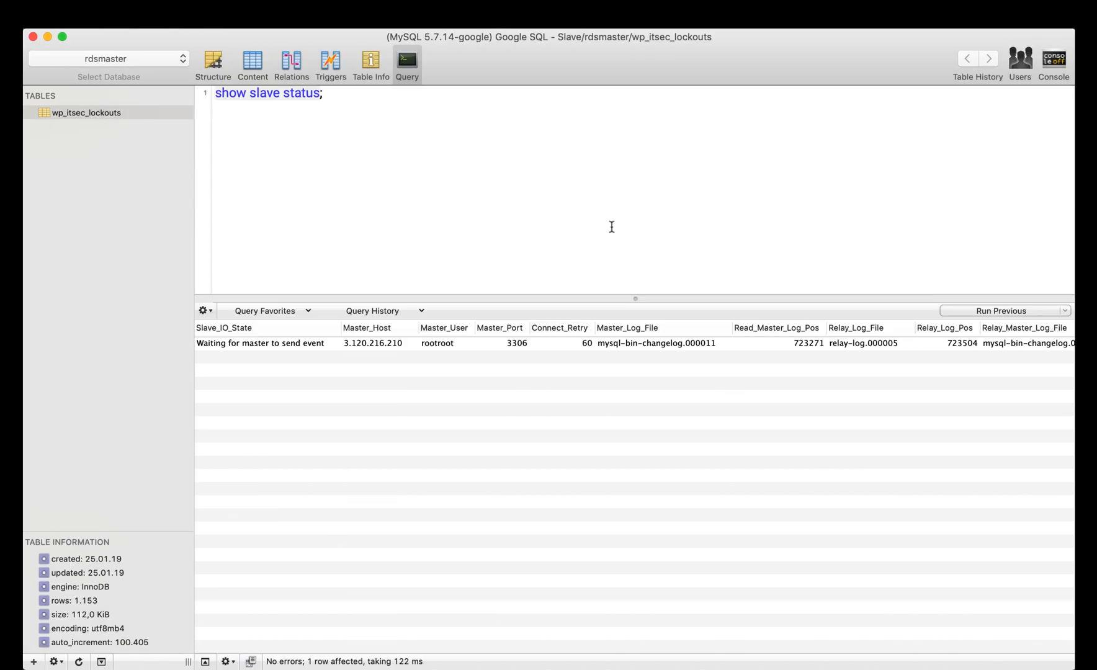
click(1000, 311)
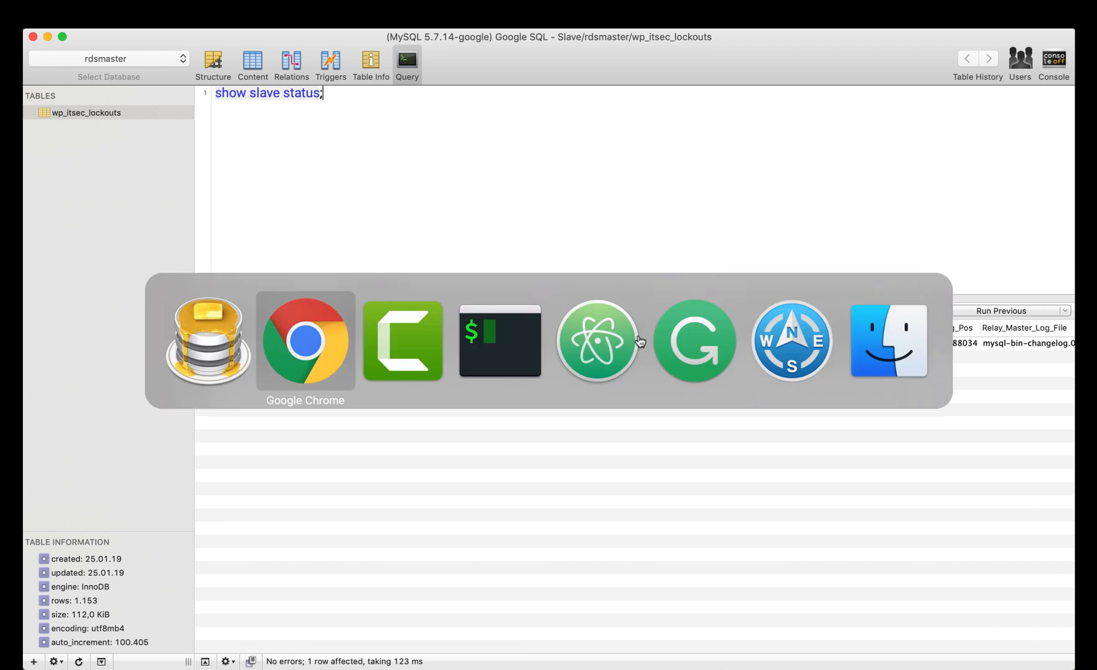
Return to the Cloud SQL console showing rds-slave-cloudsql's overview as a read replica of aws-rds-master.
click(306, 342)
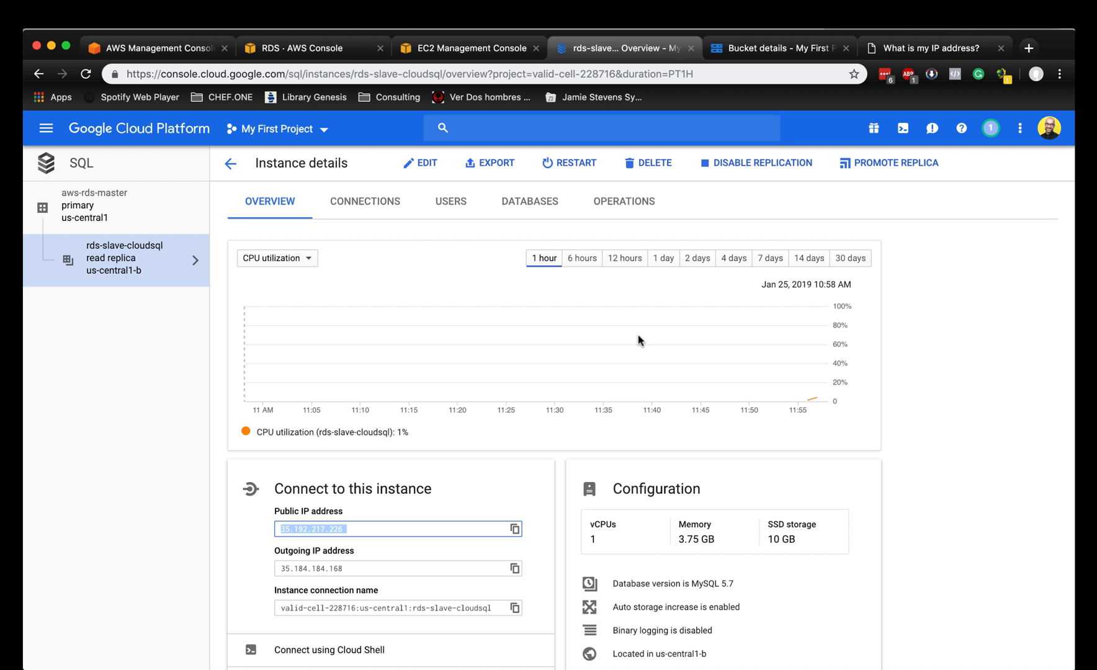
mouse_move(676, 325)
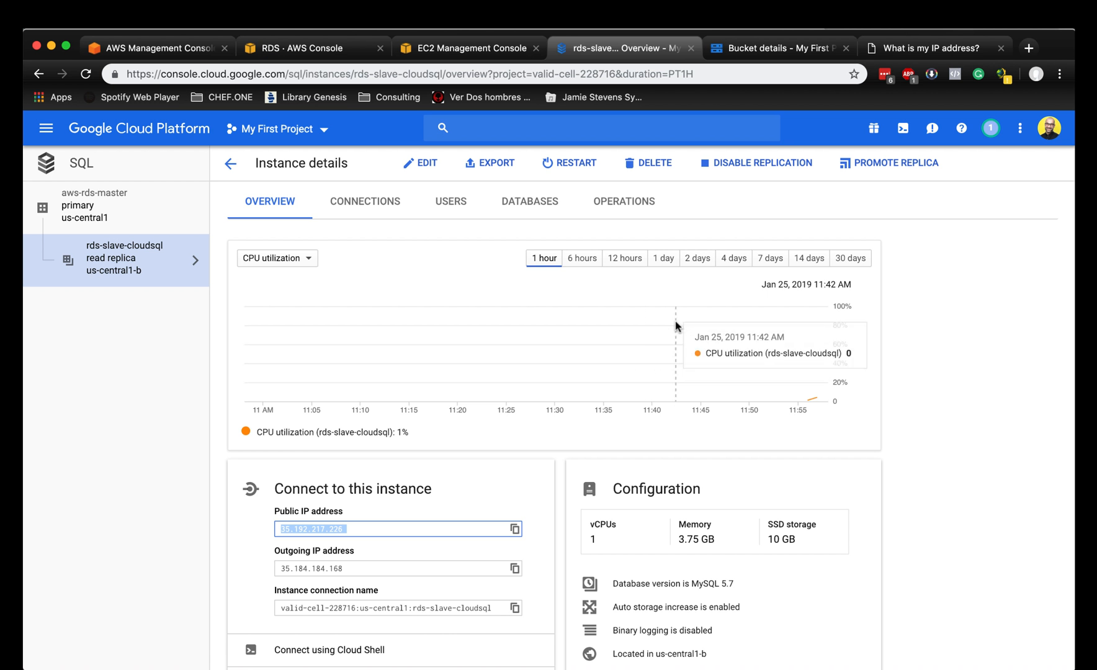